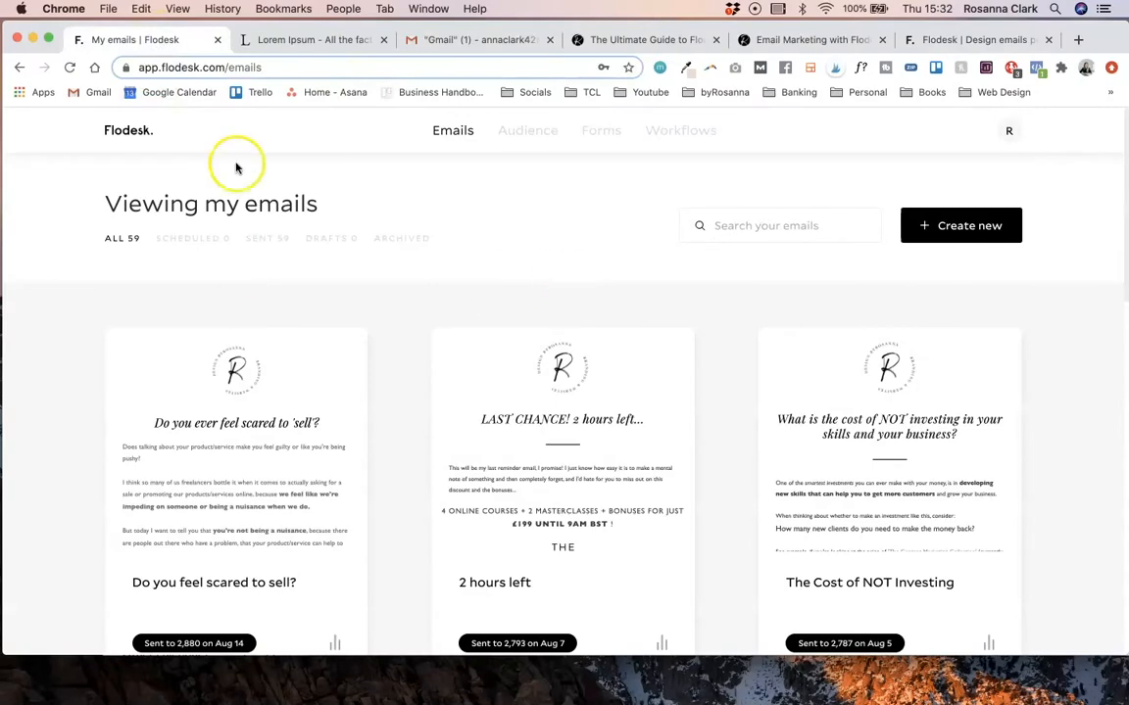
pyautogui.moveTo(968, 232)
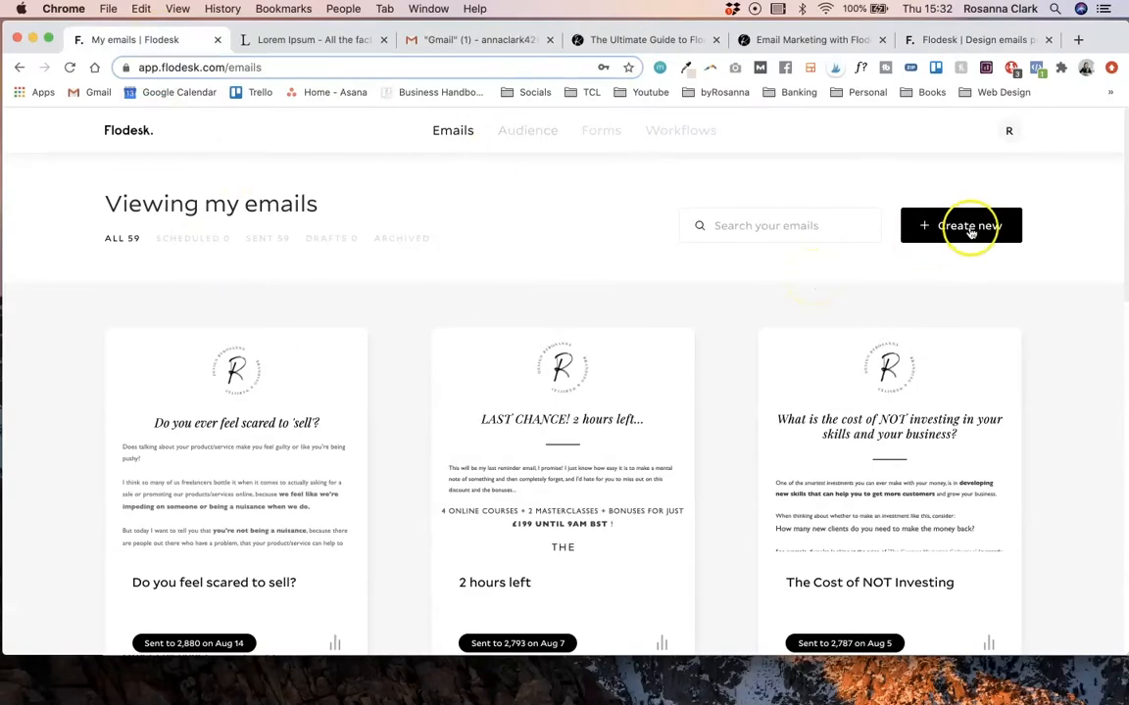
# - Create a new email from the 'A personal welcome' template and customize it in the builder
pyautogui.click(968, 226)
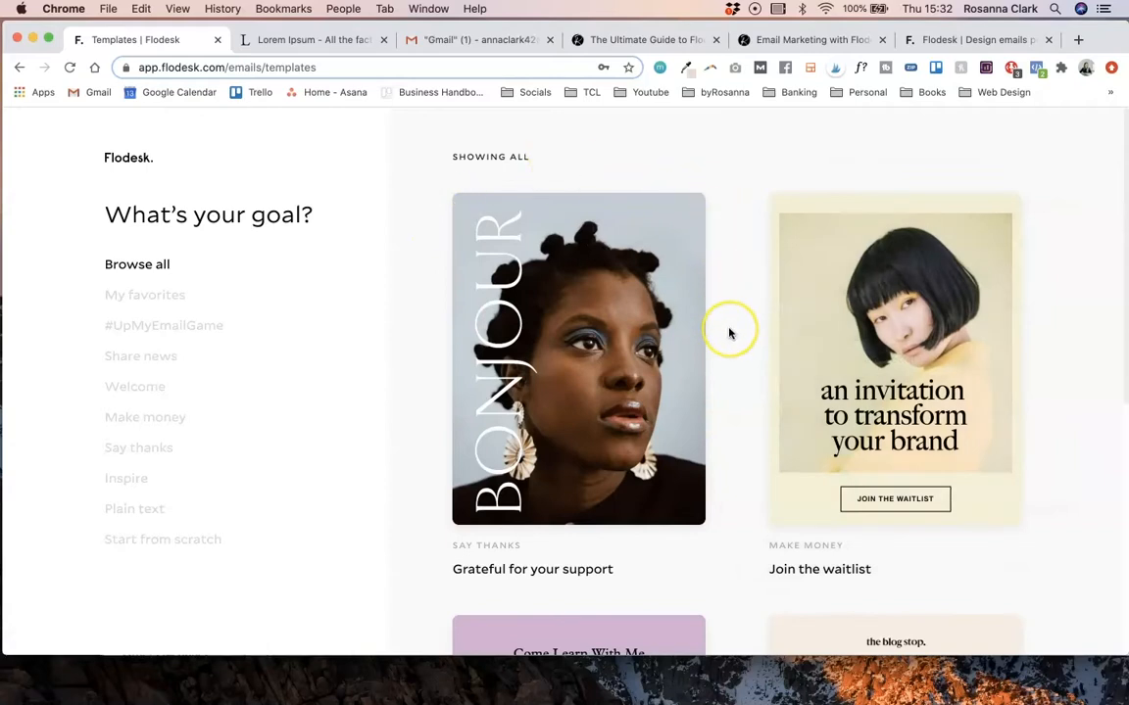
pyautogui.scroll(-3)
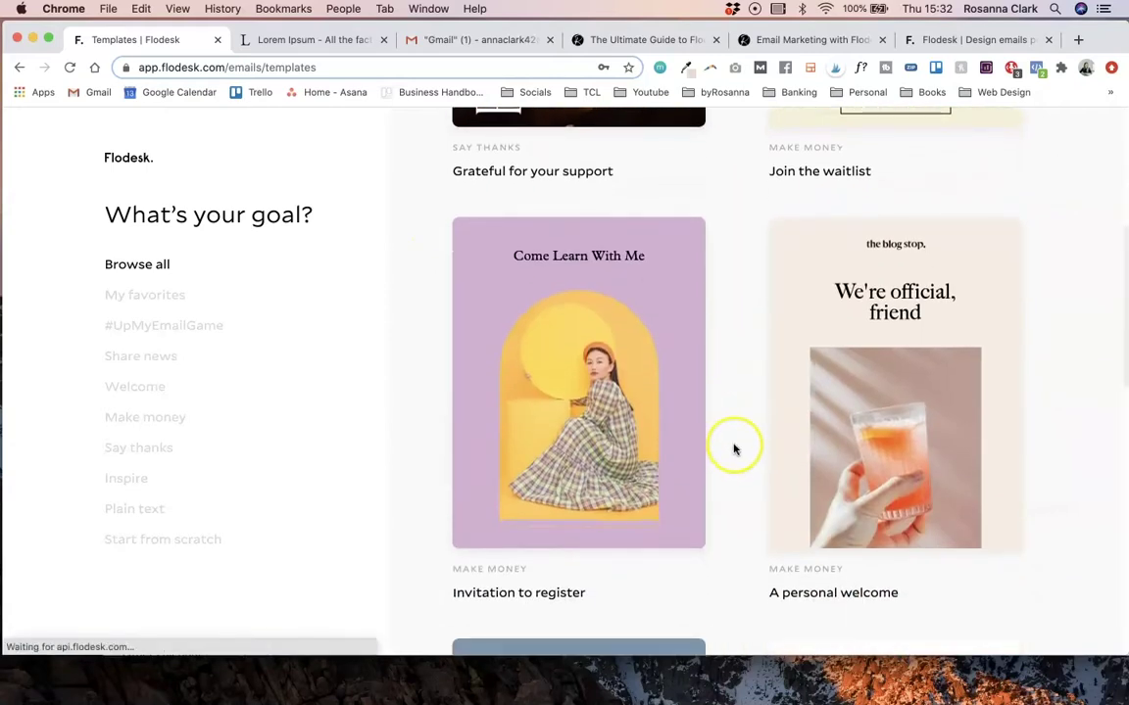
pyautogui.scroll(-3)
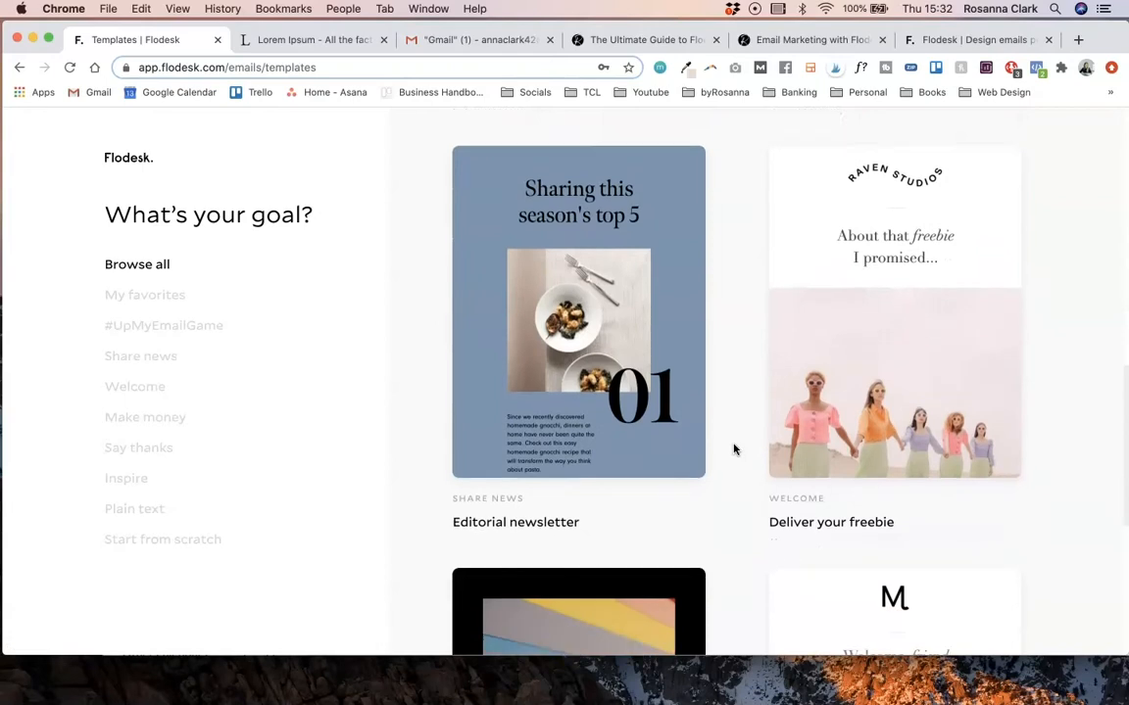
pyautogui.scroll(-3)
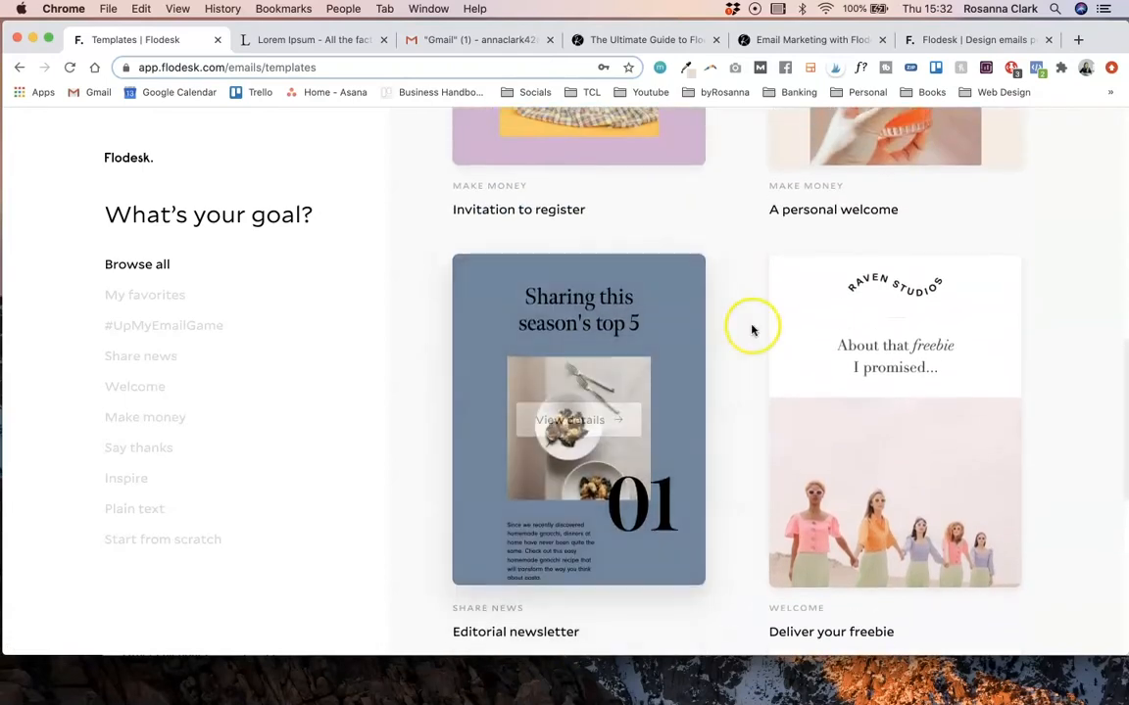
pyautogui.scroll(-3)
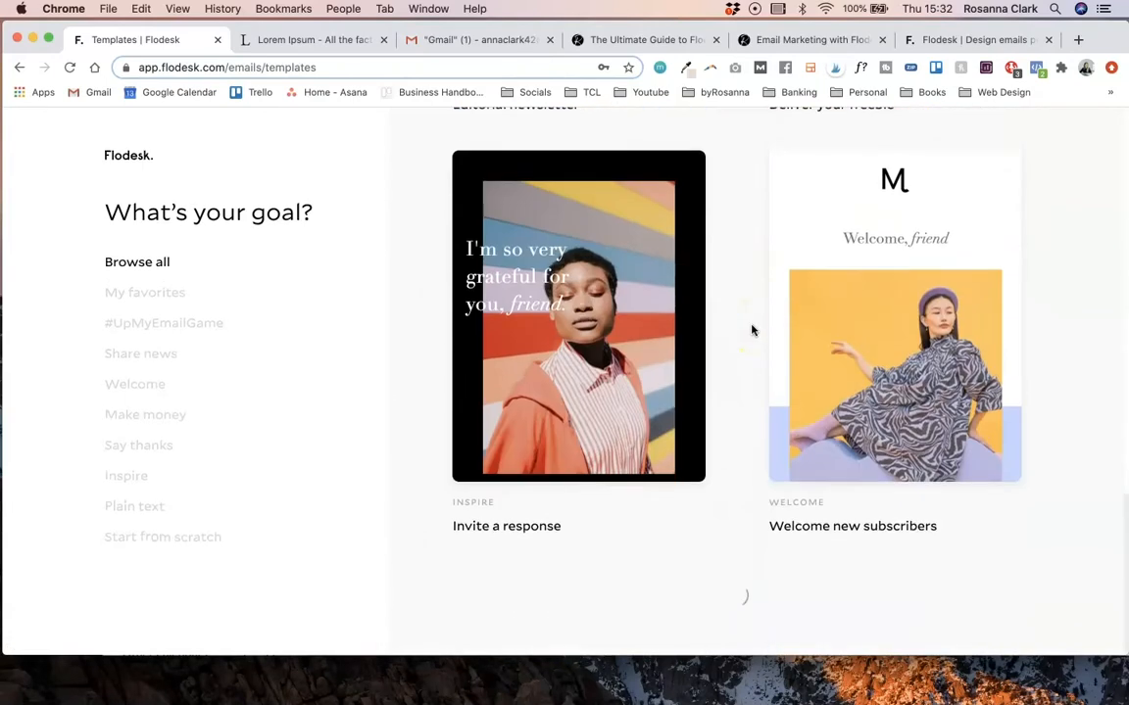
pyautogui.scroll(-3)
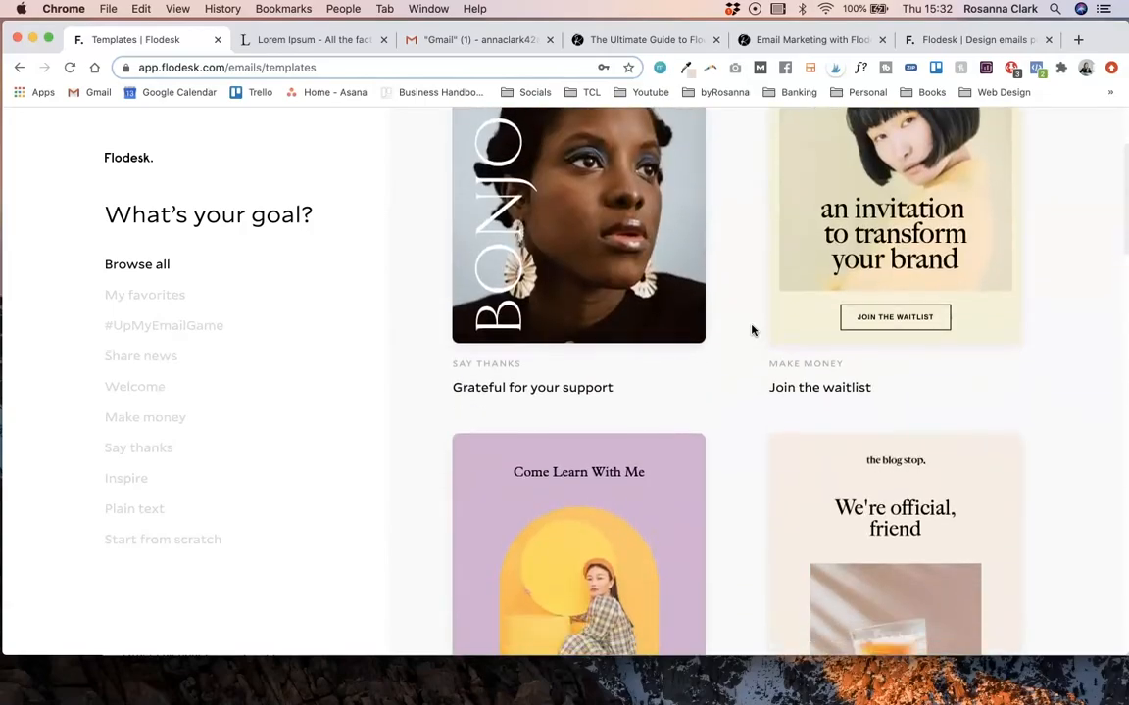
pyautogui.scroll(-3)
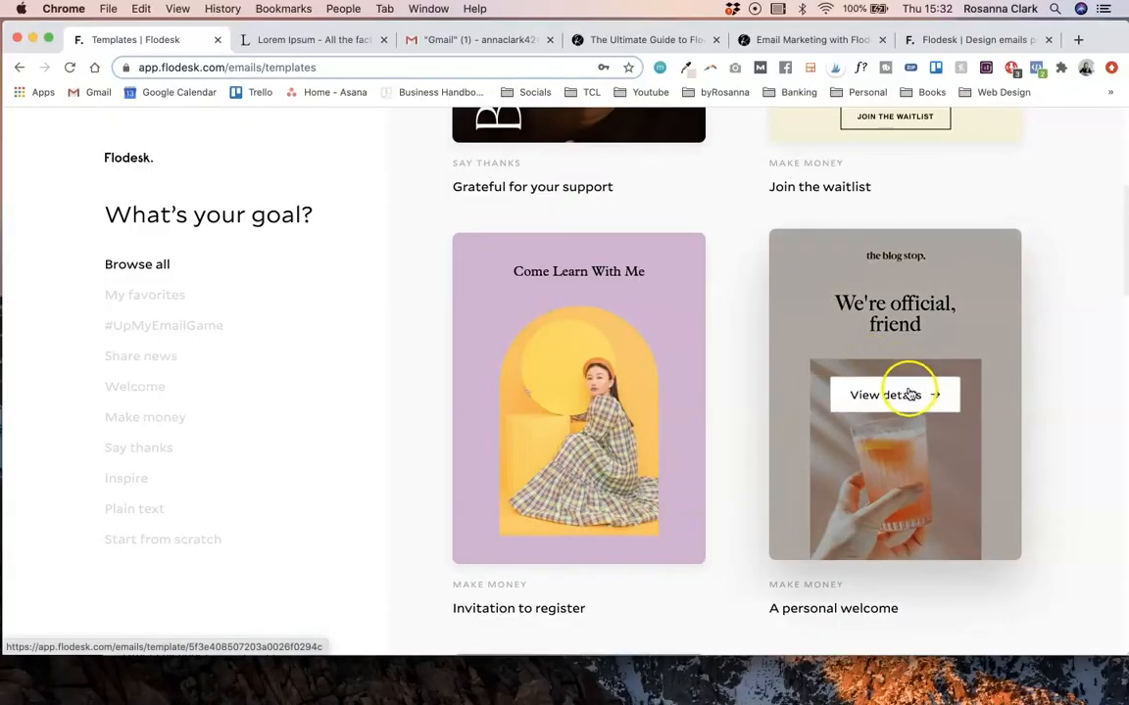
pyautogui.click(894, 394)
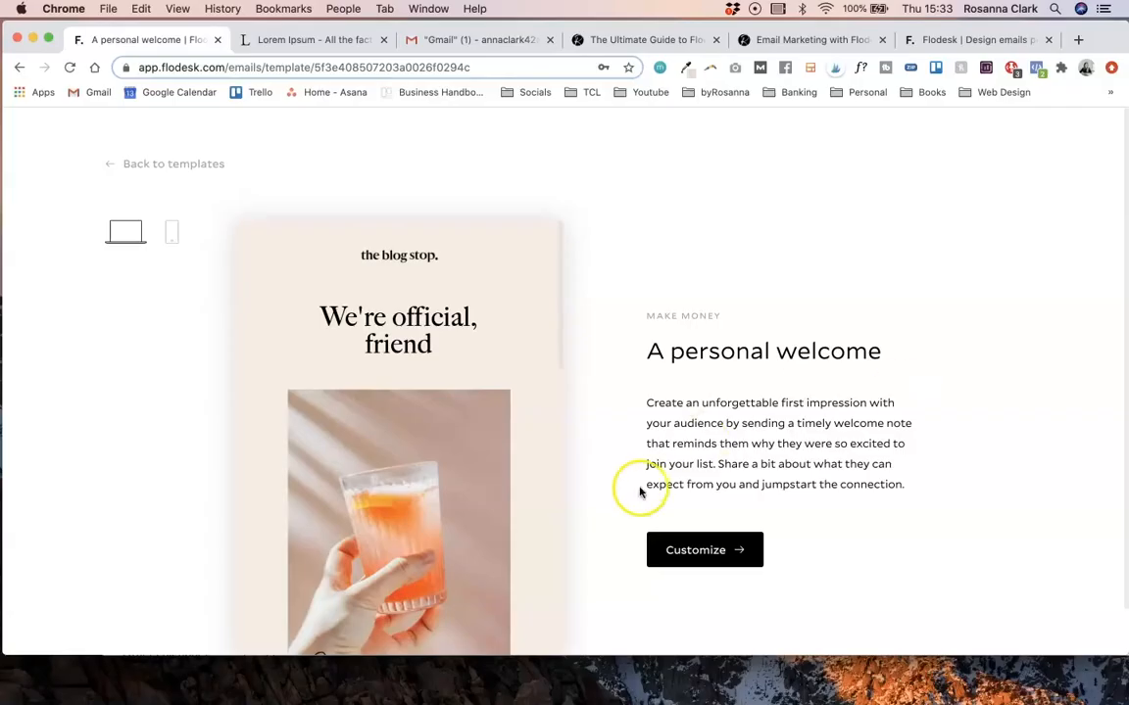
pyautogui.moveTo(702, 553)
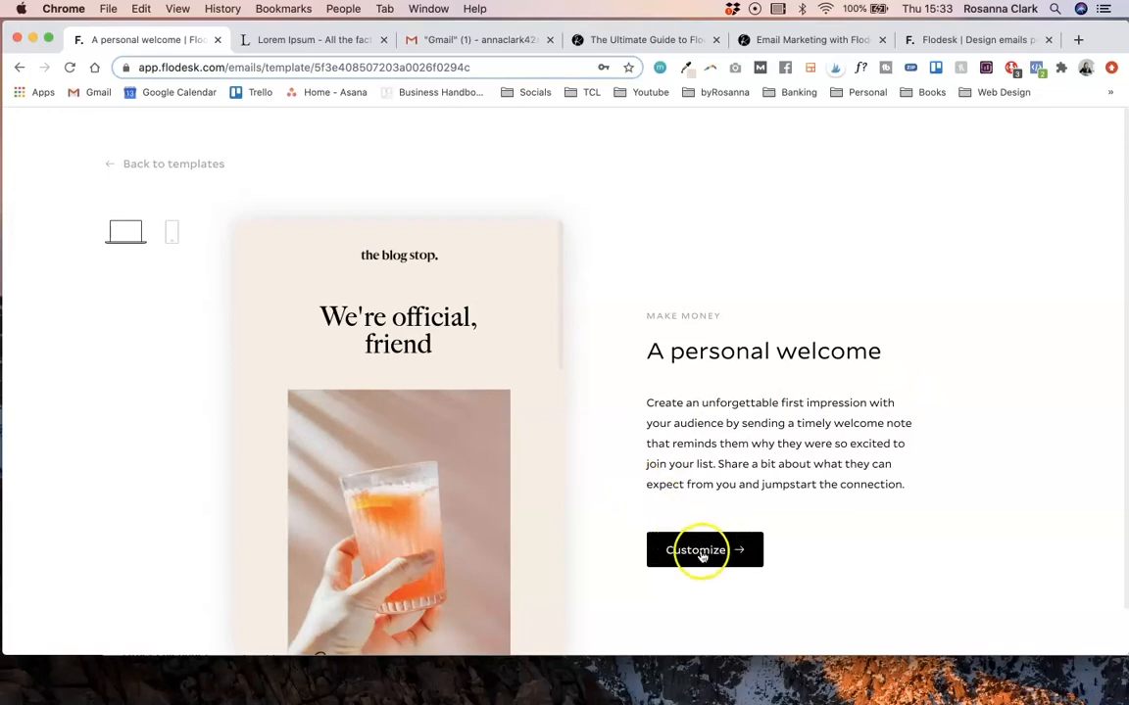
pyautogui.click(698, 549)
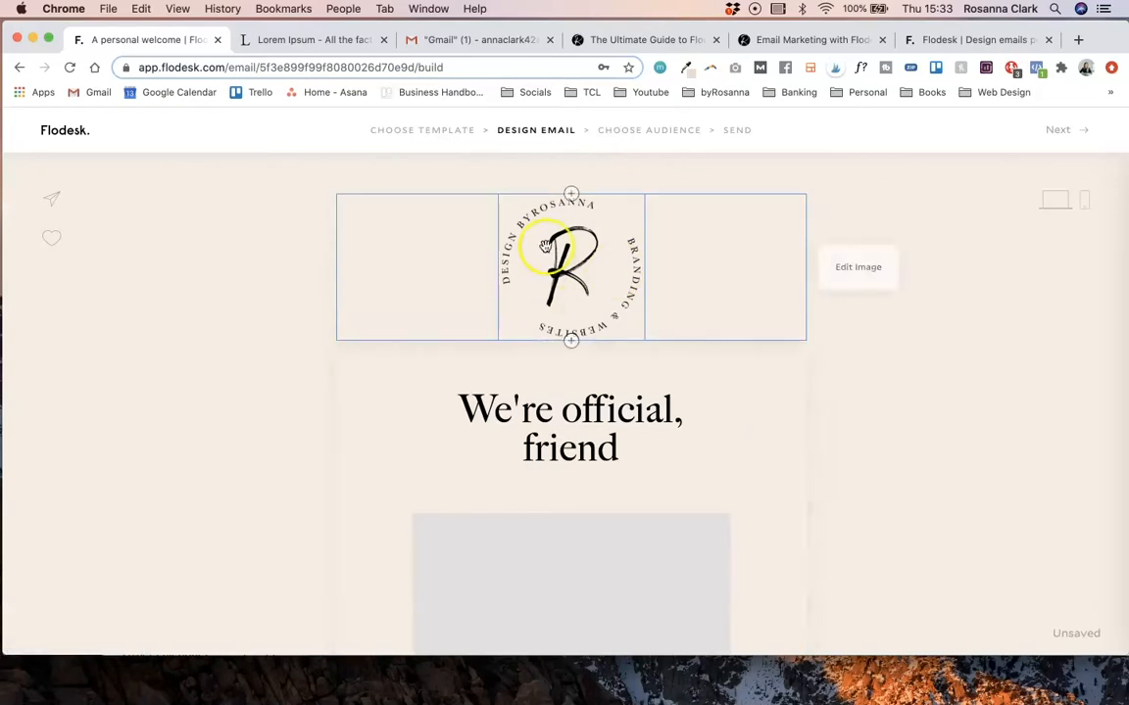
# - Make the logo at the top of the email narrower using its Width slider
pyautogui.click(570, 266)
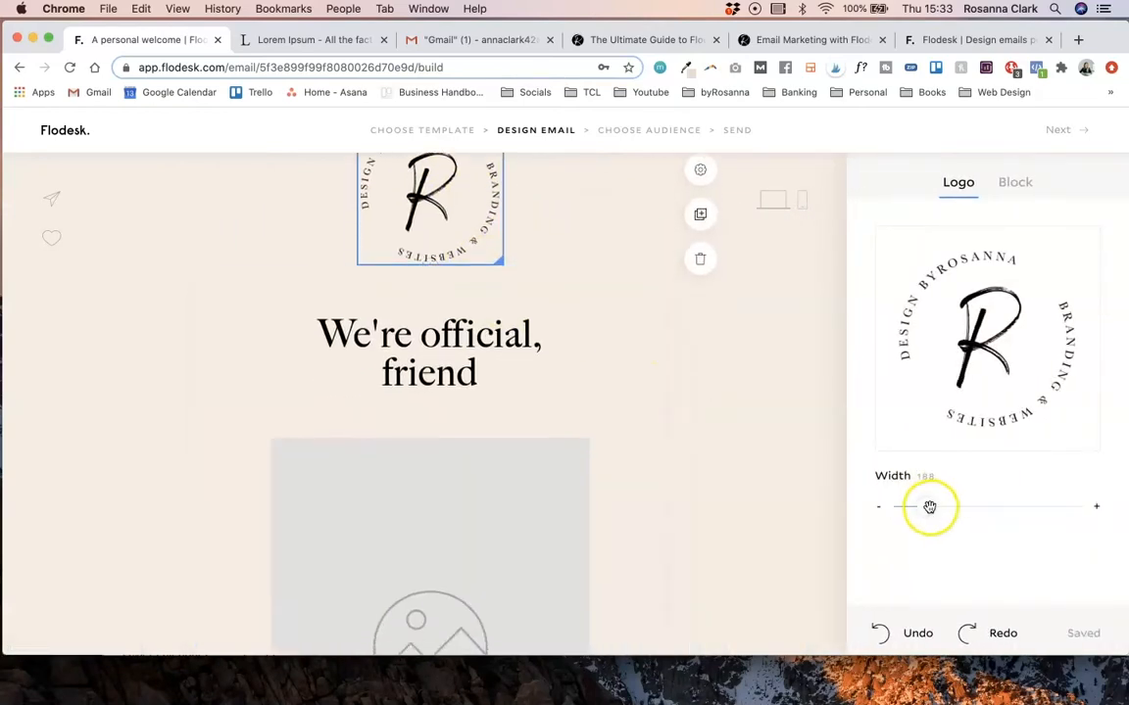
pyautogui.moveTo(929, 505); pyautogui.dragTo(913, 506)
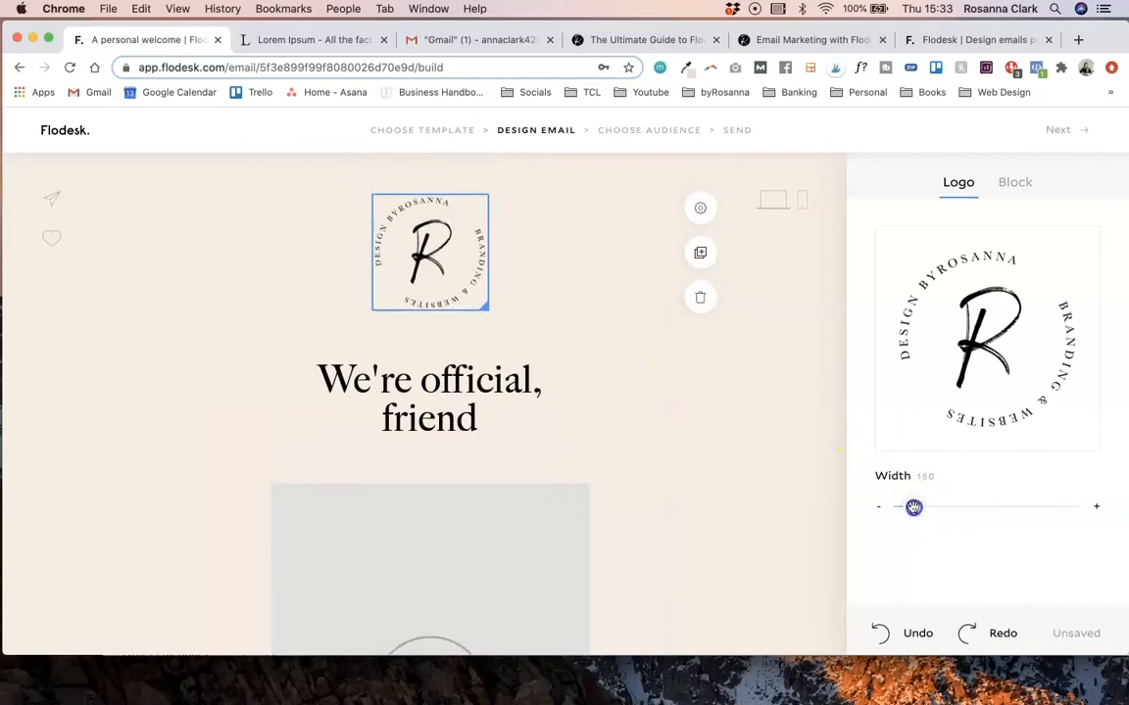
pyautogui.click(617, 392)
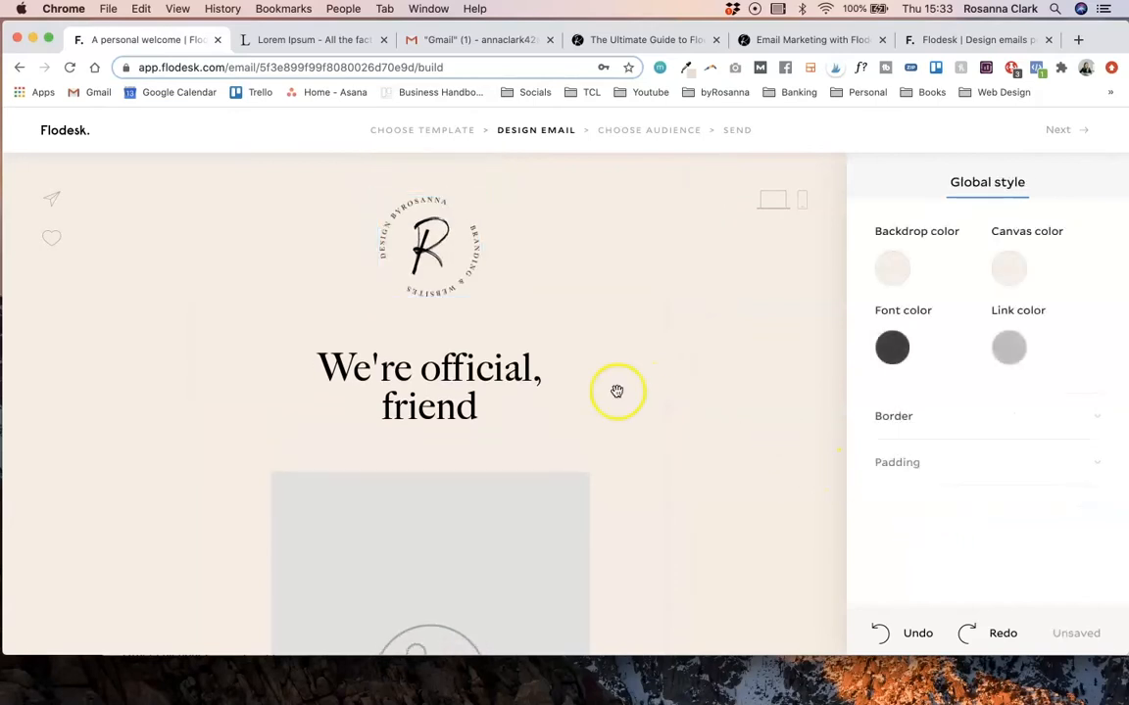
# - Insert a new block above the welcome heading and bring up the block type choices
pyautogui.click(430, 245)
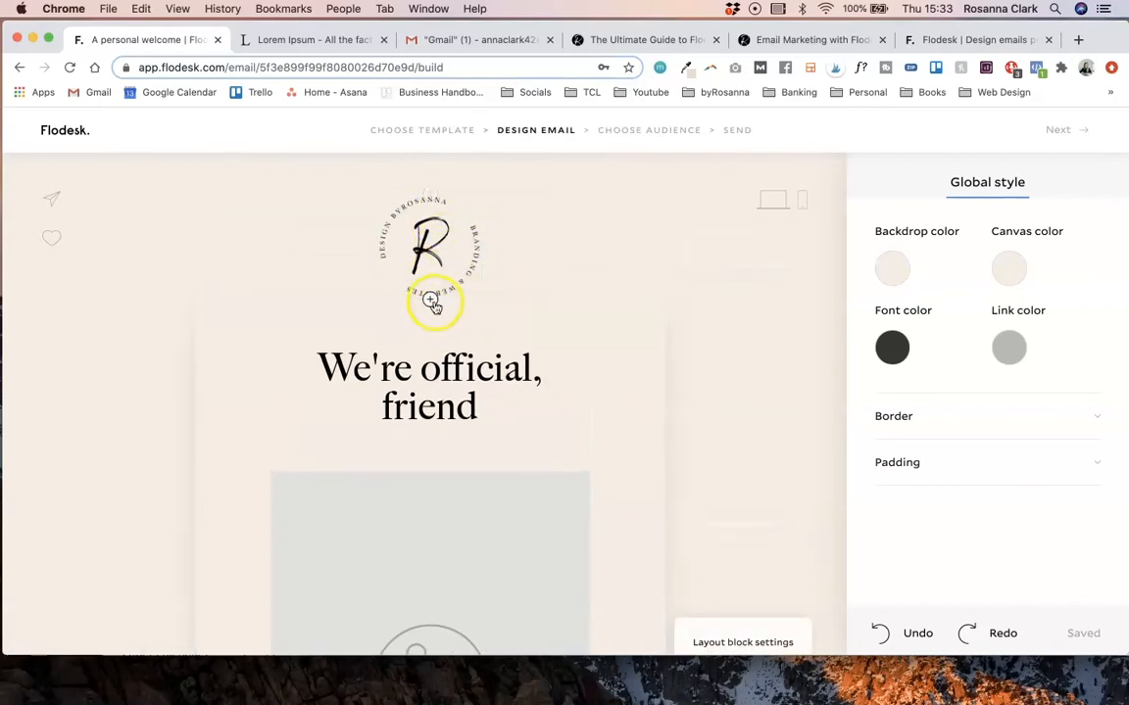
pyautogui.click(435, 302)
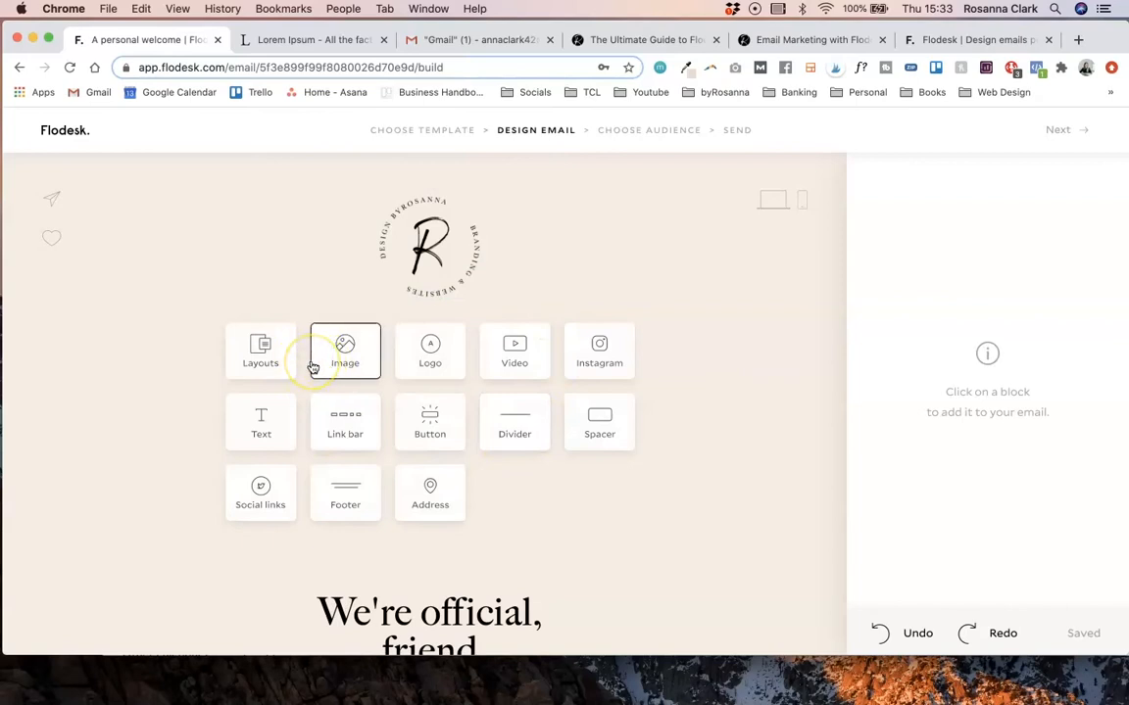
pyautogui.moveTo(278, 367)
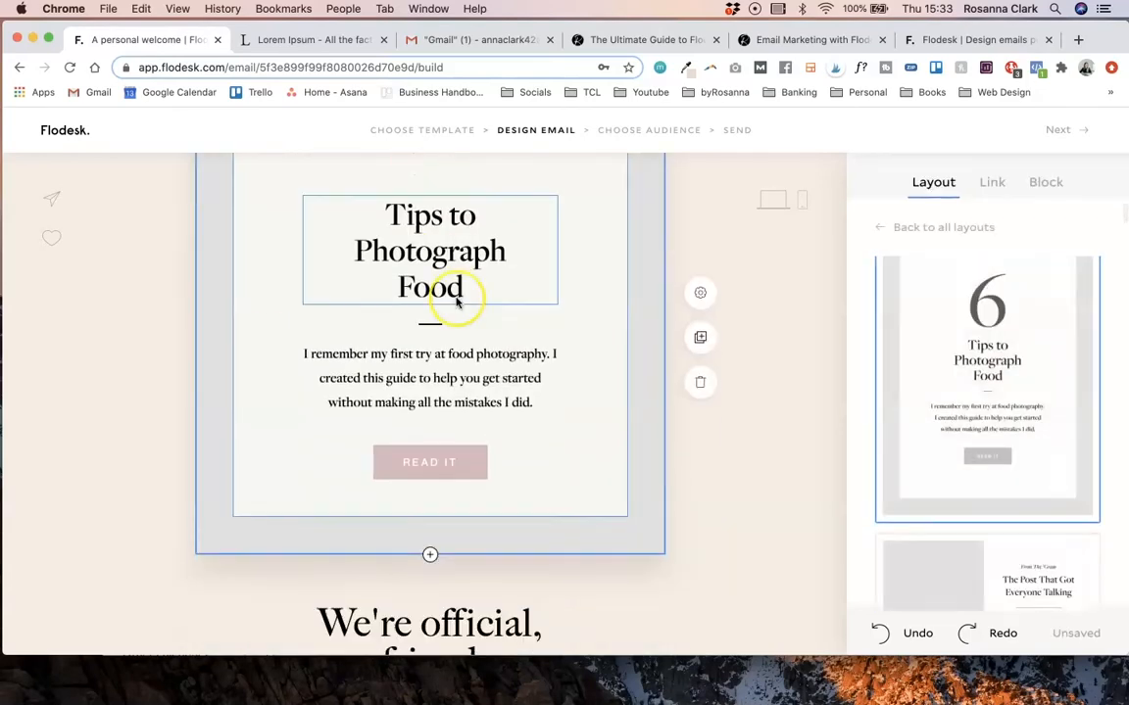
# - Browse the Layout panel's designs for the new block, keeping 'We're official, friend' heading
pyautogui.click(988, 390)
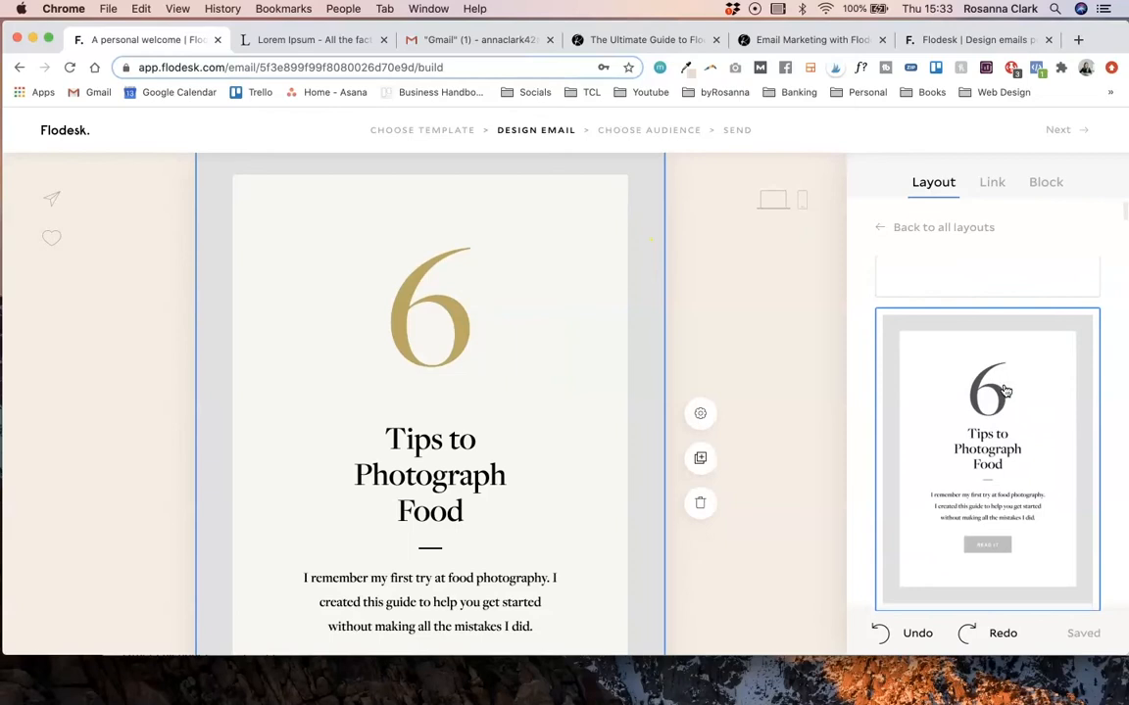
pyautogui.scroll(-3)
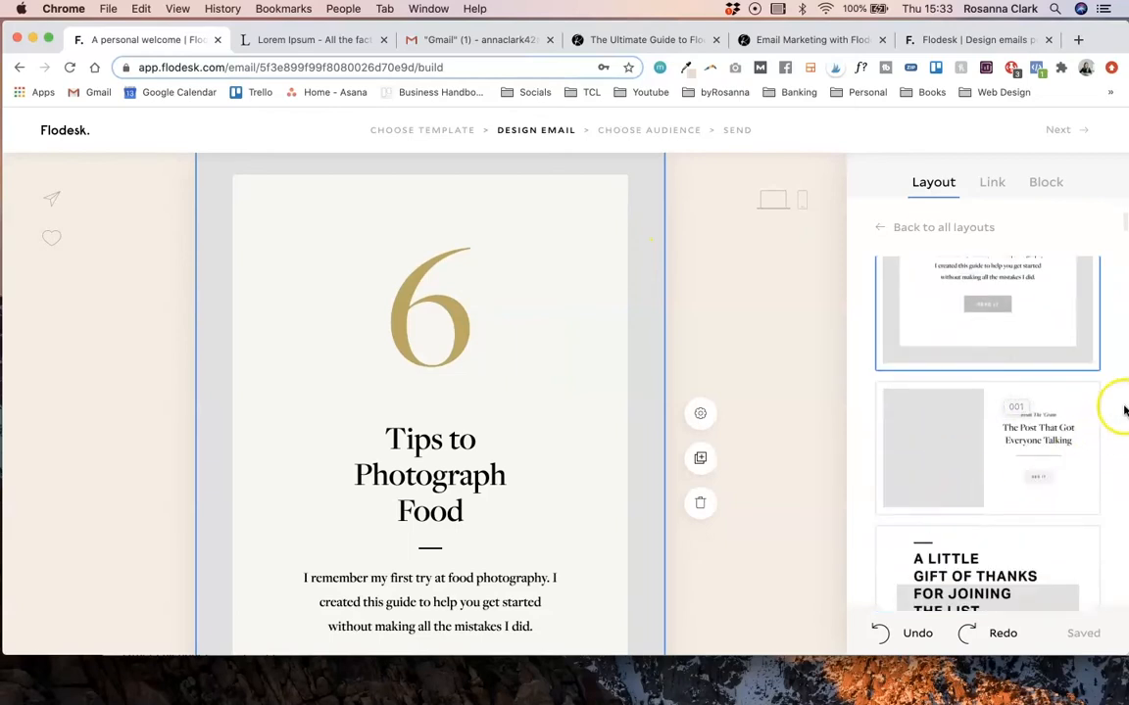
pyautogui.scroll(-3)
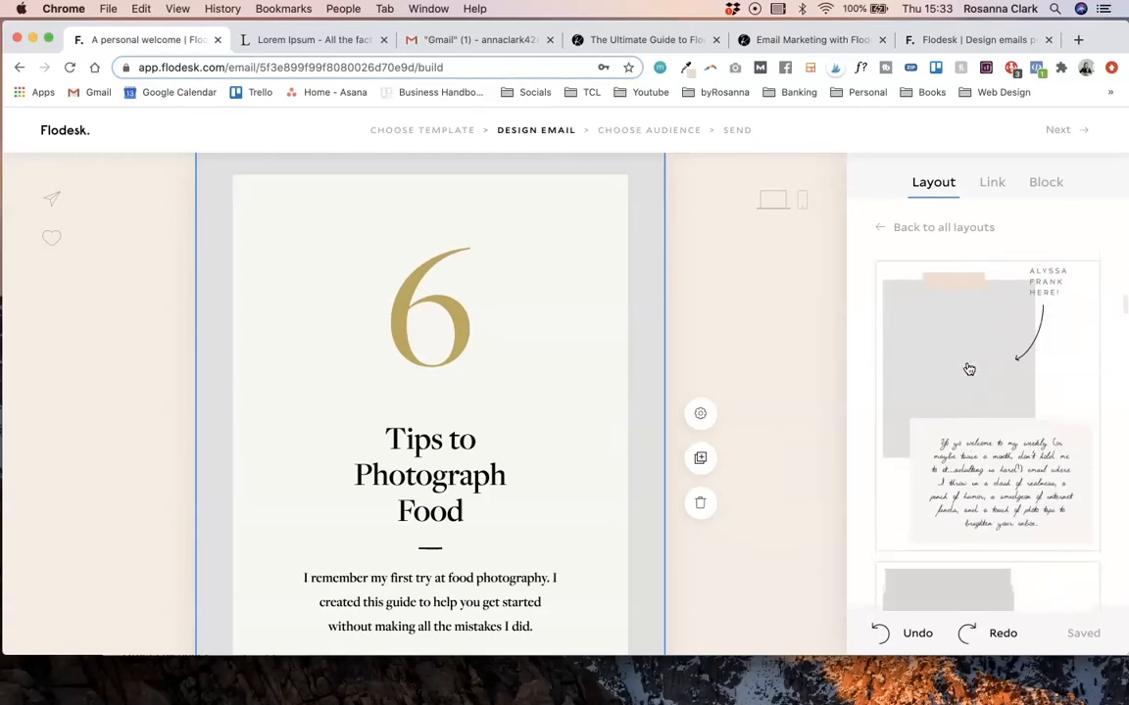
pyautogui.scroll(-3)
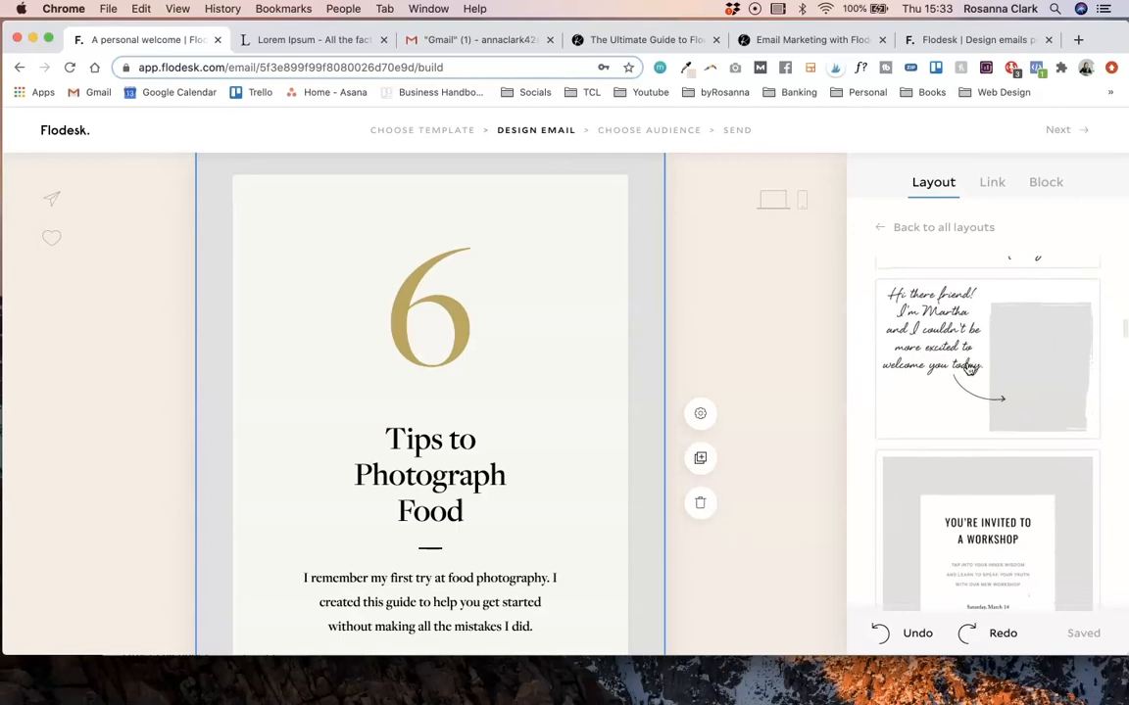
pyautogui.moveTo(999, 444)
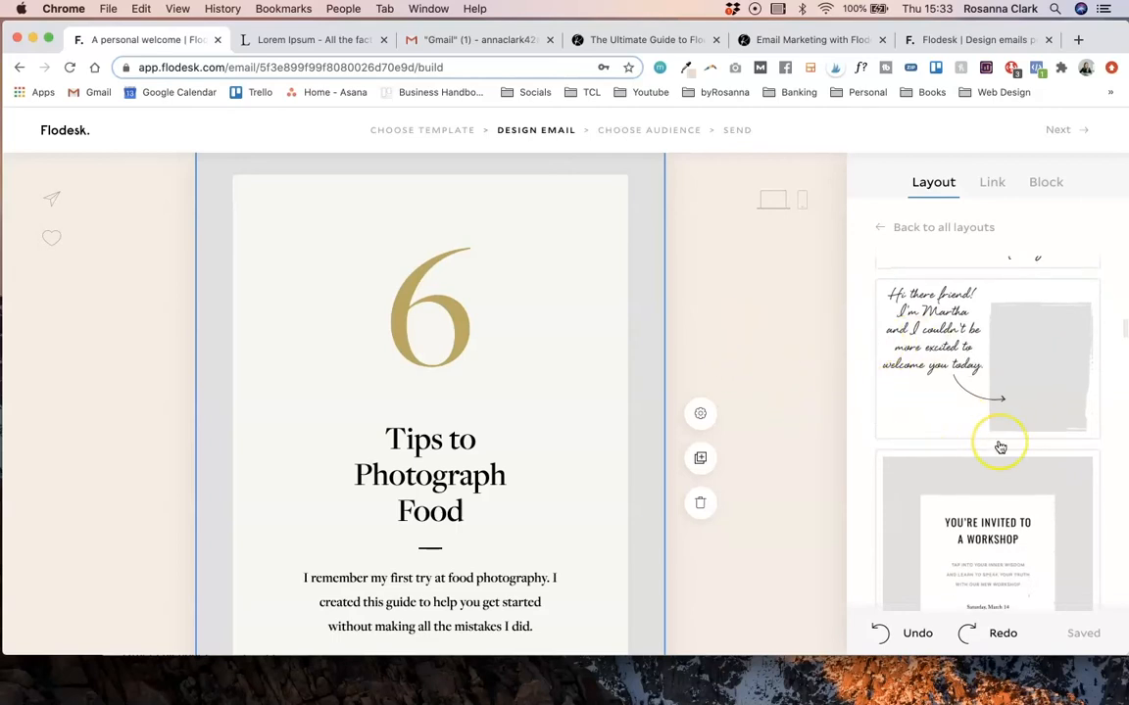
pyautogui.scroll(-3)
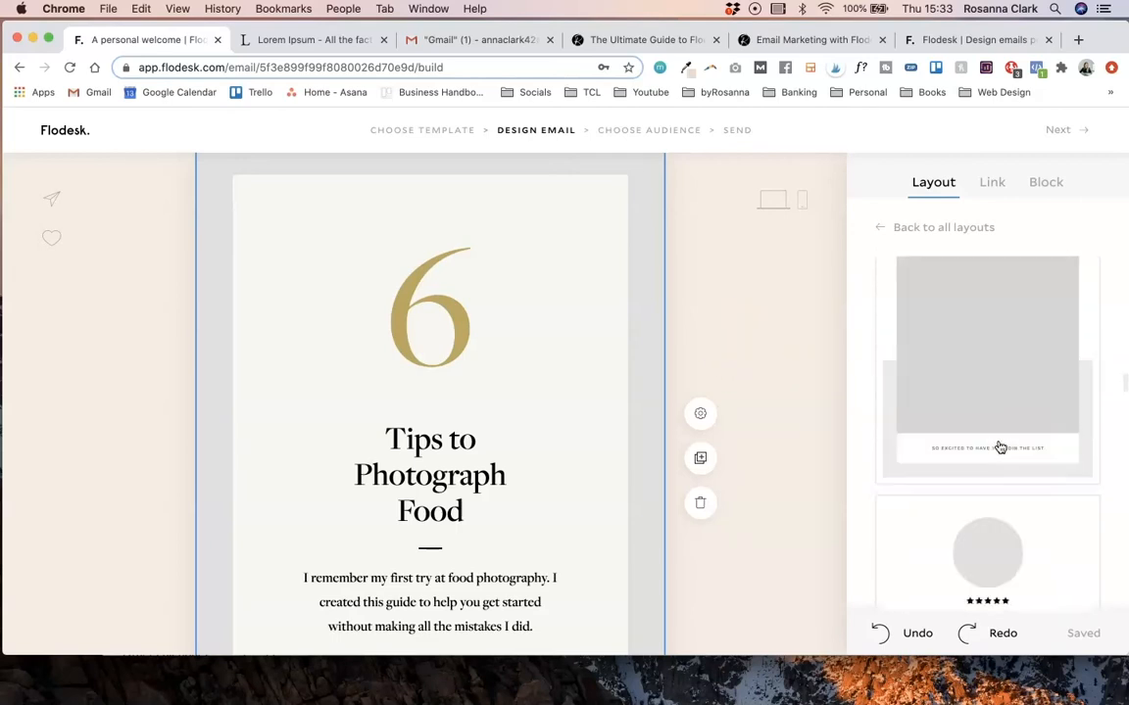
pyautogui.scroll(-3)
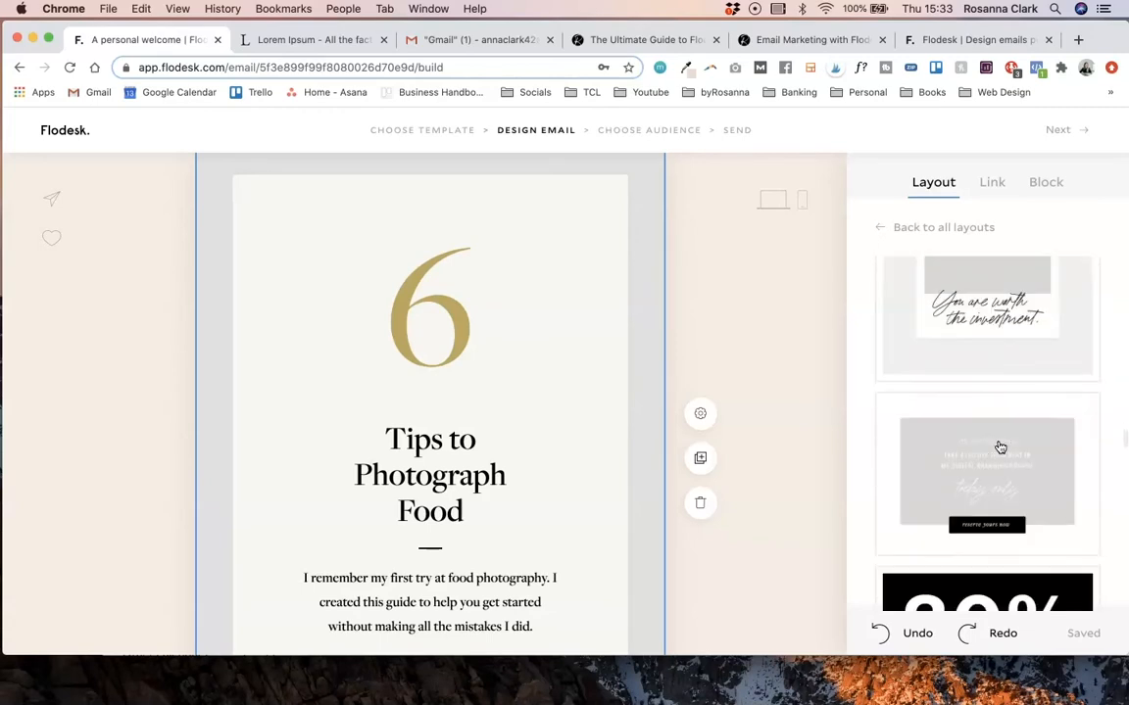
pyautogui.scroll(-3)
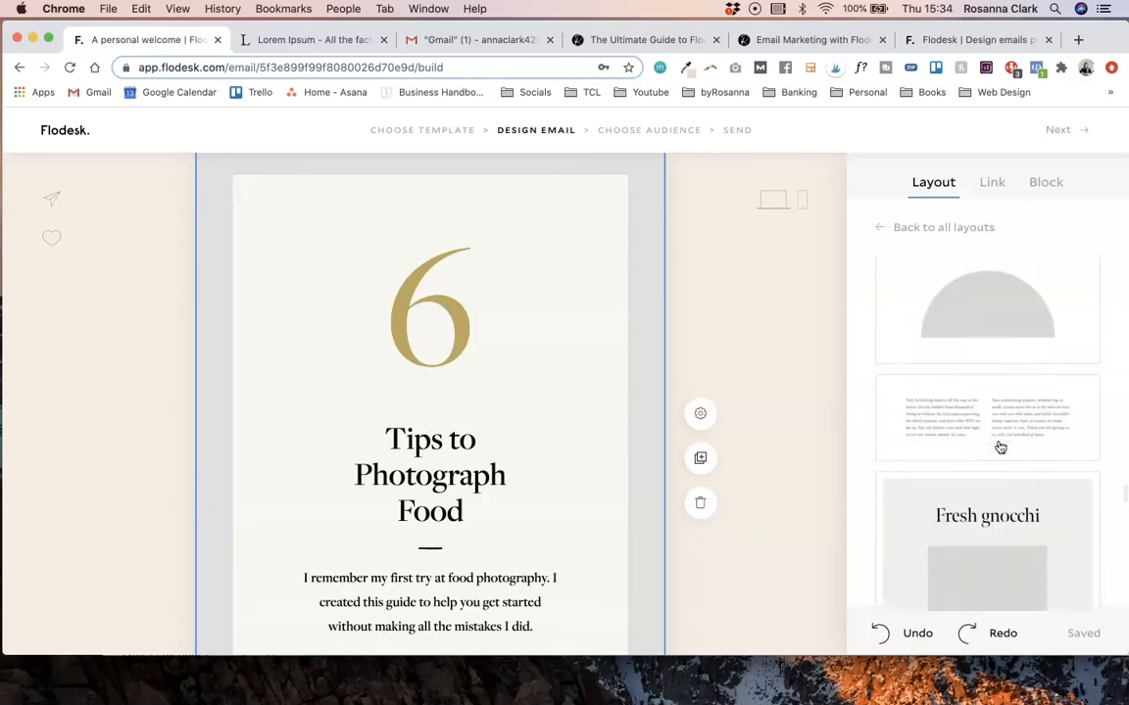
pyautogui.scroll(-3)
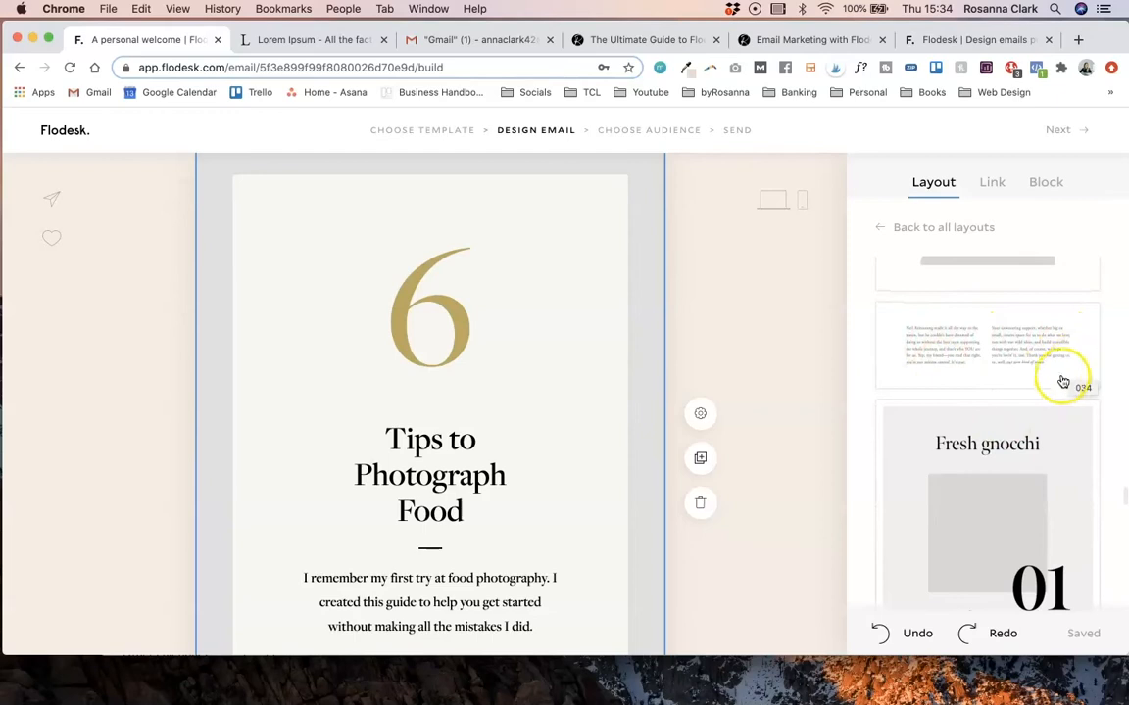
pyautogui.scroll(-3)
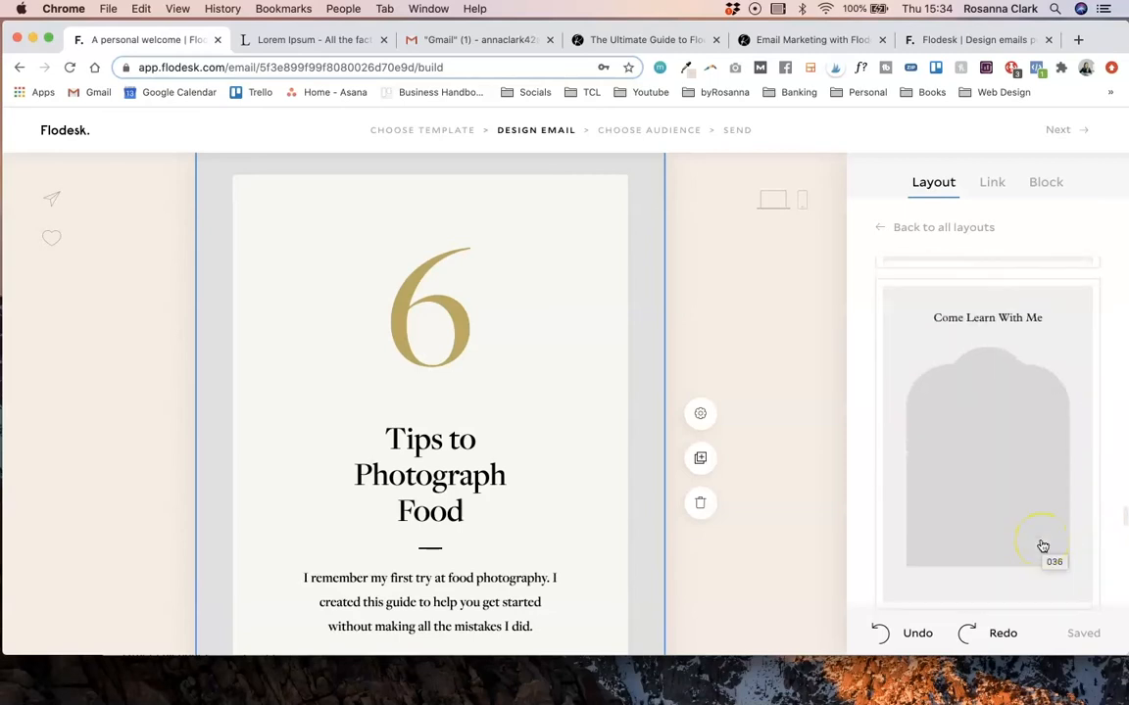
pyautogui.scroll(-3)
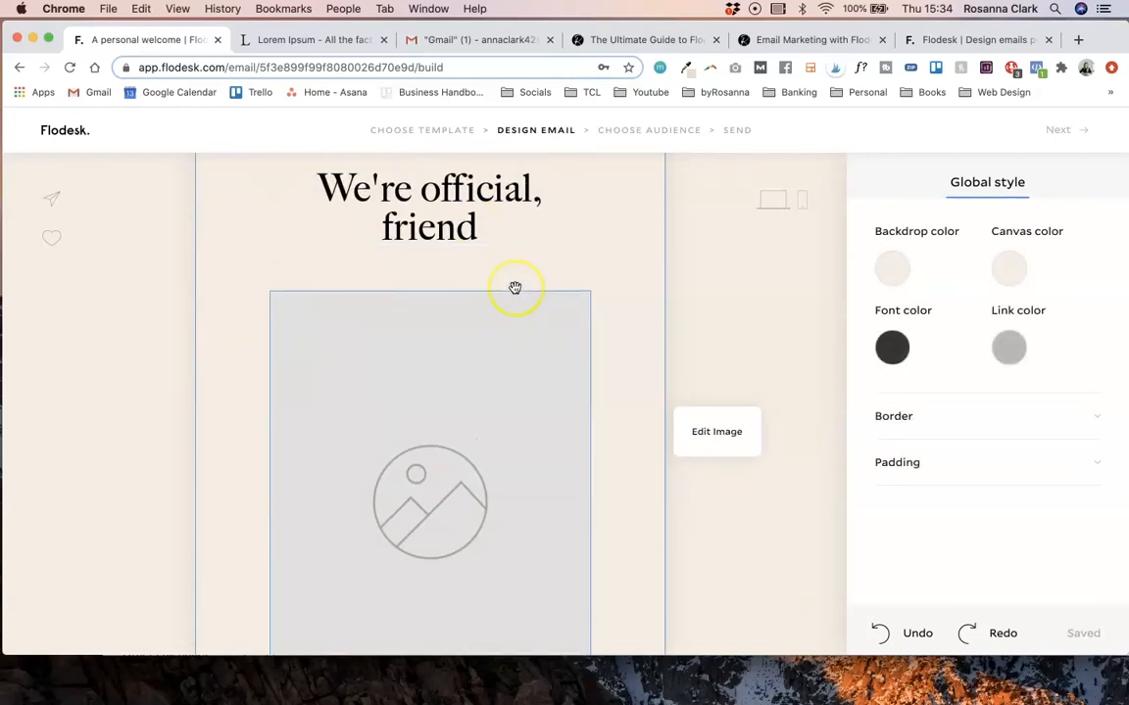
pyautogui.scroll(-3)
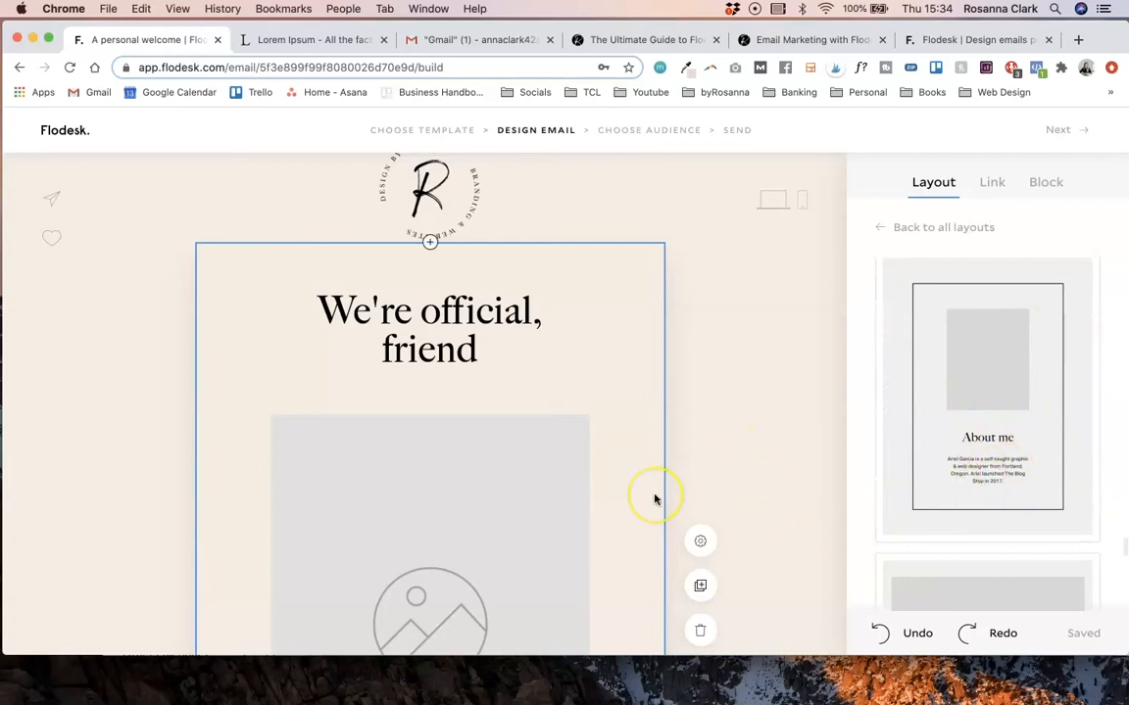
pyautogui.scroll(-3)
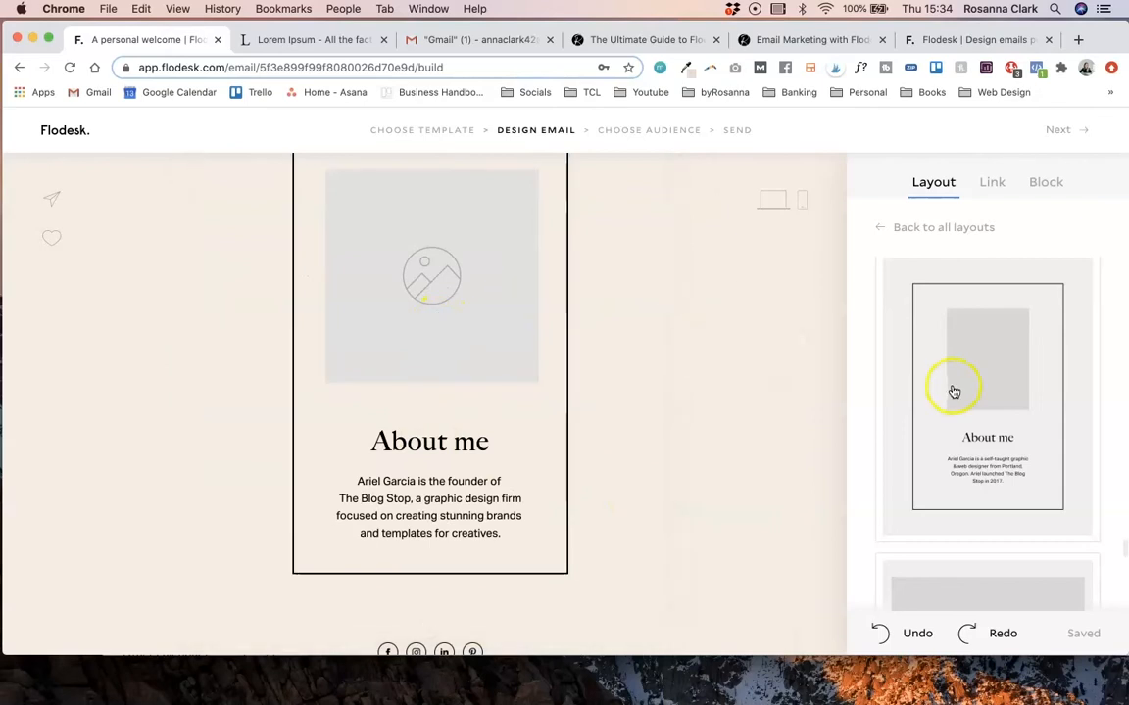
pyautogui.moveTo(529, 371)
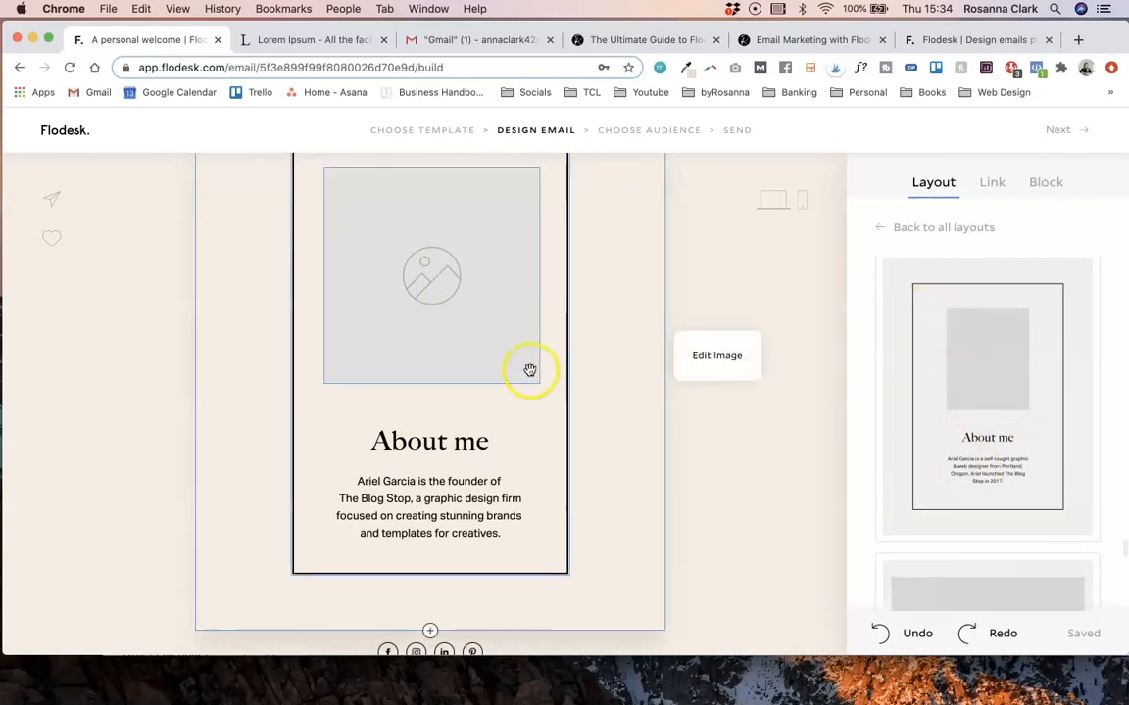
pyautogui.moveTo(390, 537)
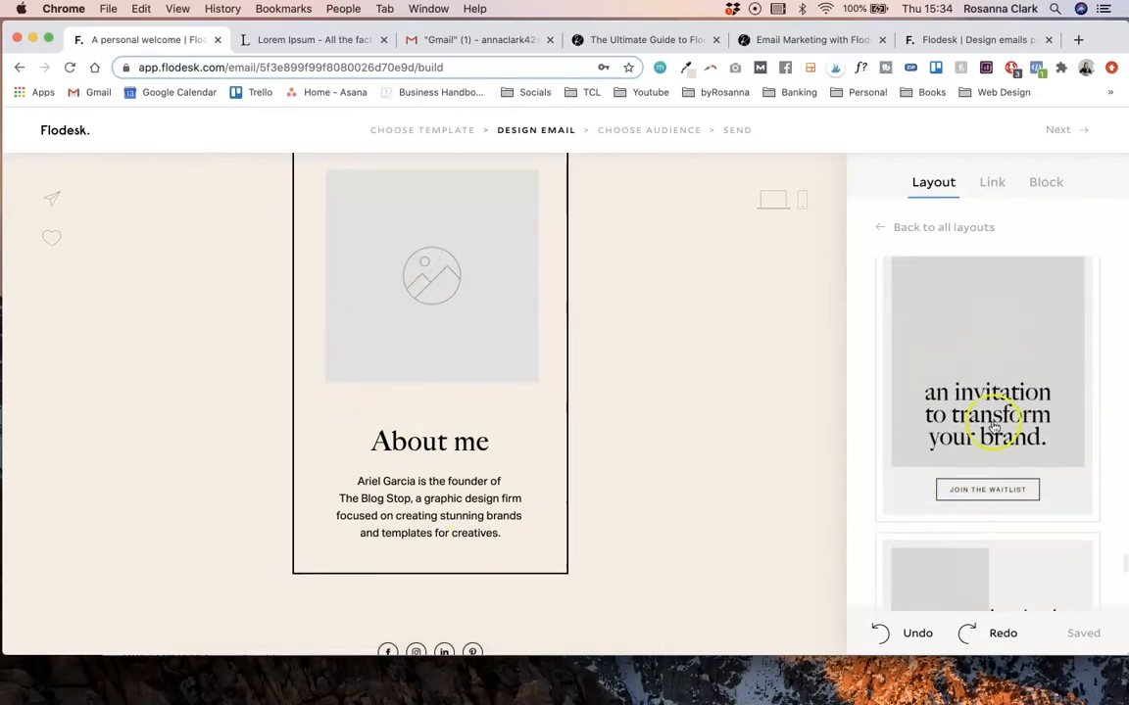
pyautogui.scroll(-3)
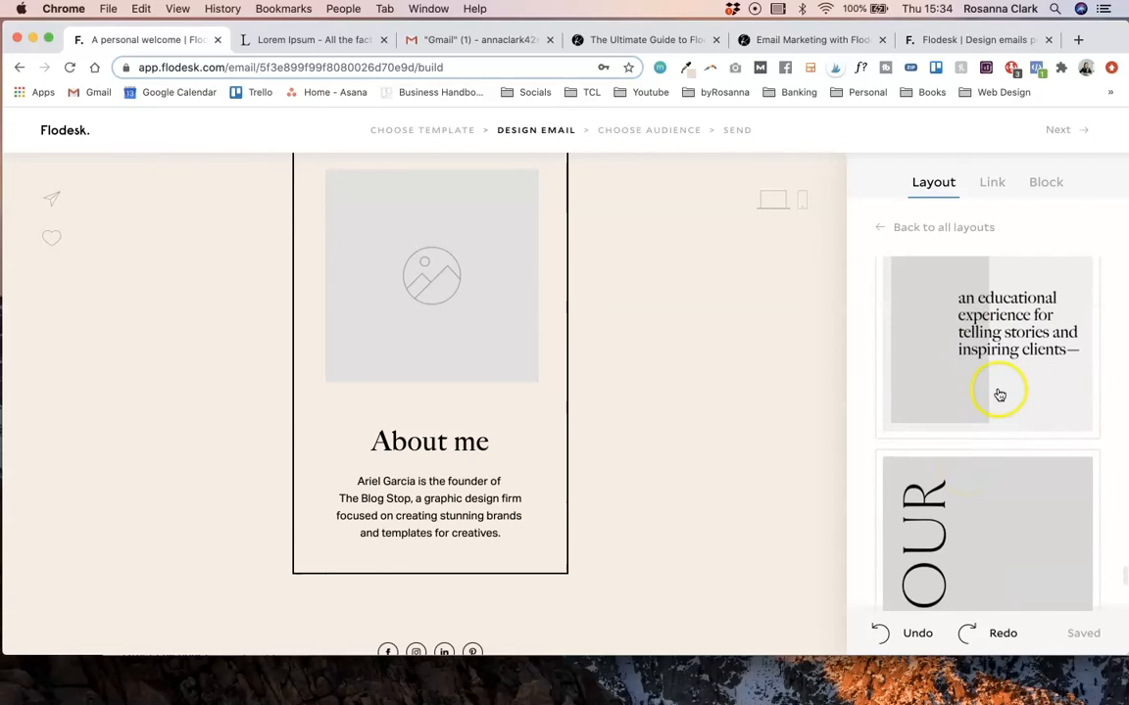
pyautogui.scroll(-3)
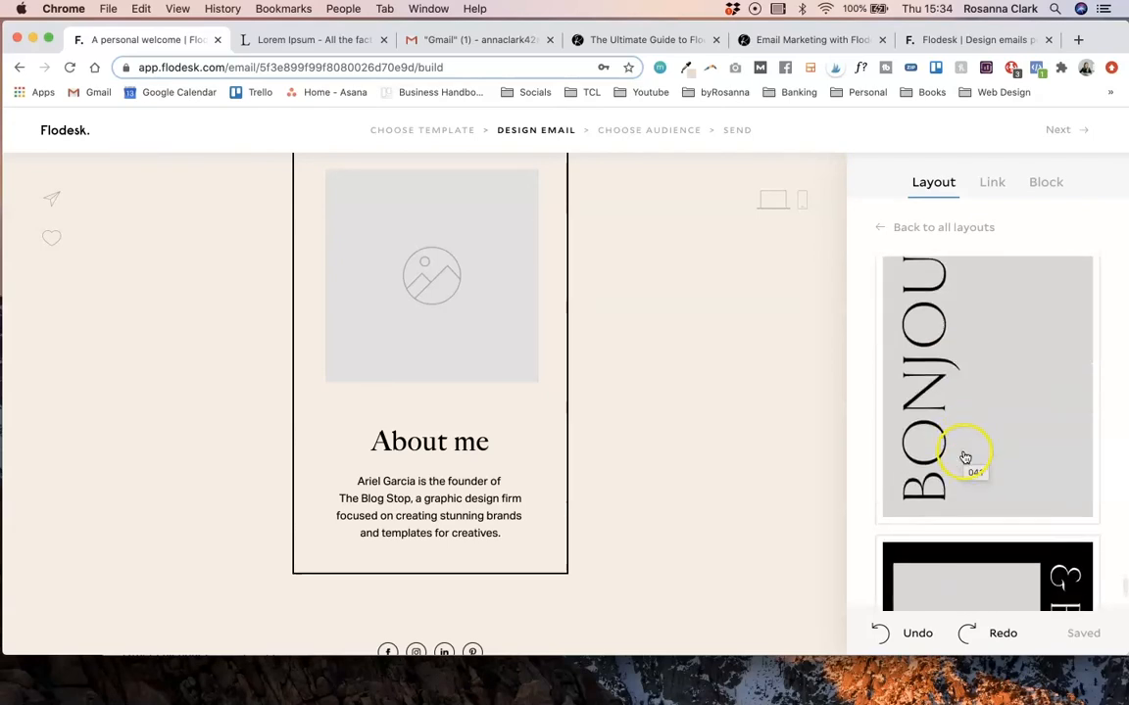
pyautogui.scroll(-3)
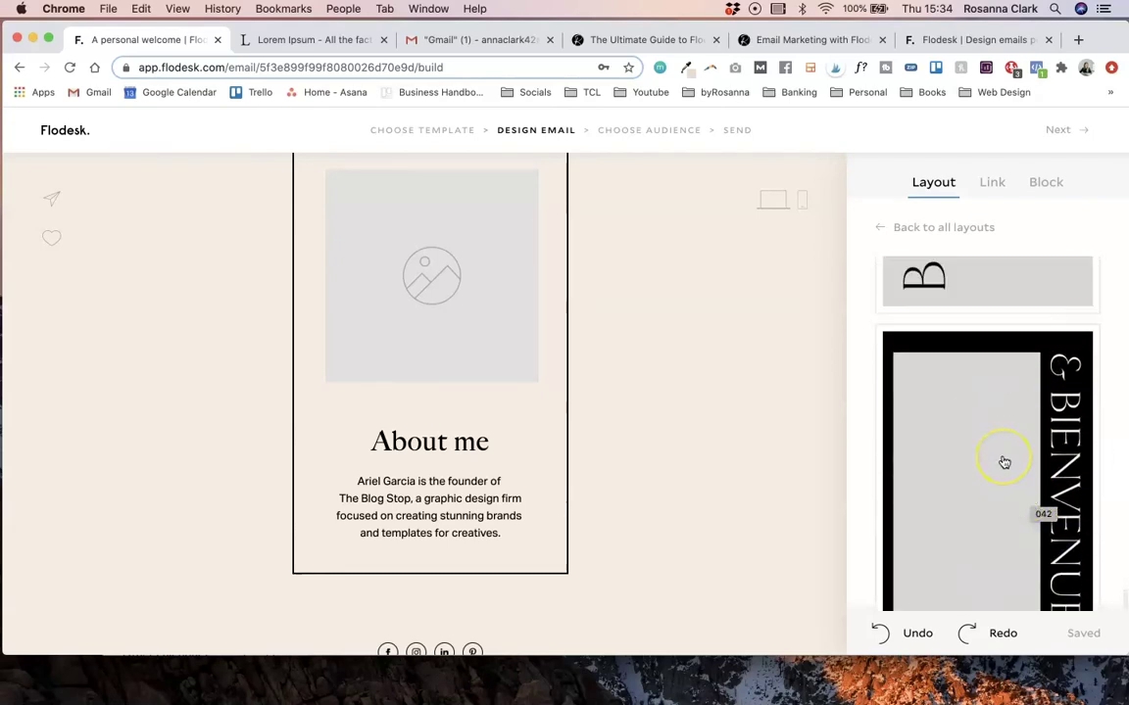
pyautogui.scroll(-3)
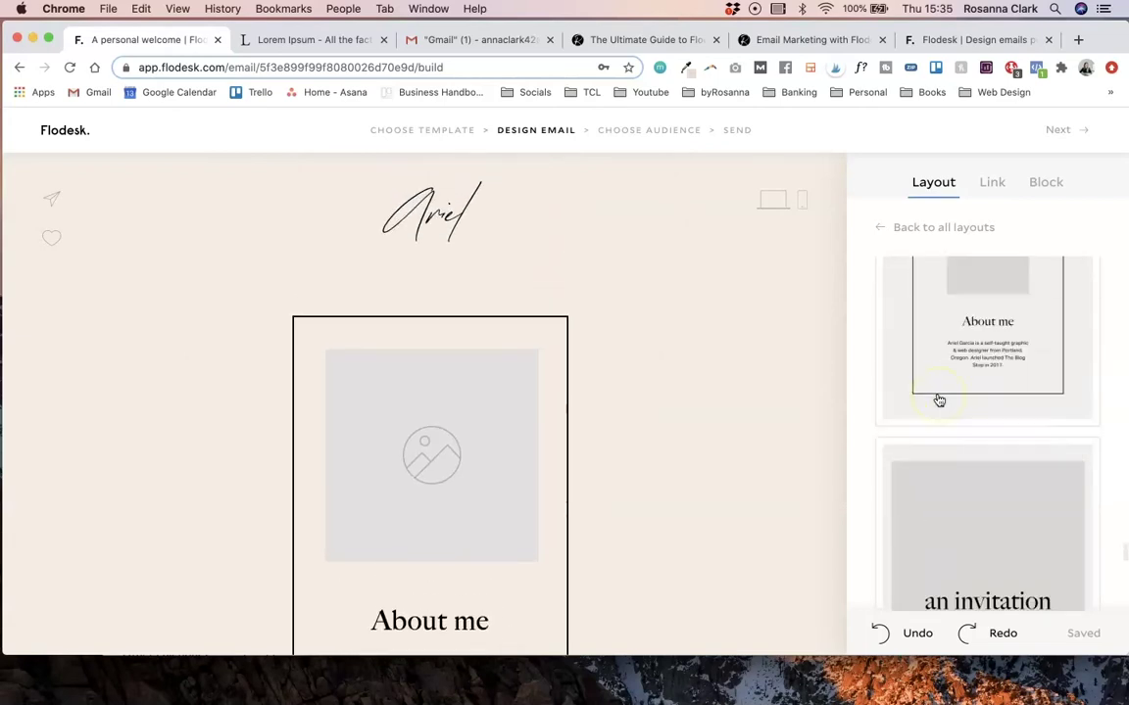
# - Reduce the bottom padding of the 'Hey First name' welcome text block
pyautogui.scroll(-3)
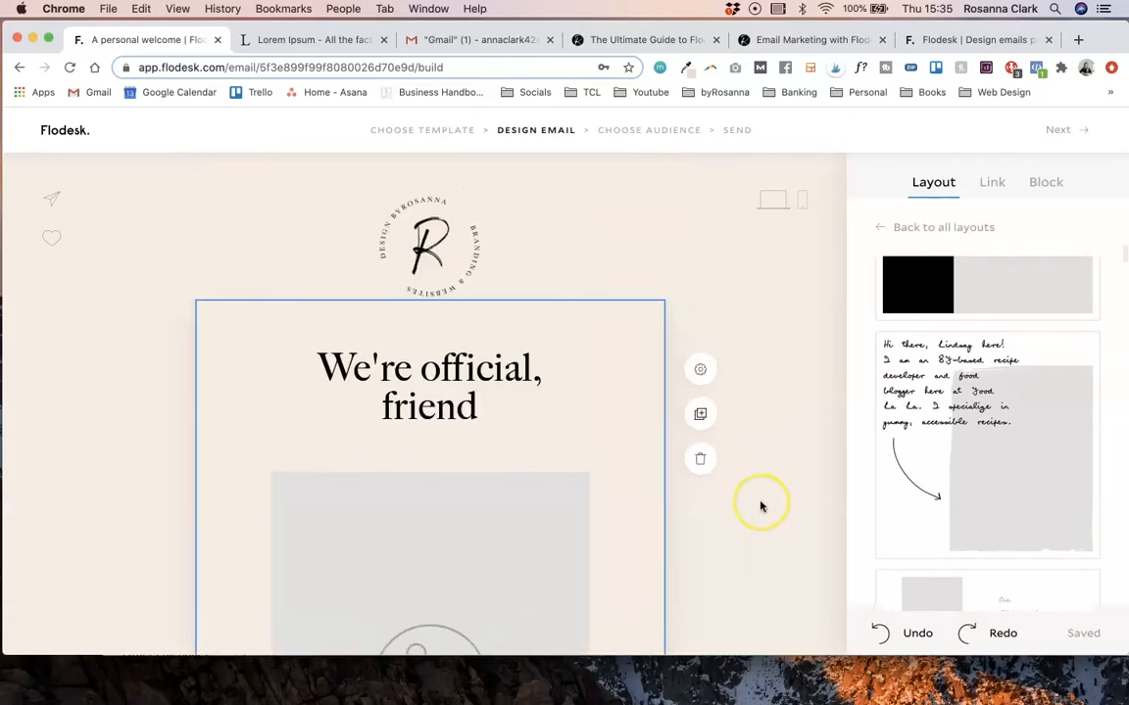
pyautogui.scroll(-3)
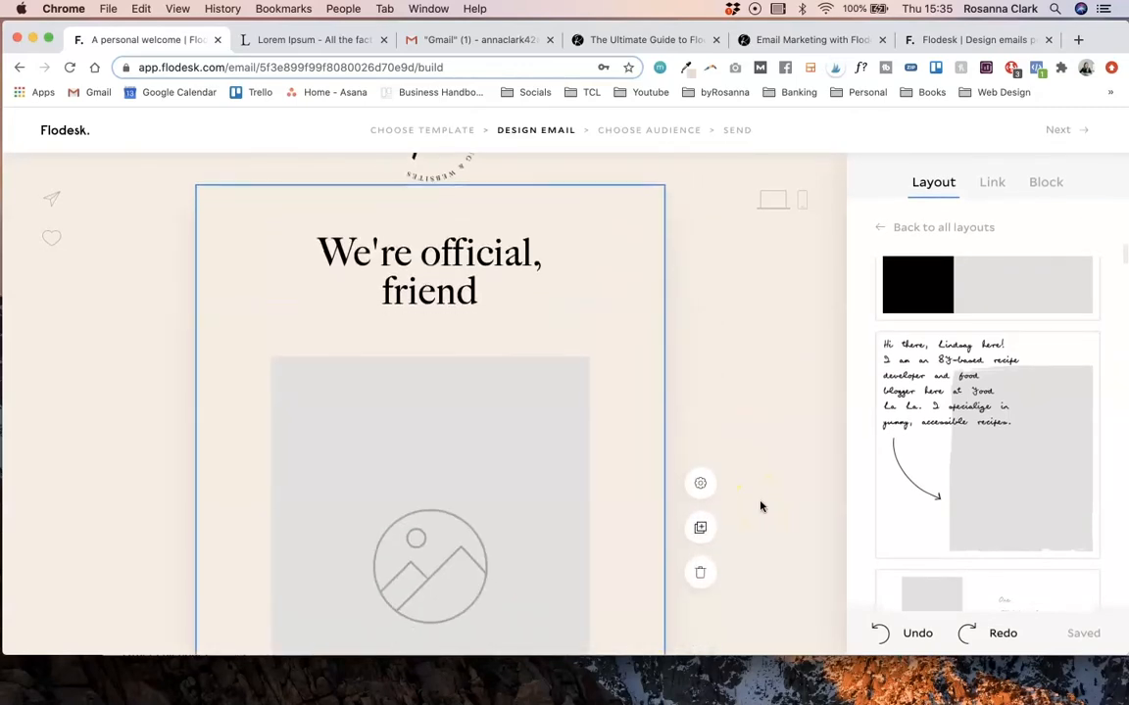
pyautogui.scroll(-3)
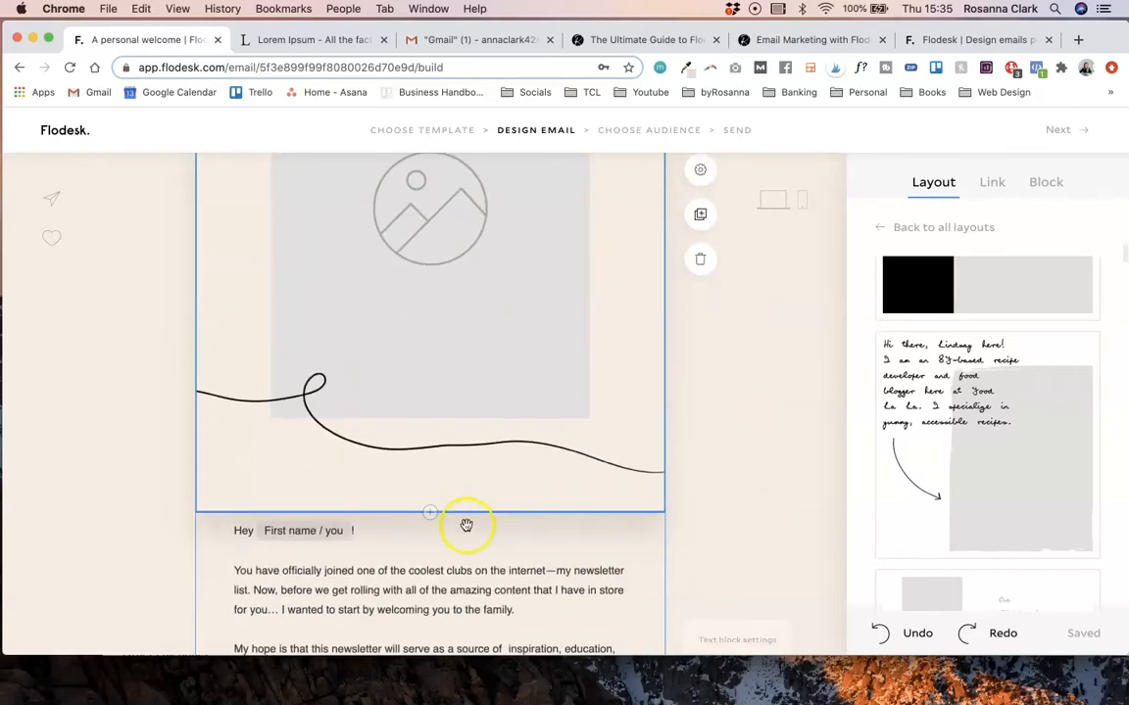
pyautogui.scroll(-3)
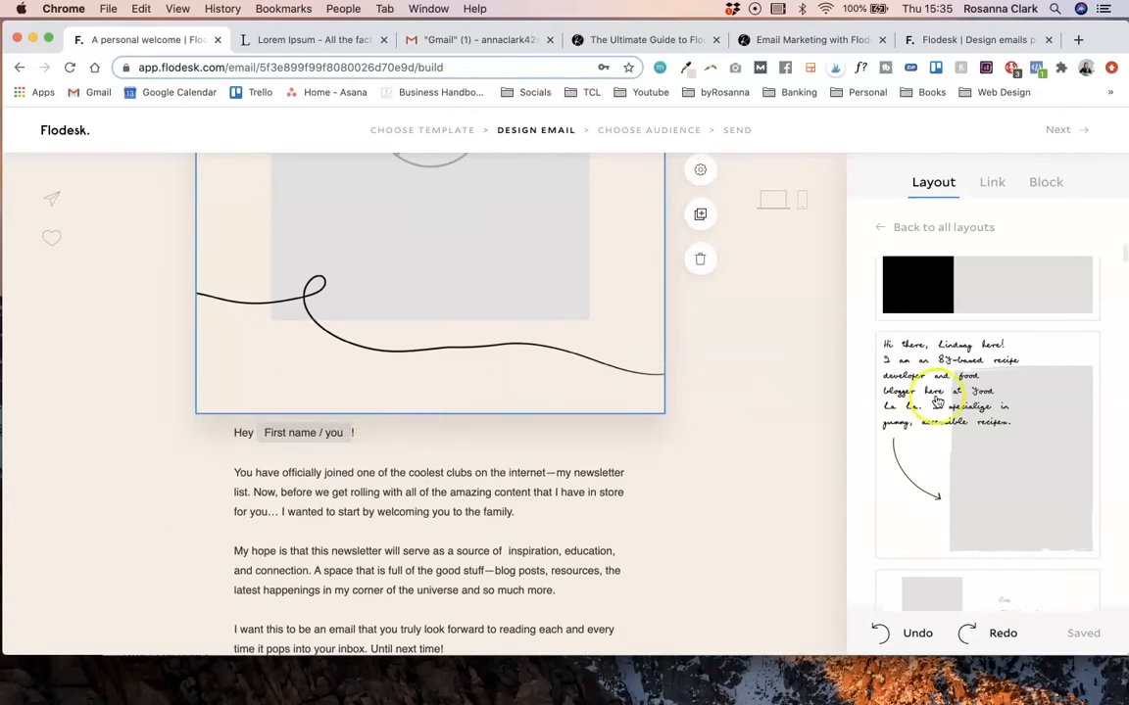
pyautogui.scroll(-3)
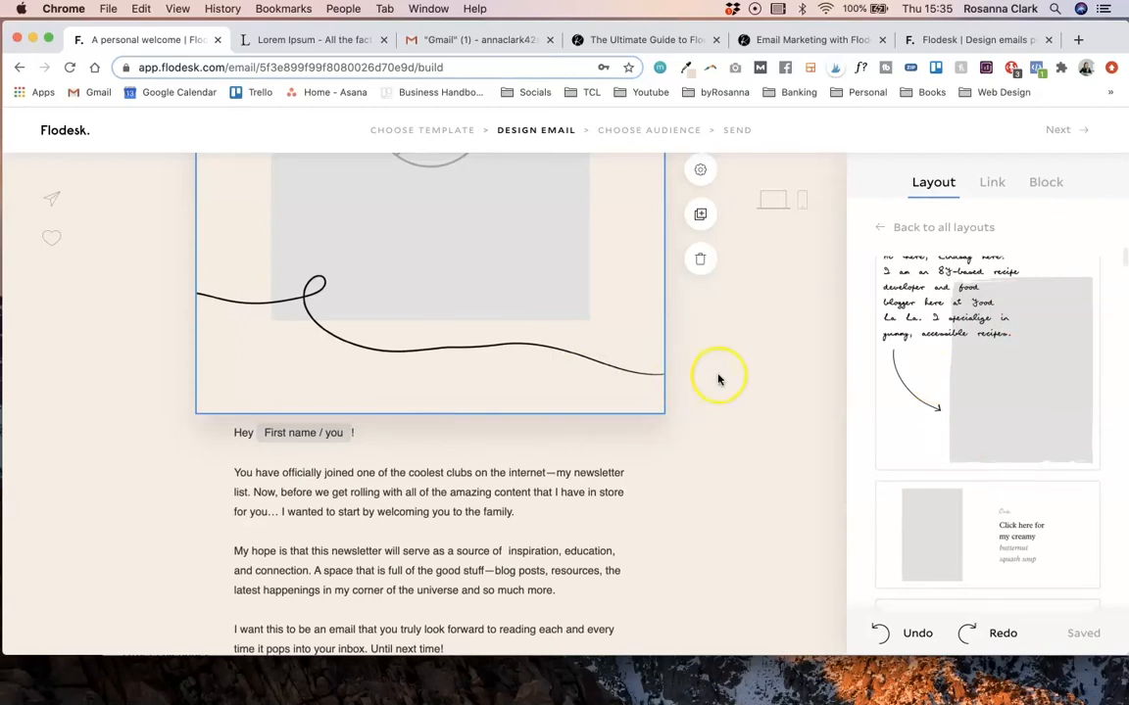
pyautogui.moveTo(800, 412)
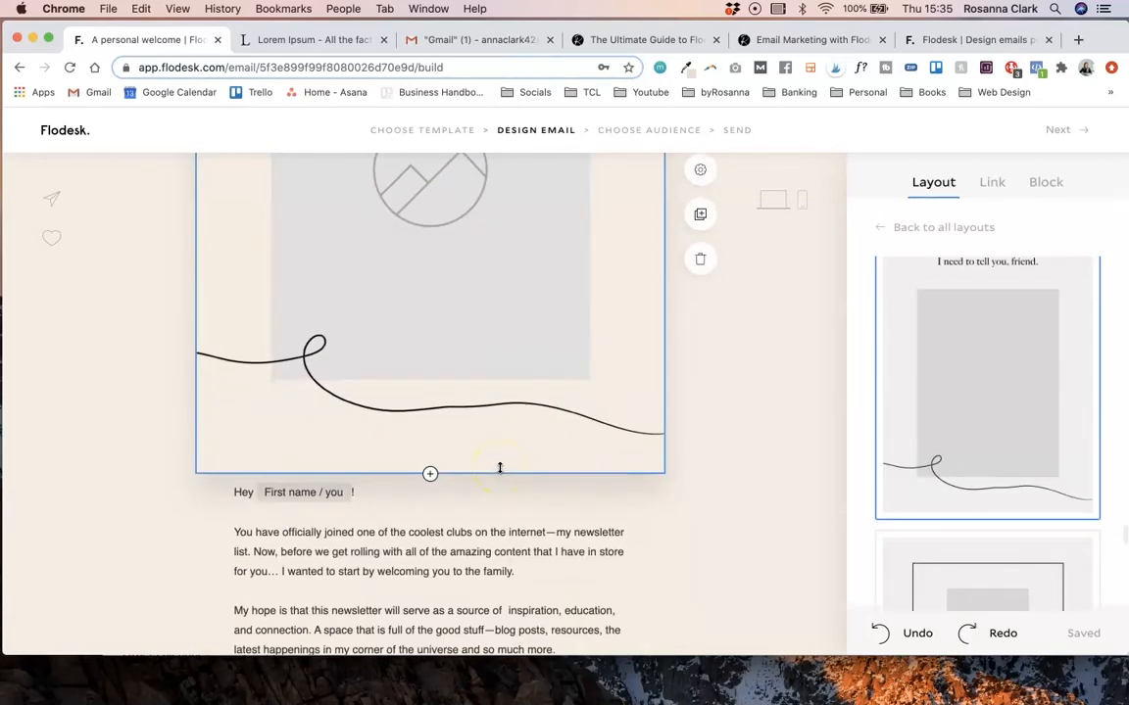
pyautogui.moveTo(502, 473)
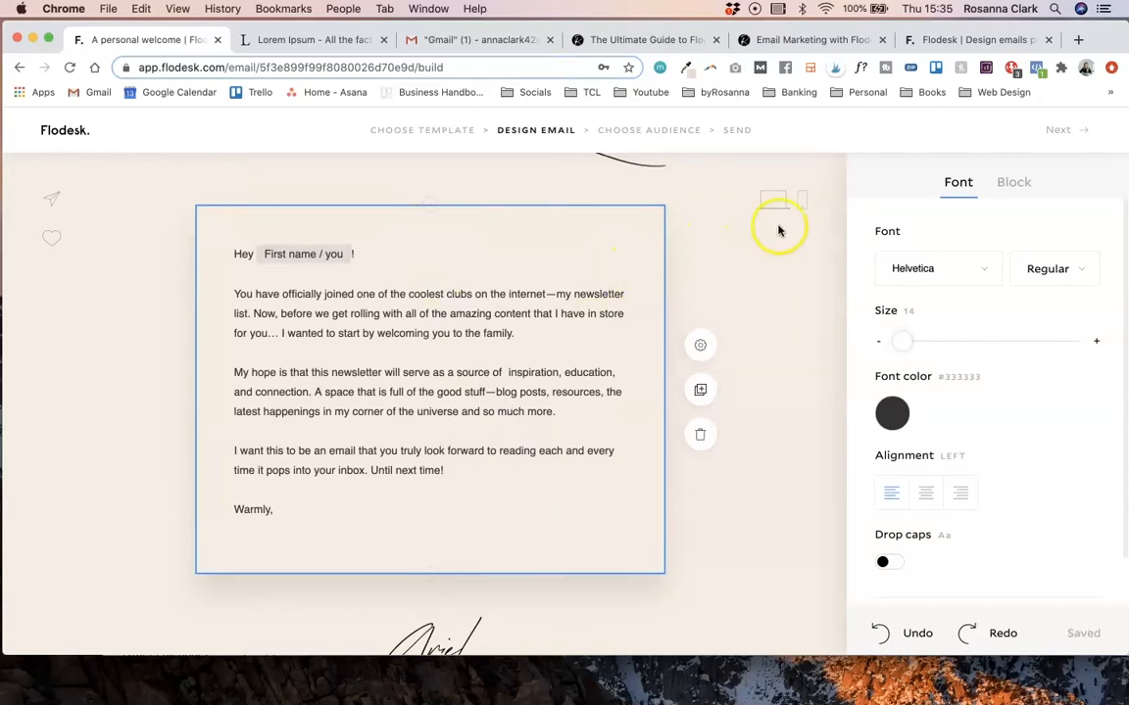
pyautogui.click(1014, 182)
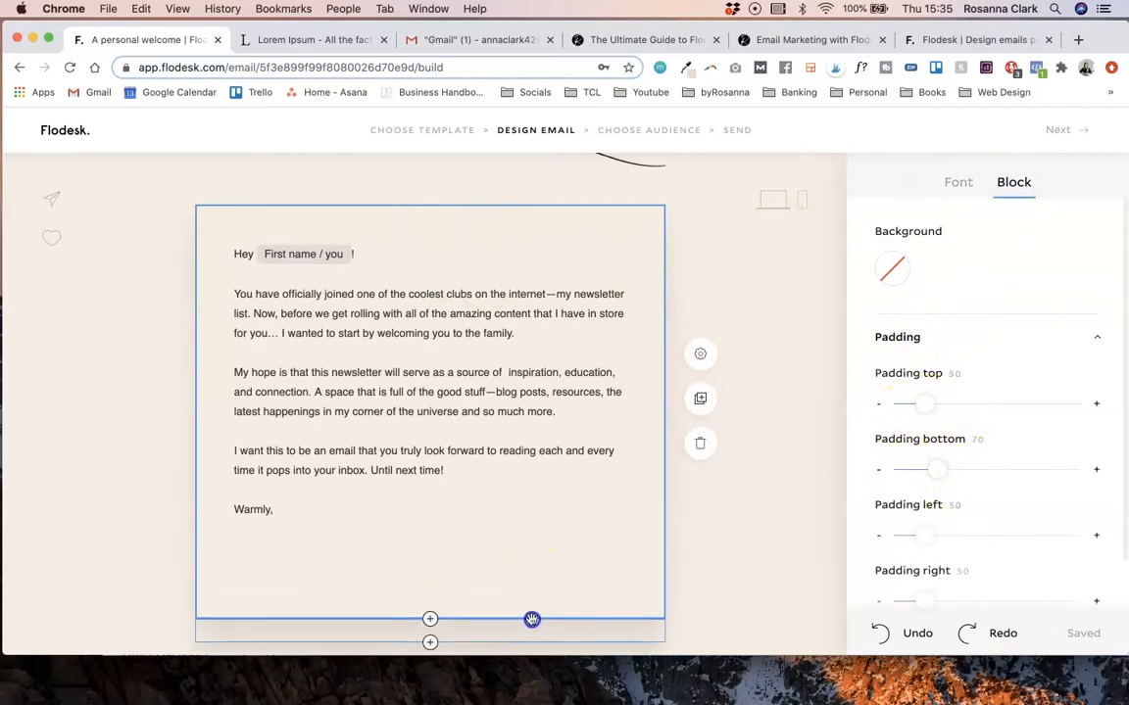
pyautogui.moveTo(937, 471); pyautogui.dragTo(919, 471)
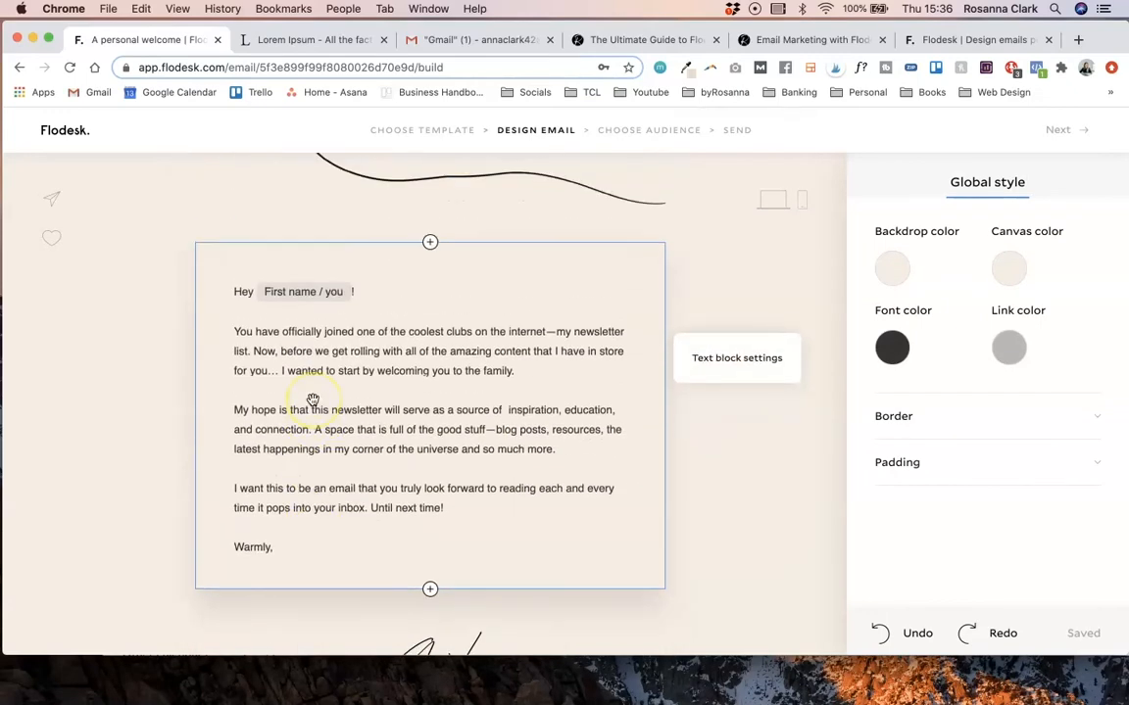
# - Insert an empty block below the welcome text and show its layout choices
pyautogui.scroll(-3)
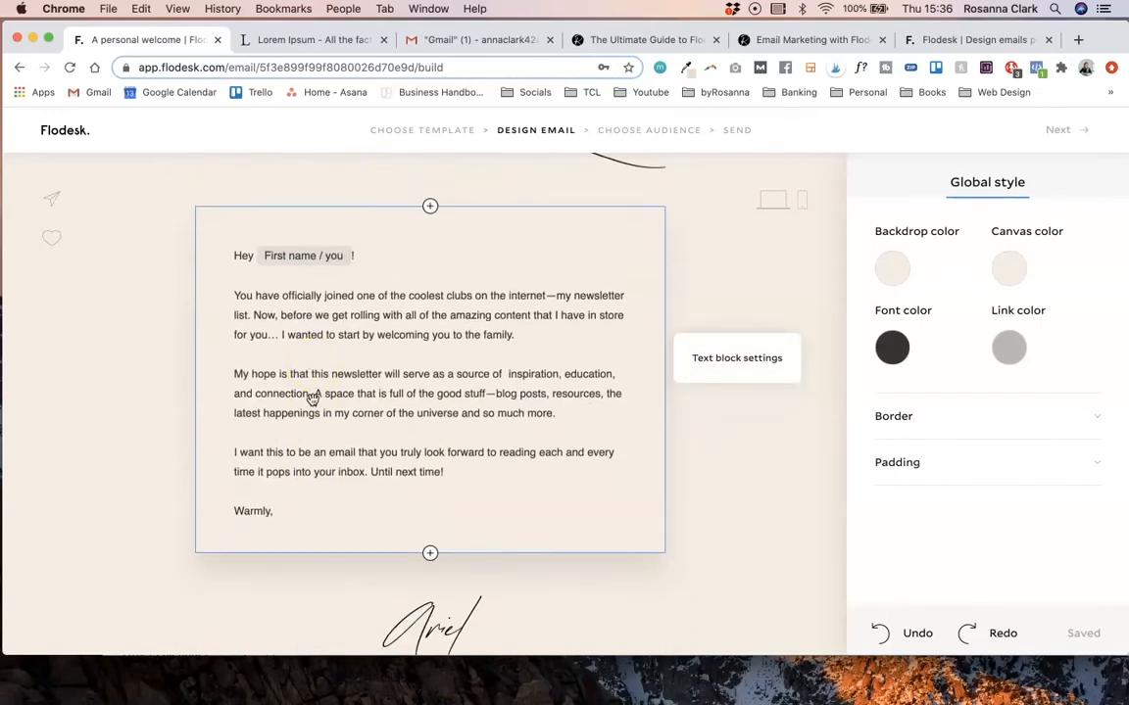
pyautogui.scroll(-3)
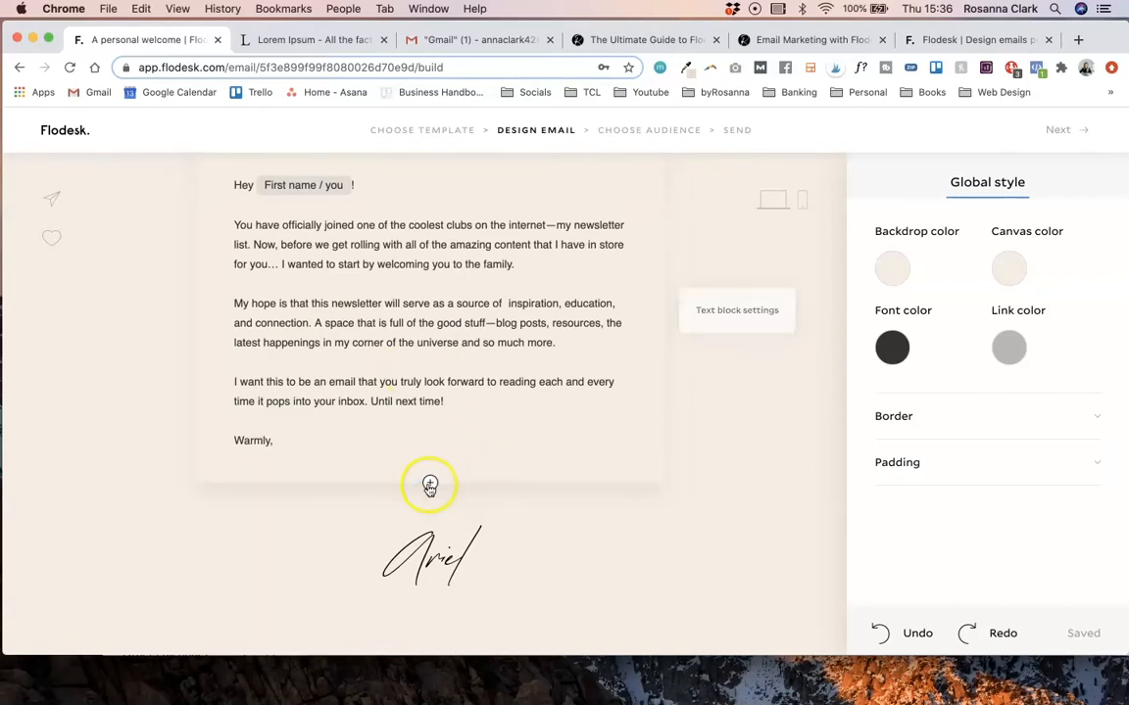
pyautogui.click(429, 484)
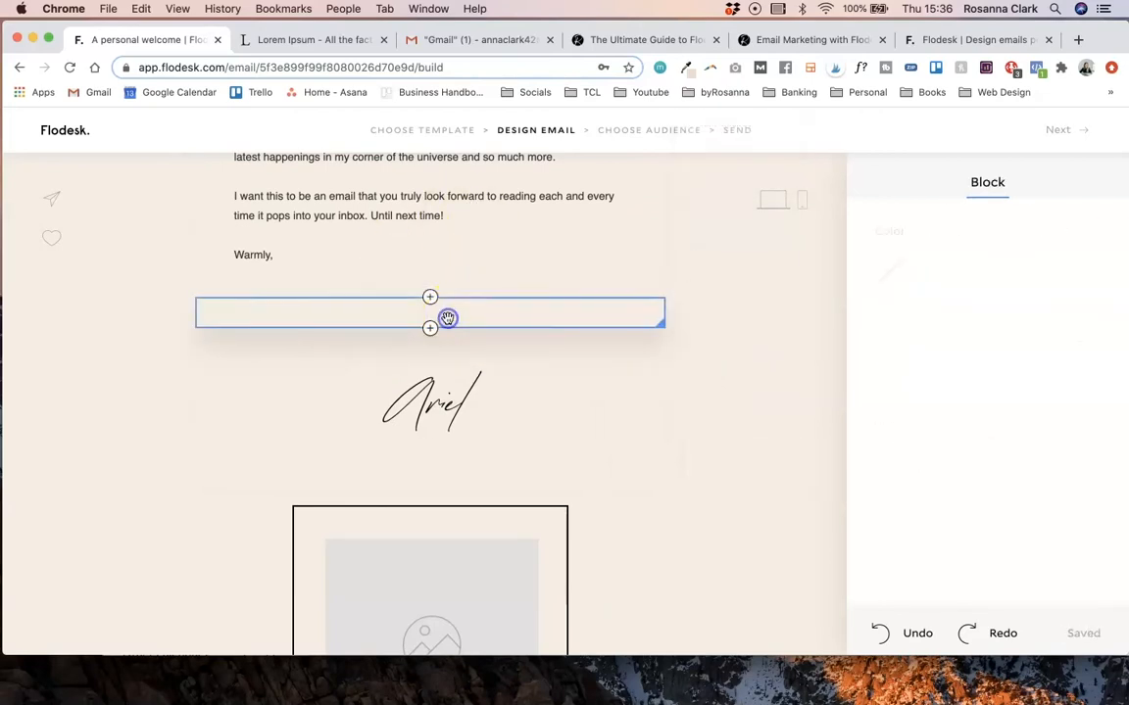
pyautogui.click(447, 318)
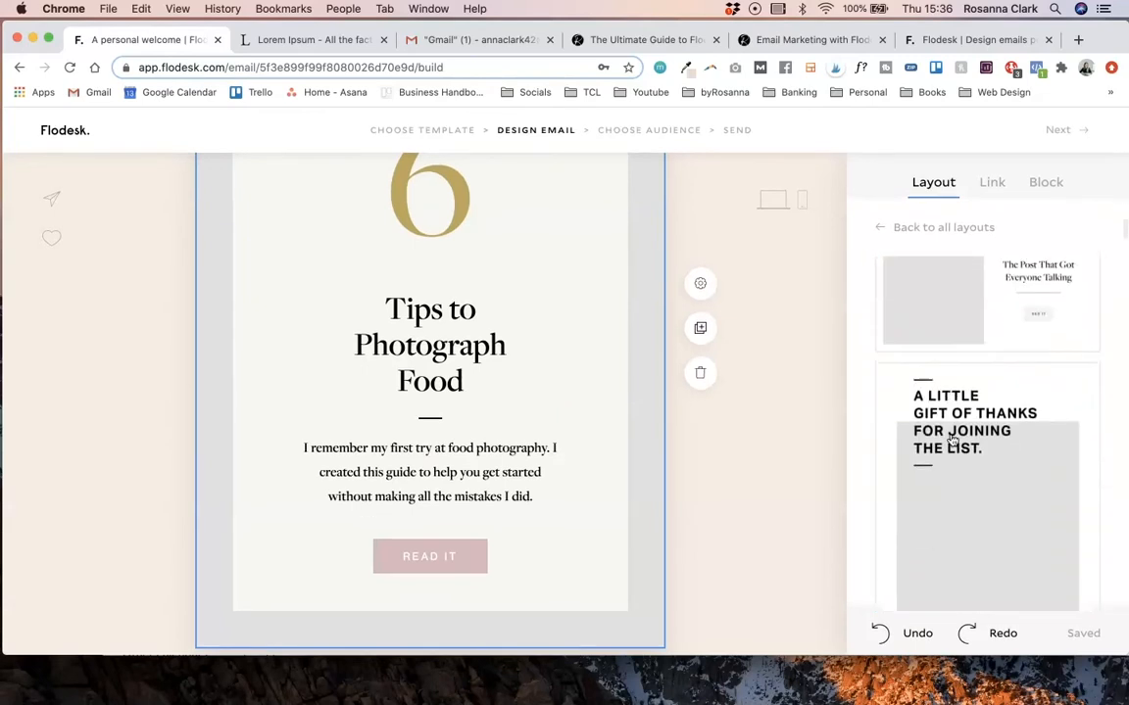
# - Add the image-and-text layout and select its butternut squash soup placeholder sentence
pyautogui.scroll(-3)
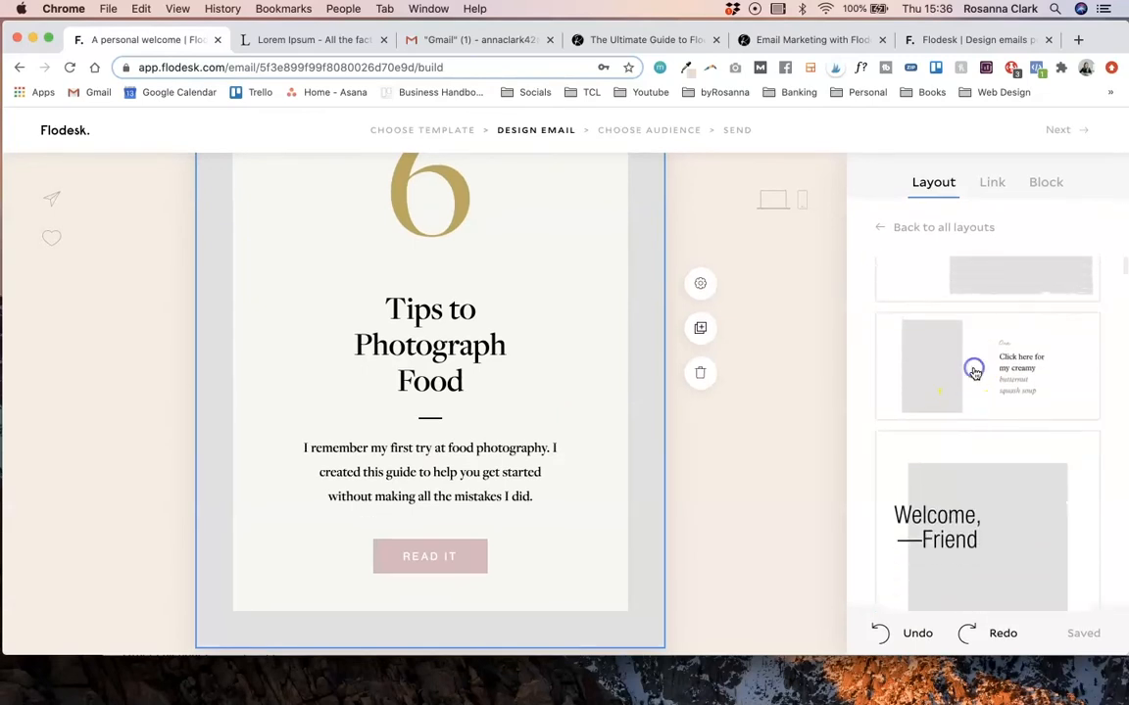
pyautogui.click(988, 368)
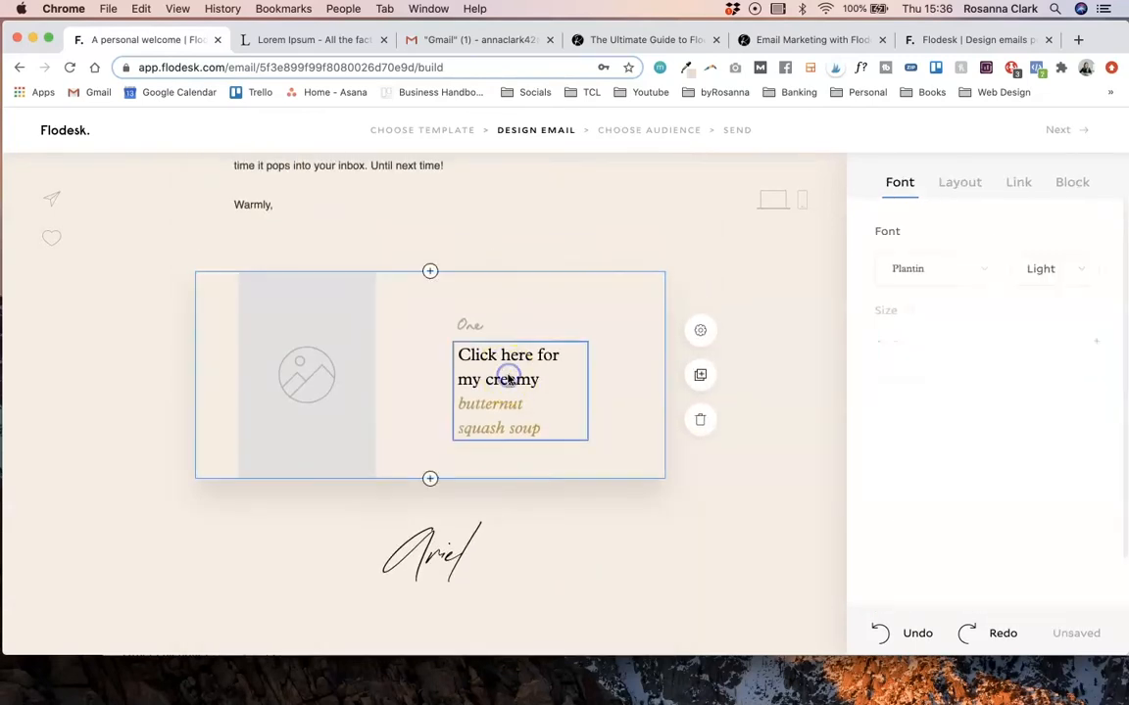
pyautogui.tripleClick(507, 380)
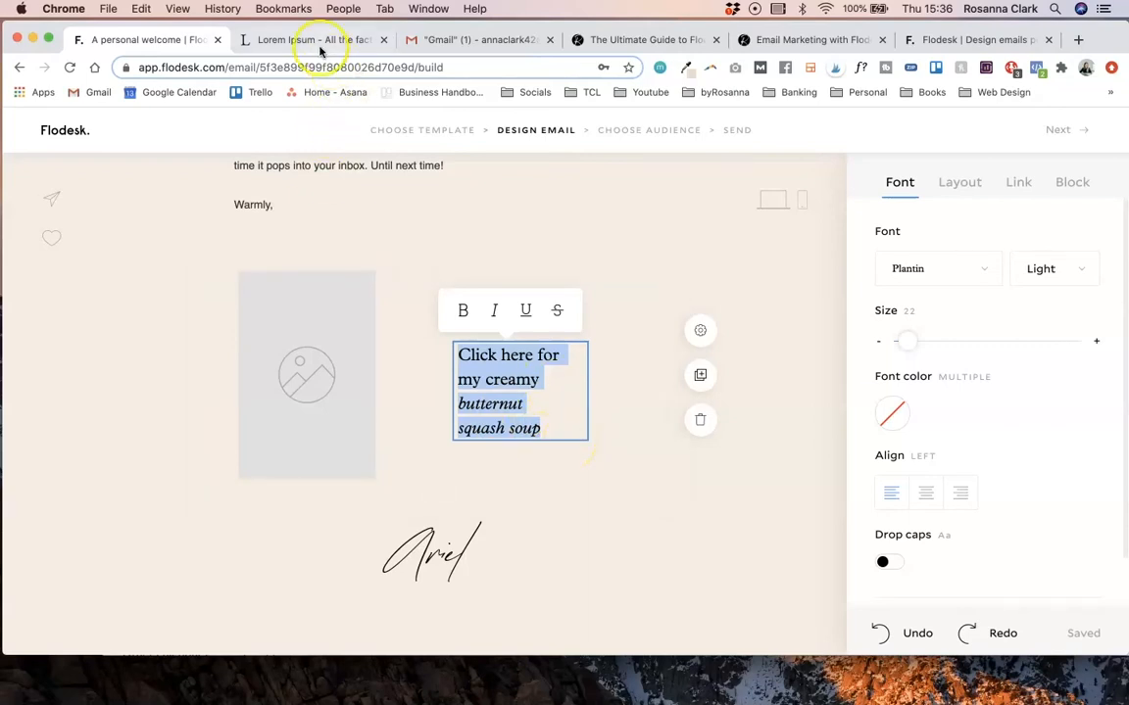
# - Copy the opening Lorem Ipsum lines and return to the email draft to replace the soup sentence
pyautogui.click(313, 39)
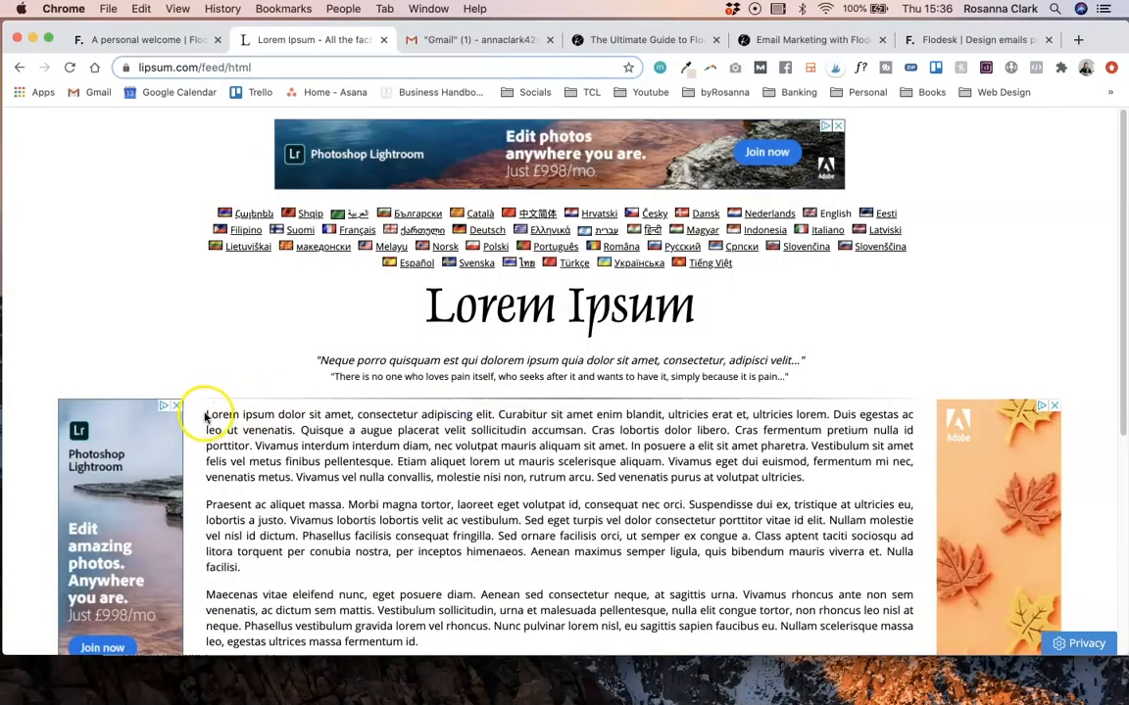
pyautogui.moveTo(205, 416); pyautogui.dragTo(745, 415)
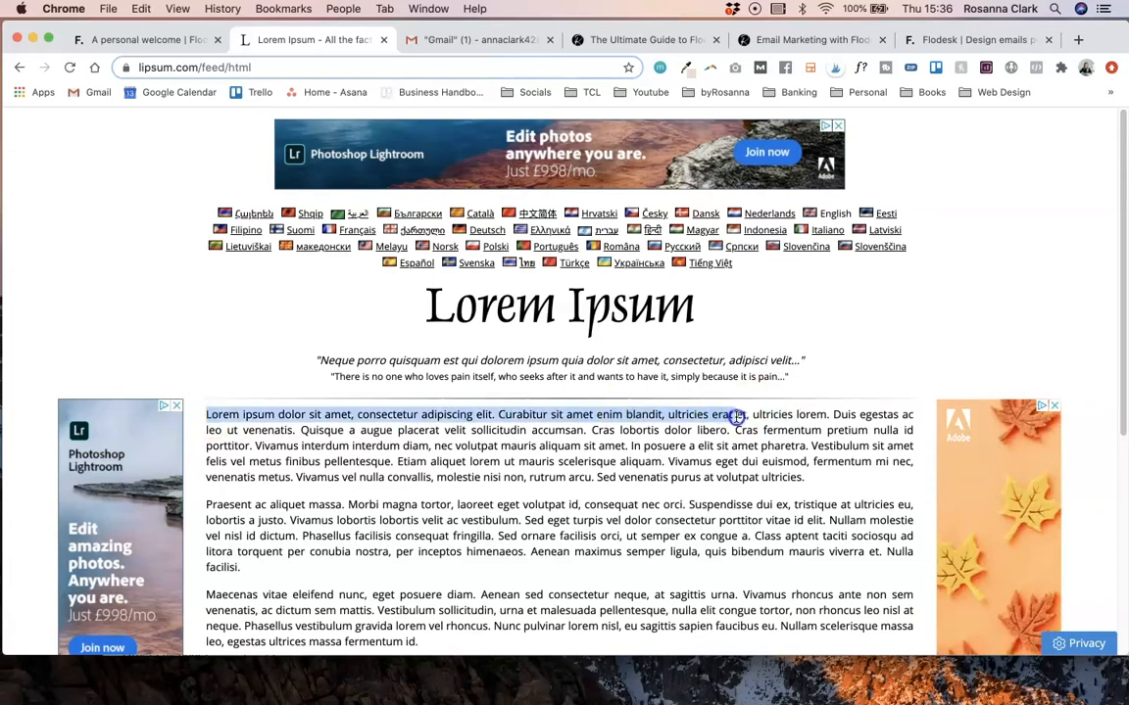
pyautogui.click(137, 39)
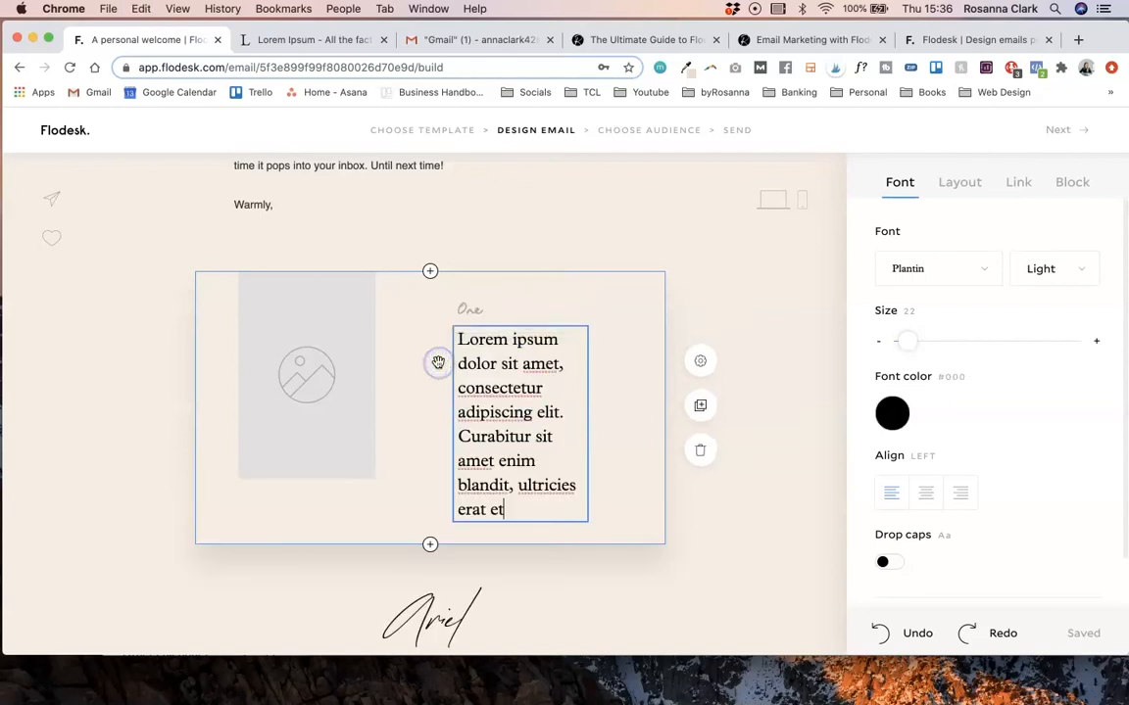
pyautogui.moveTo(410, 472)
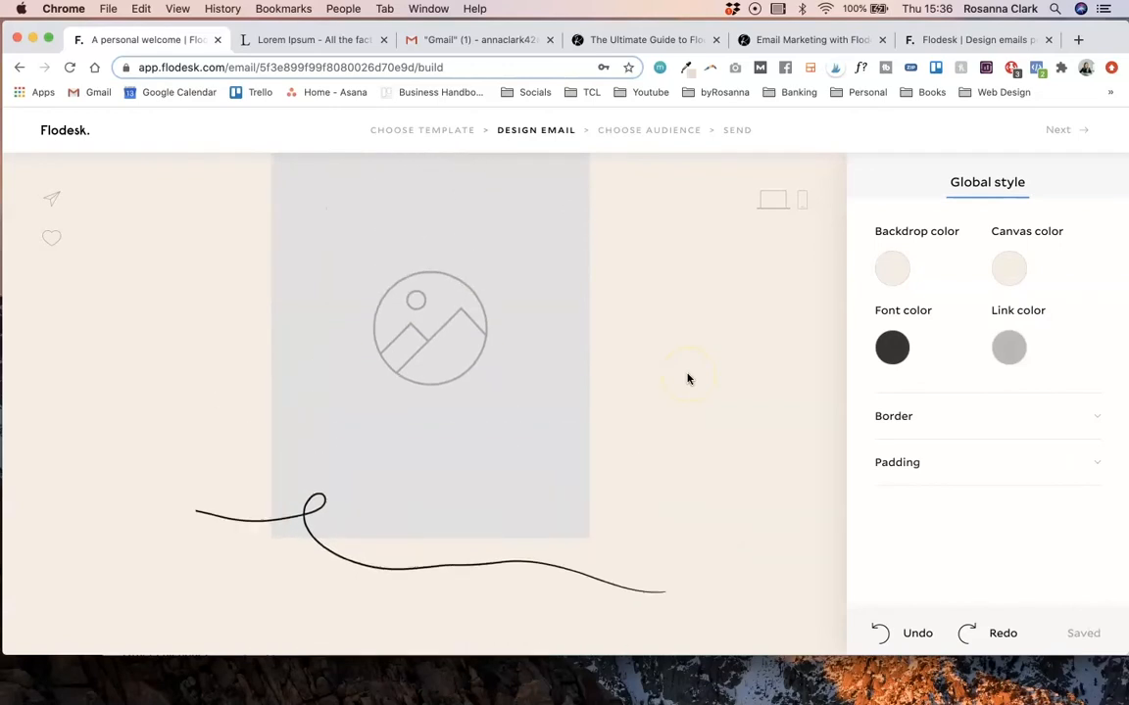
# - Replace the 'Hey First name / you' greeting with 'Hi' in the welcome text
pyautogui.scroll(-3)
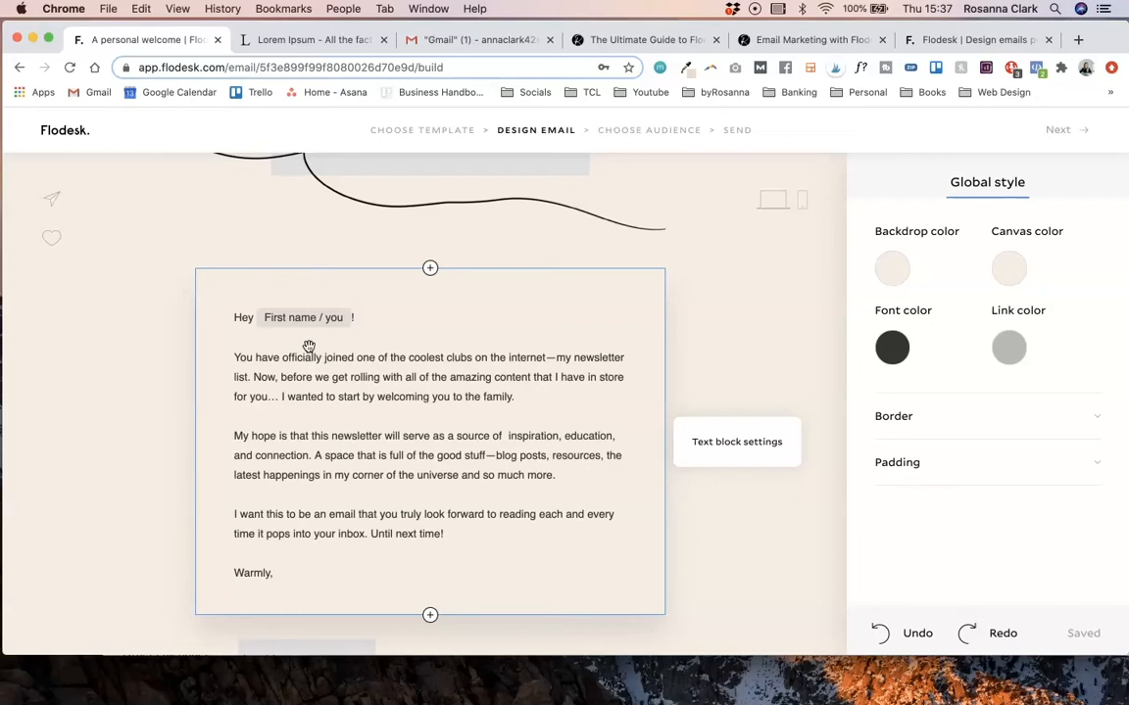
pyautogui.moveTo(376, 323)
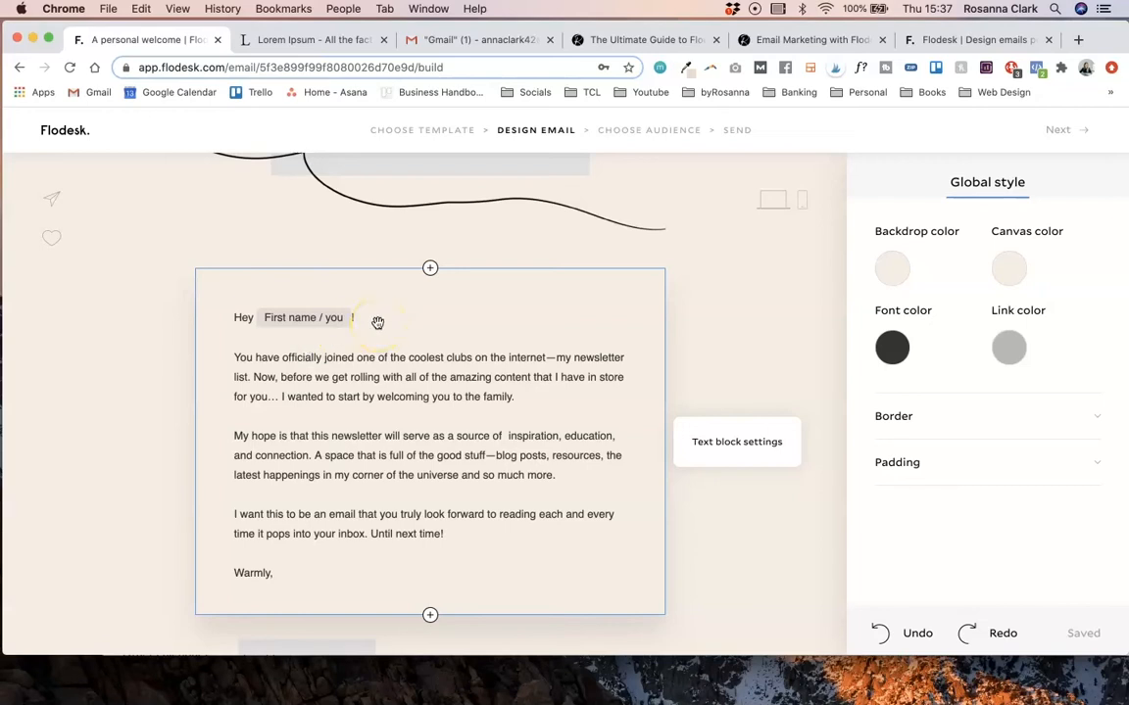
pyautogui.click(517, 396)
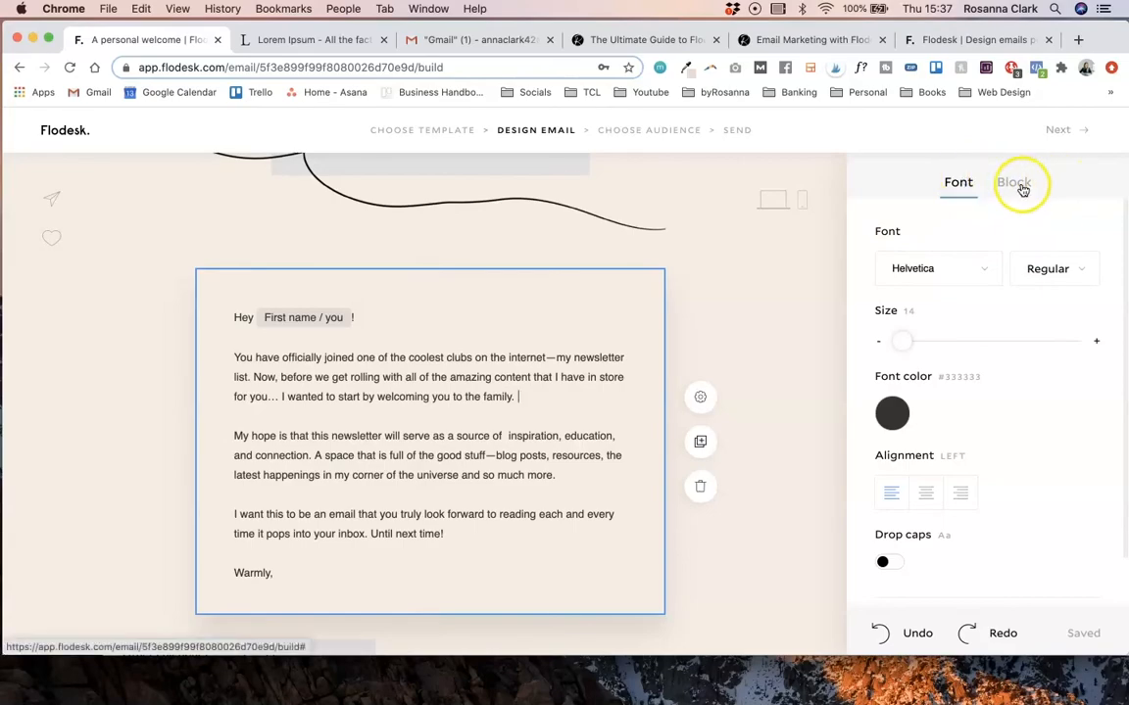
pyautogui.moveTo(1055, 184)
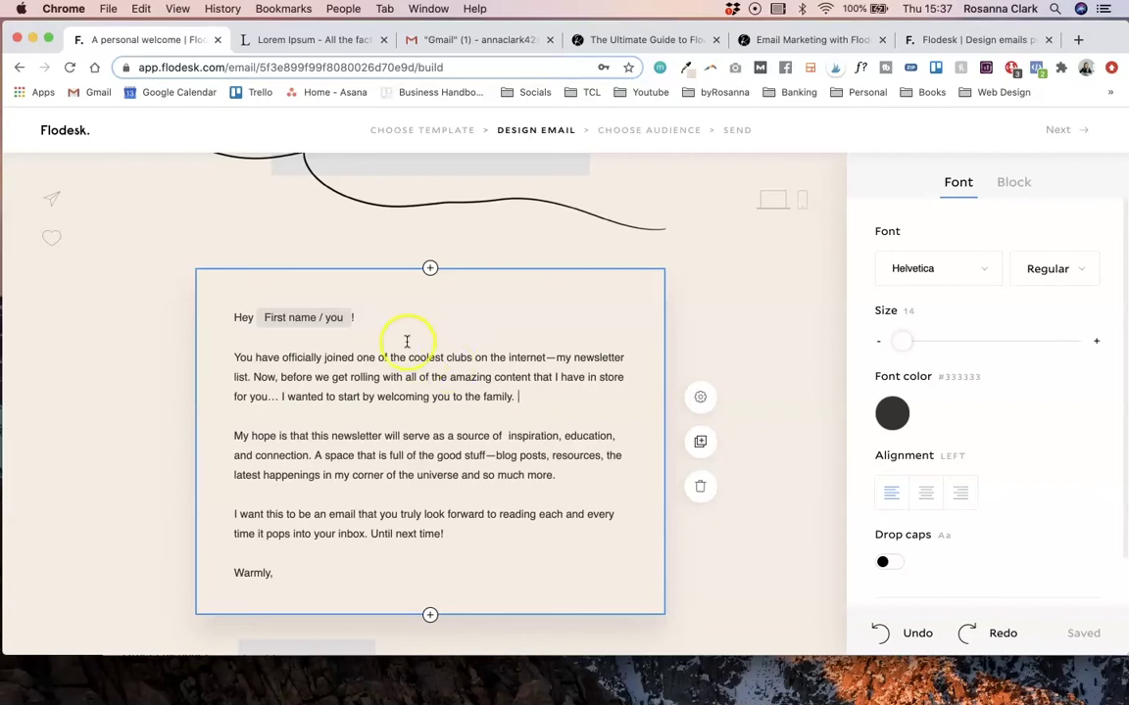
pyautogui.moveTo(768, 324)
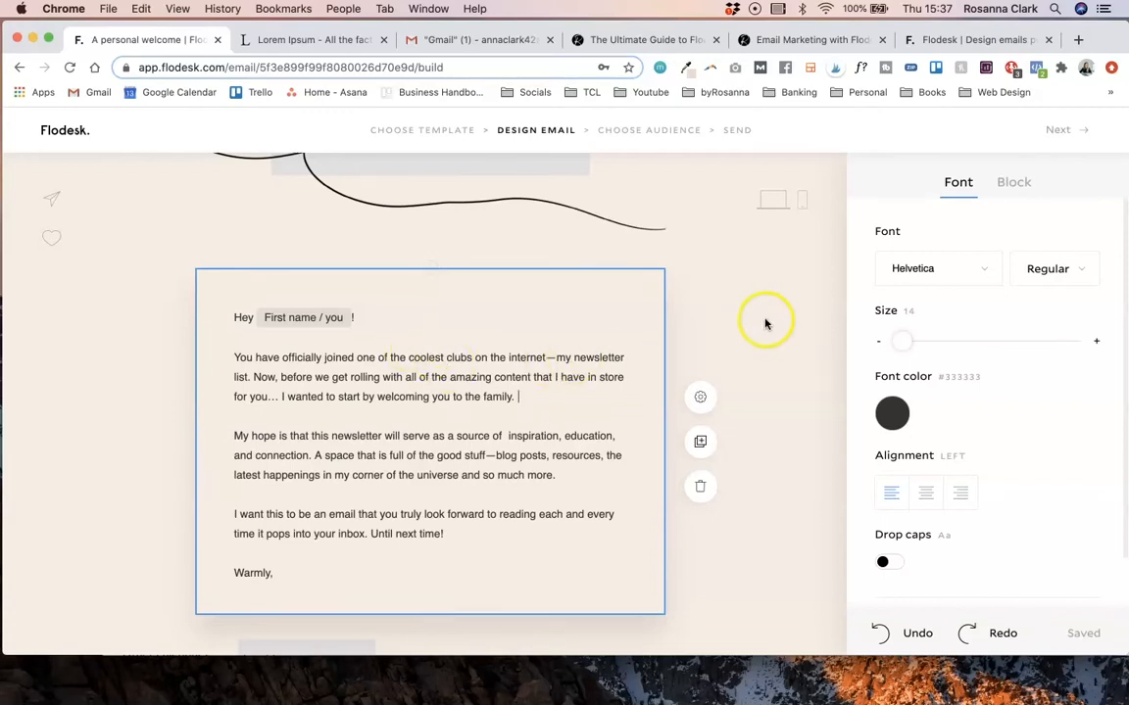
pyautogui.click(286, 406)
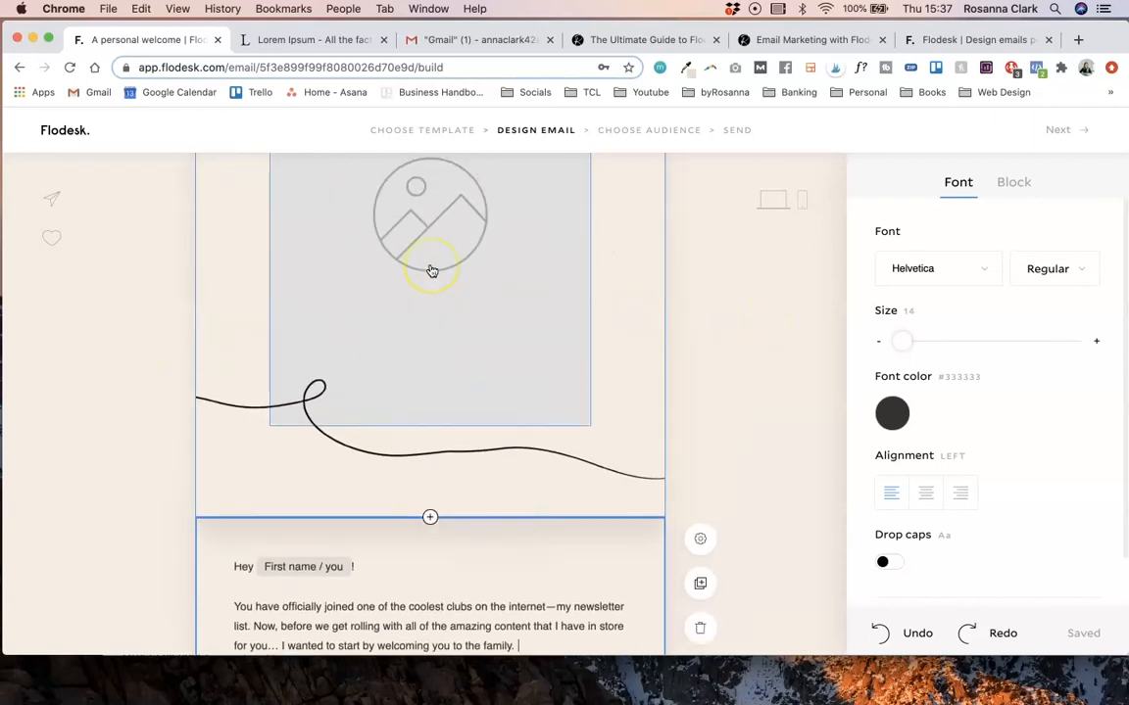
pyautogui.scroll(-3)
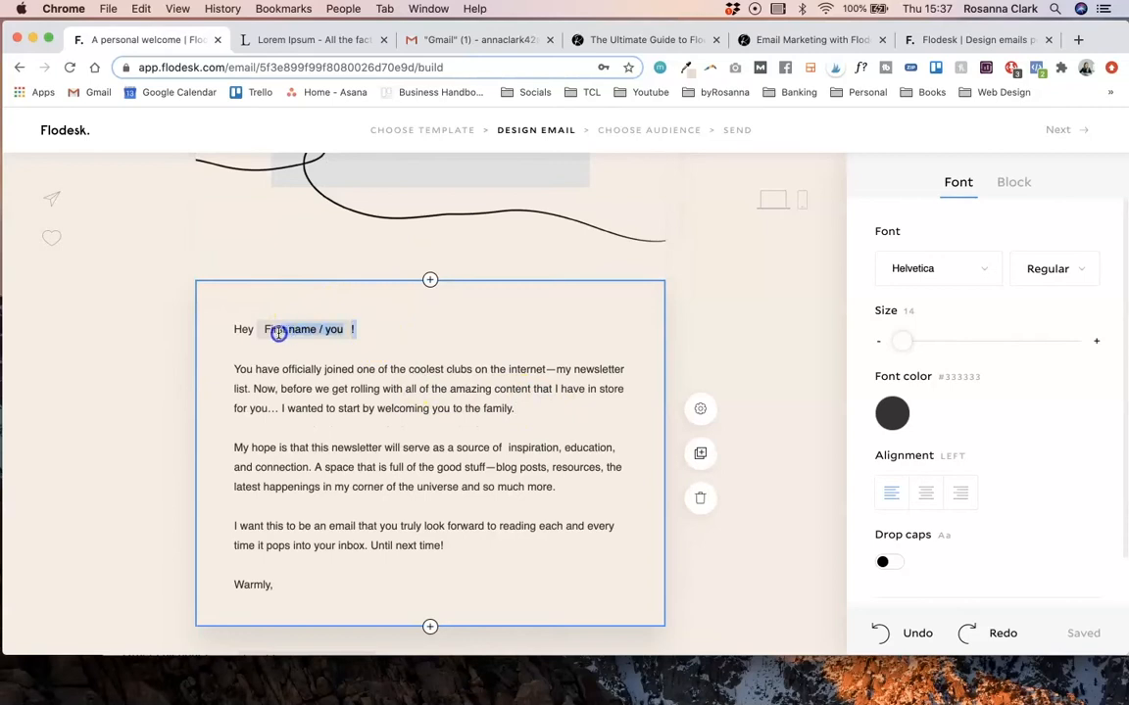
pyautogui.write('Hi @')
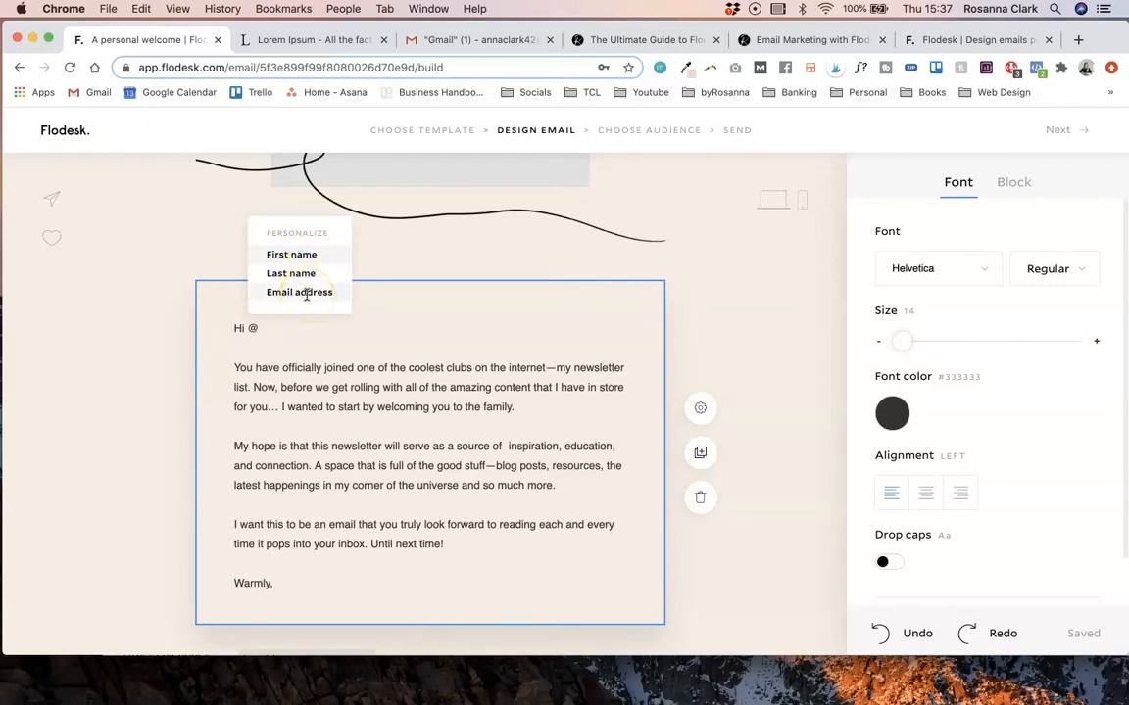
# - Insert a First name tag with 'friend' fallback so the greeting reads 'Hi First name / friend'
pyautogui.click(292, 255)
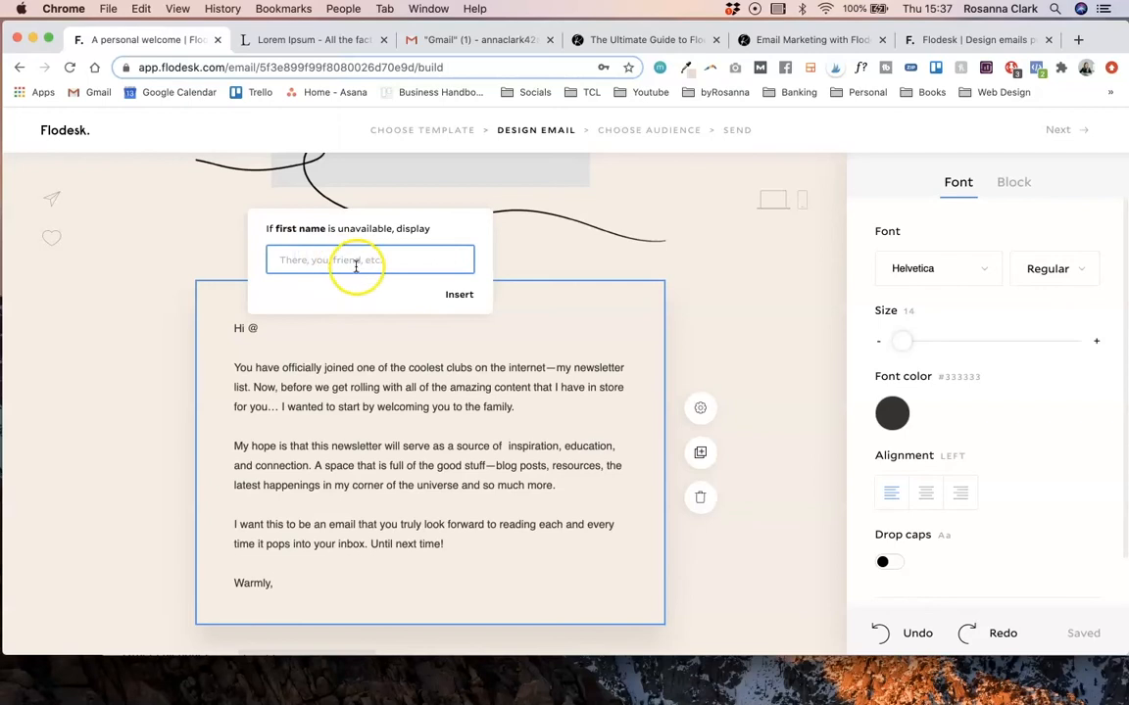
pyautogui.moveTo(243, 298)
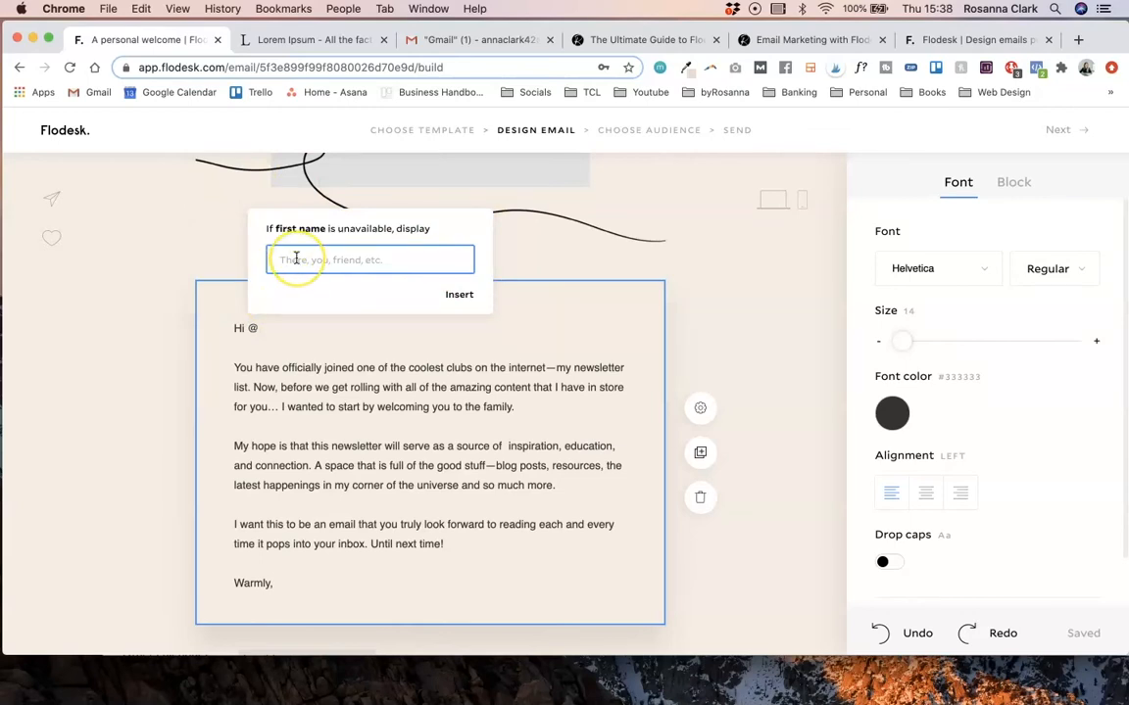
pyautogui.write('friend')
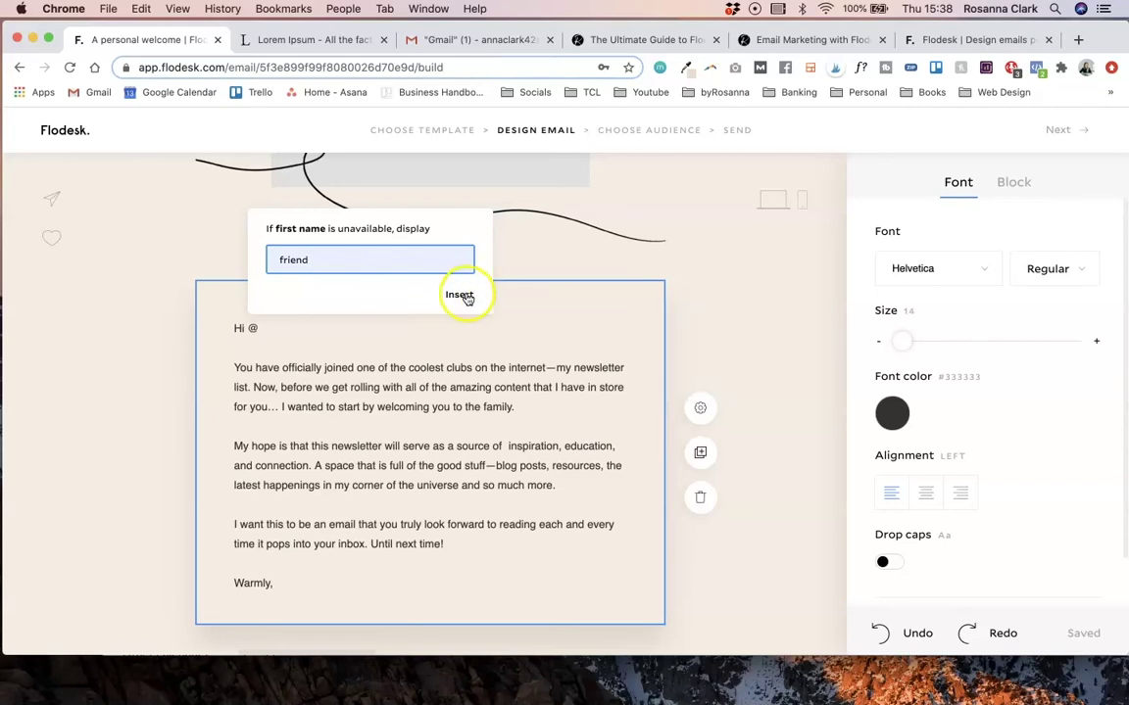
pyautogui.click(459, 294)
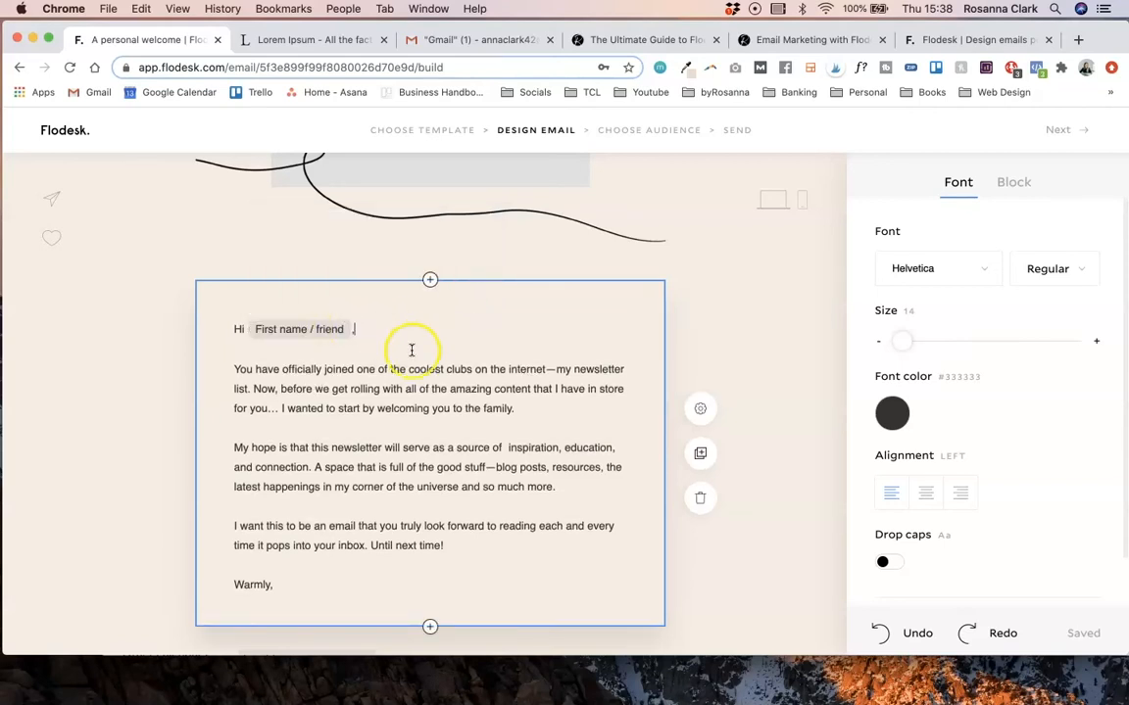
pyautogui.scroll(-3)
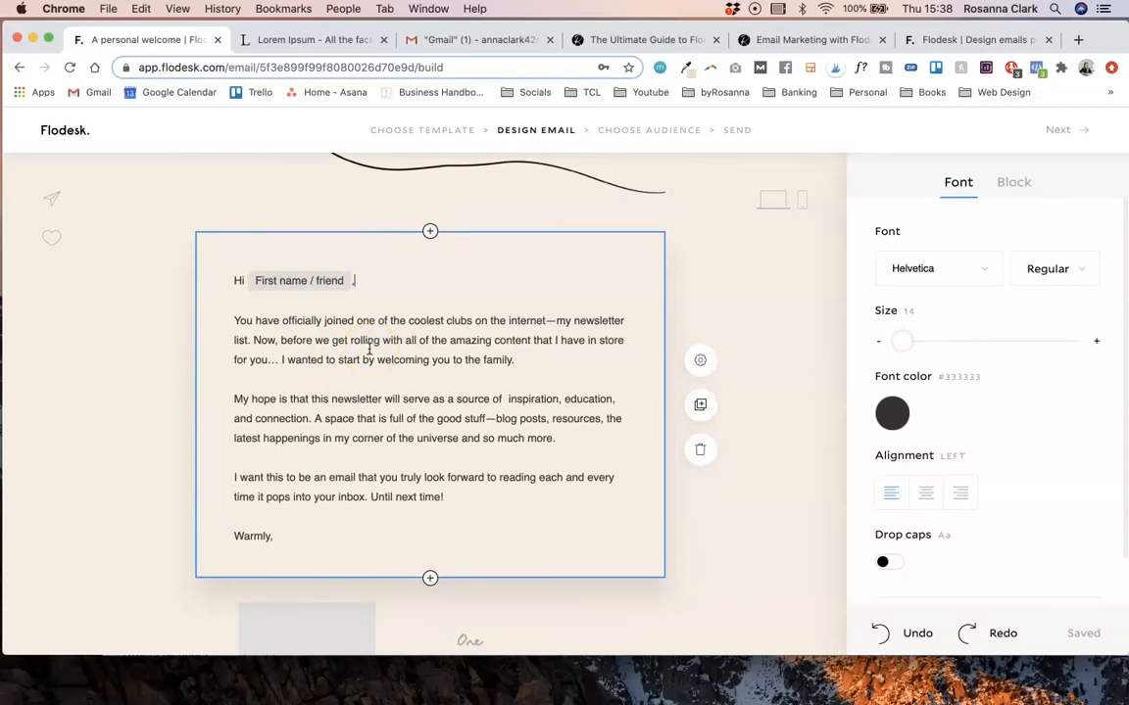
pyautogui.moveTo(51, 200)
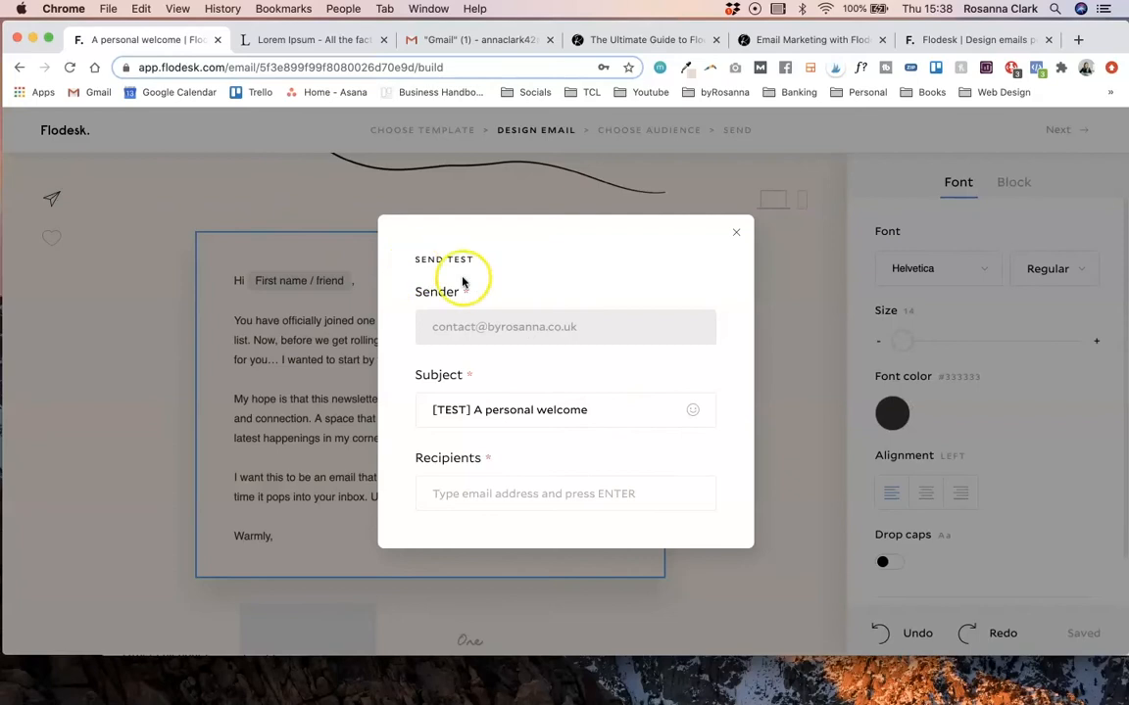
# - Set the test subject to a First name tag (fallback 'Hey') plus ', you're awesome!'
pyautogui.click(737, 231)
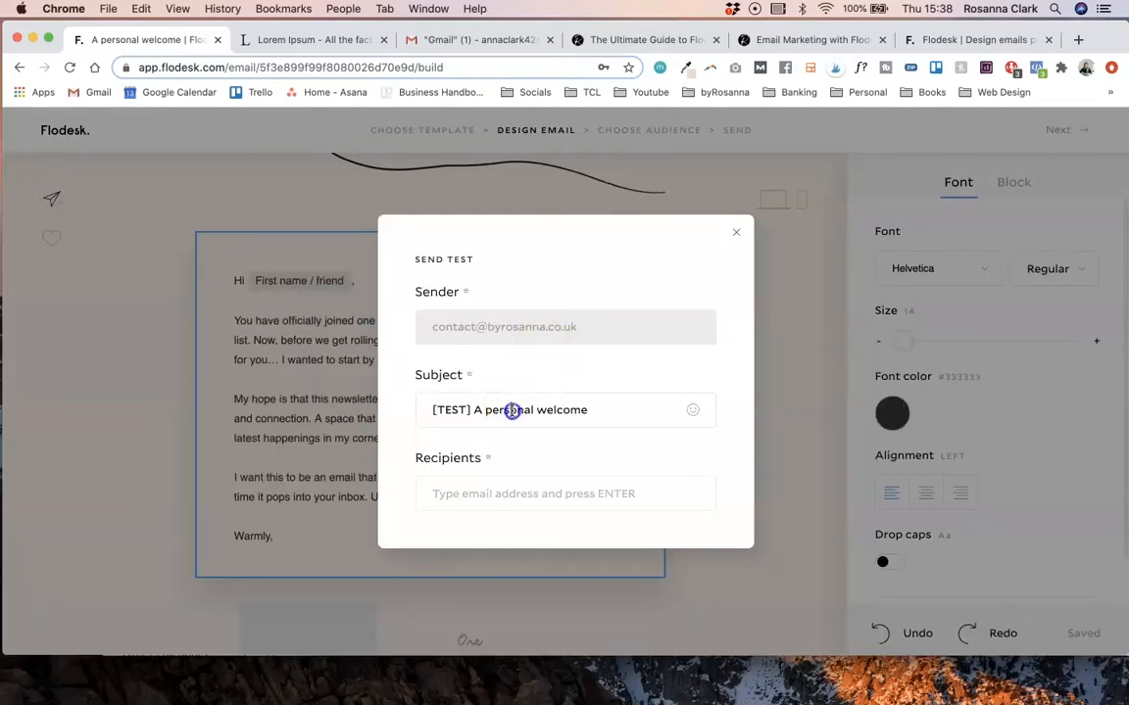
pyautogui.tripleClick(509, 409)
pyautogui.write('@')
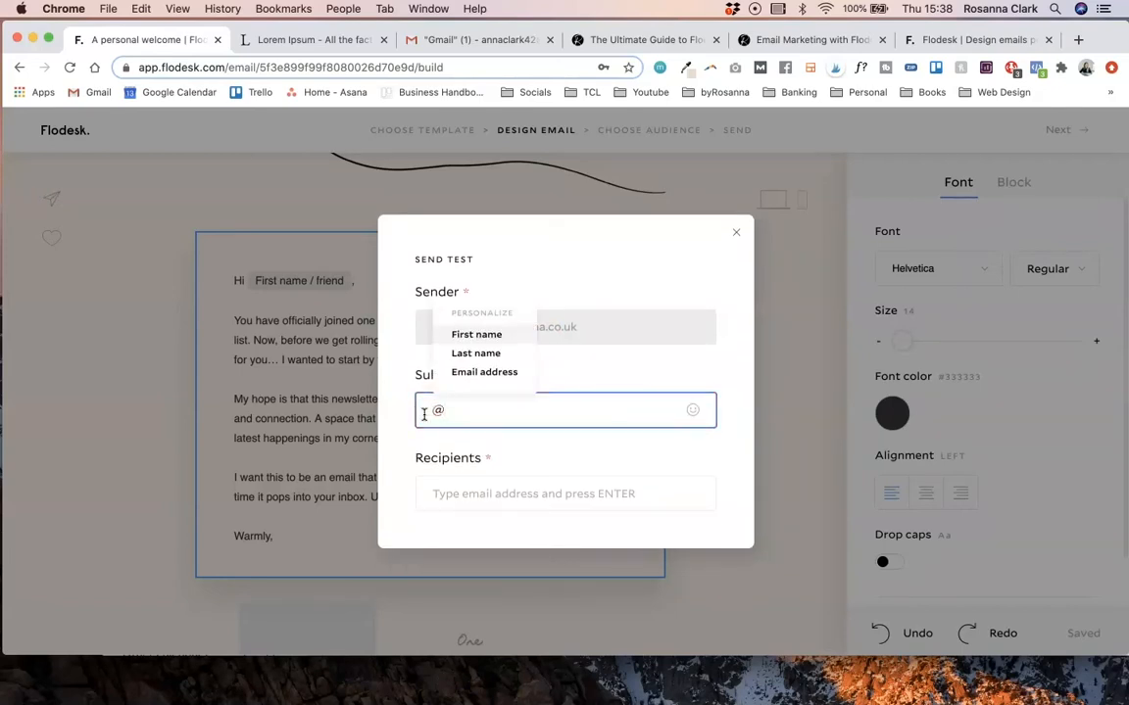
pyautogui.click(474, 333)
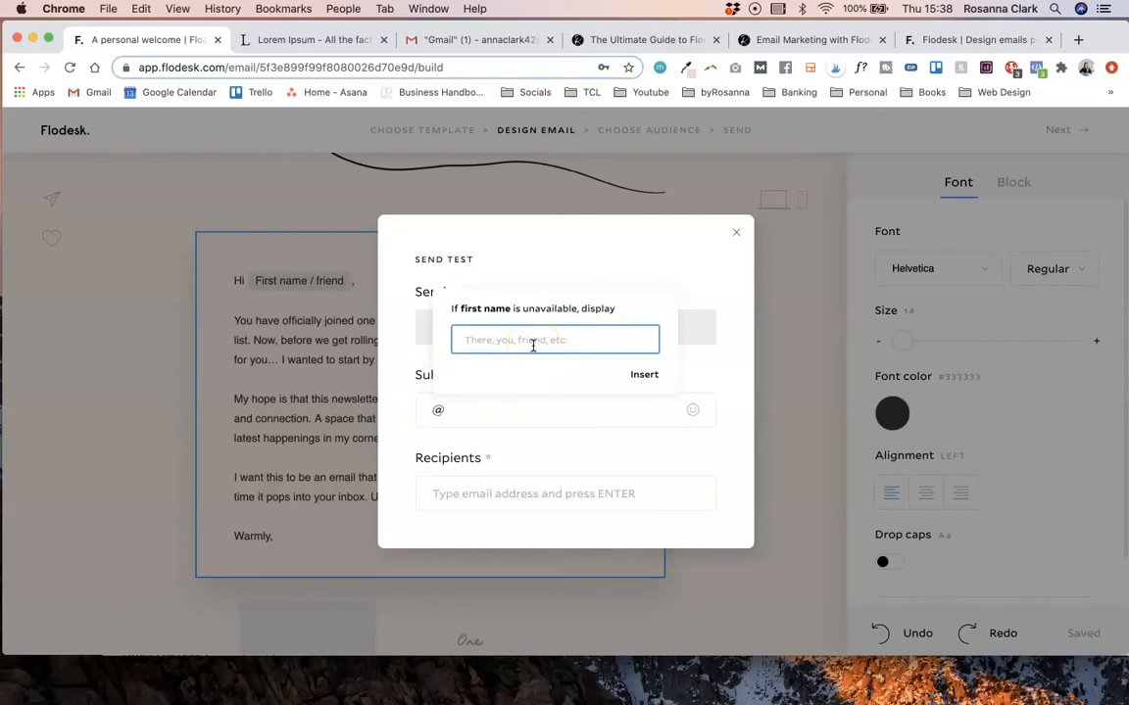
pyautogui.click(643, 374)
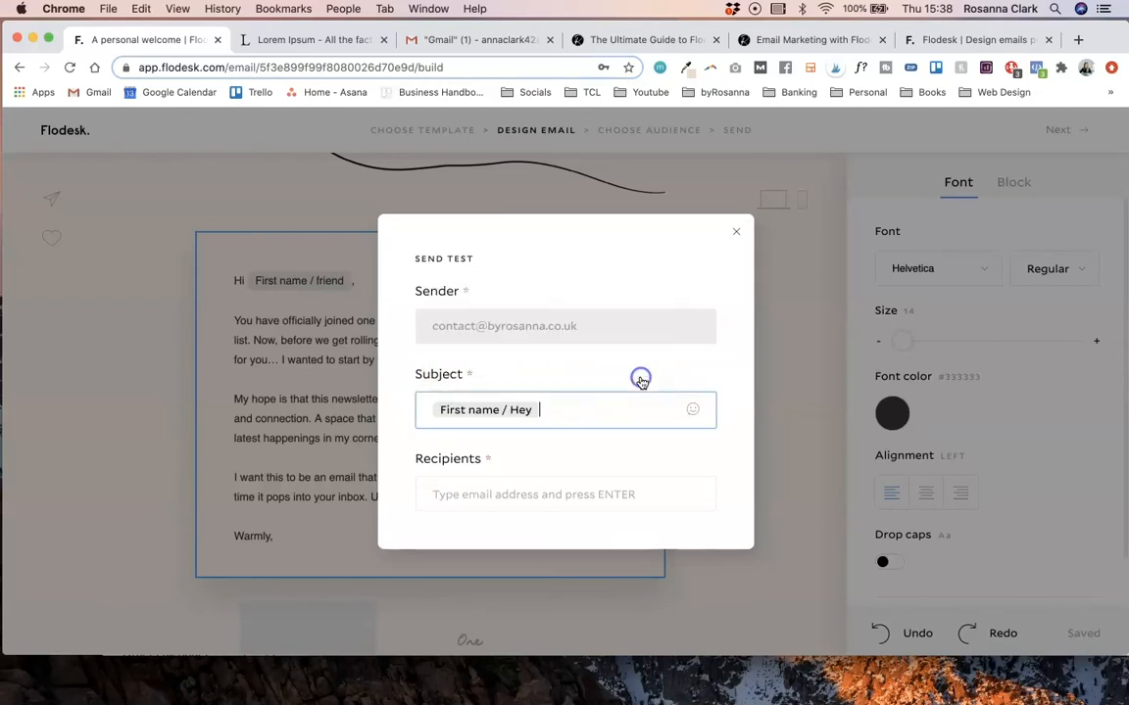
pyautogui.write(", you're")
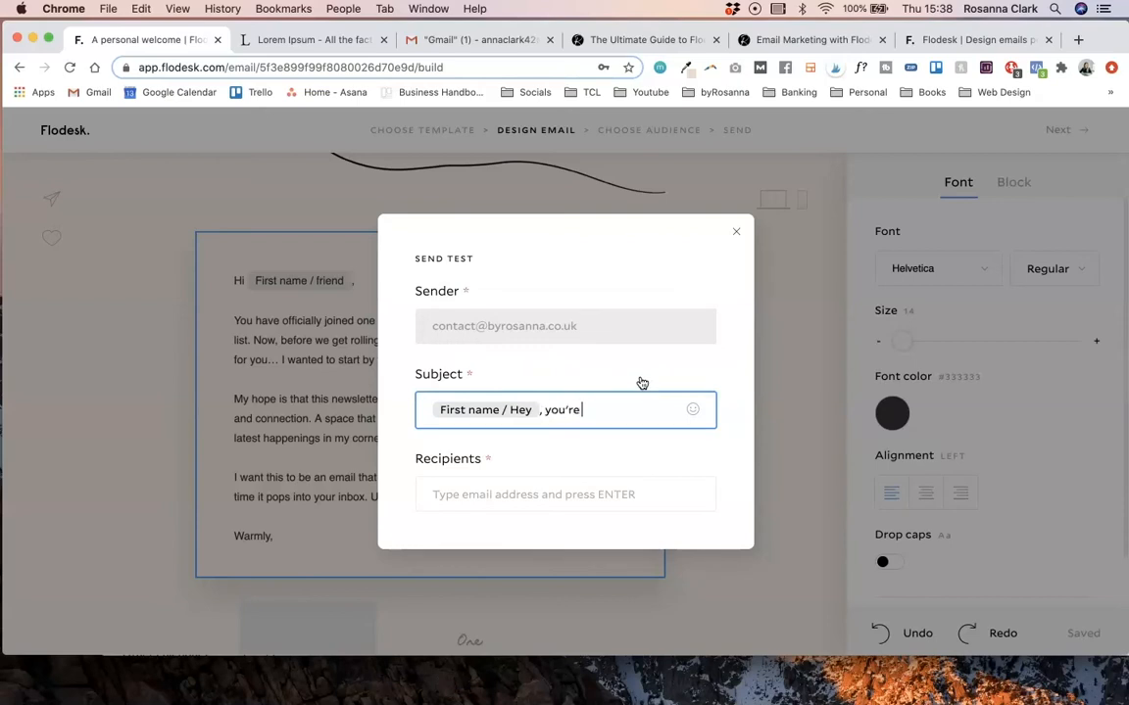
pyautogui.write('awesome!')
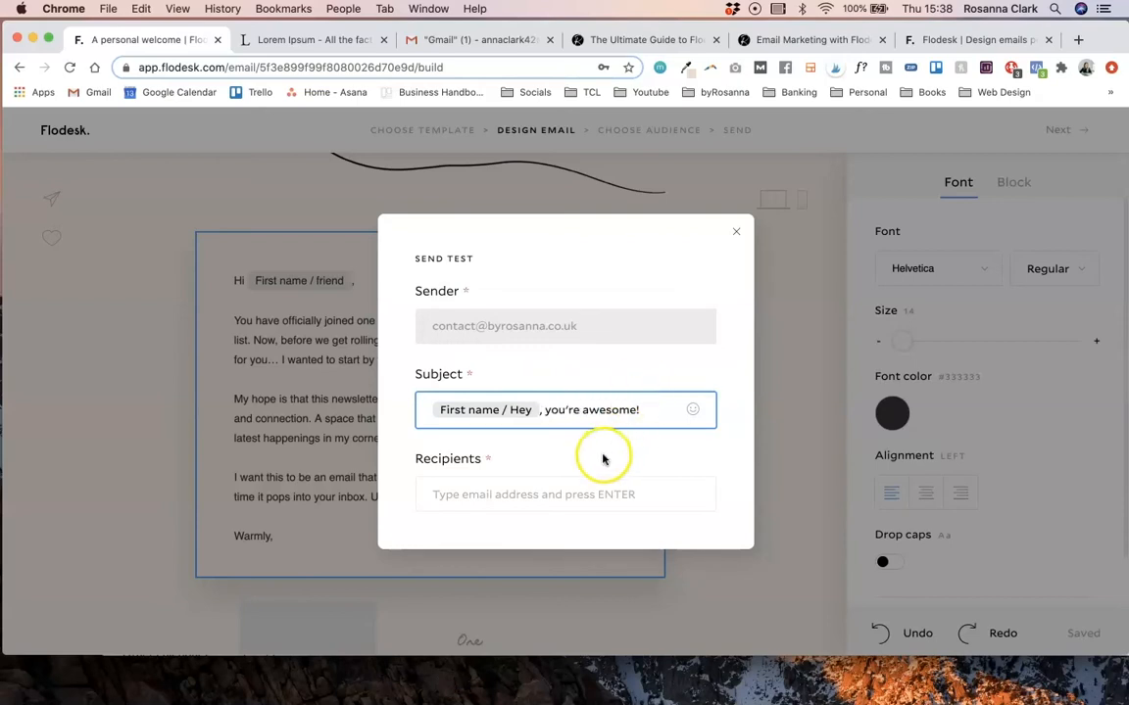
pyautogui.write('annaclark')
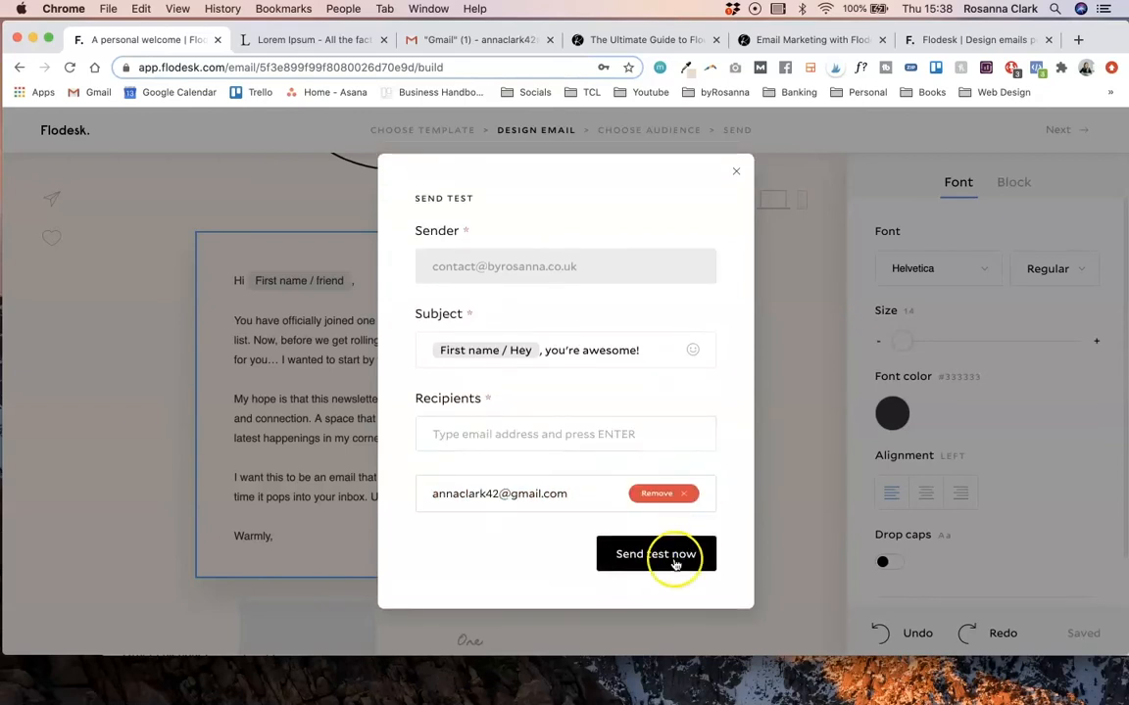
pyautogui.click(655, 552)
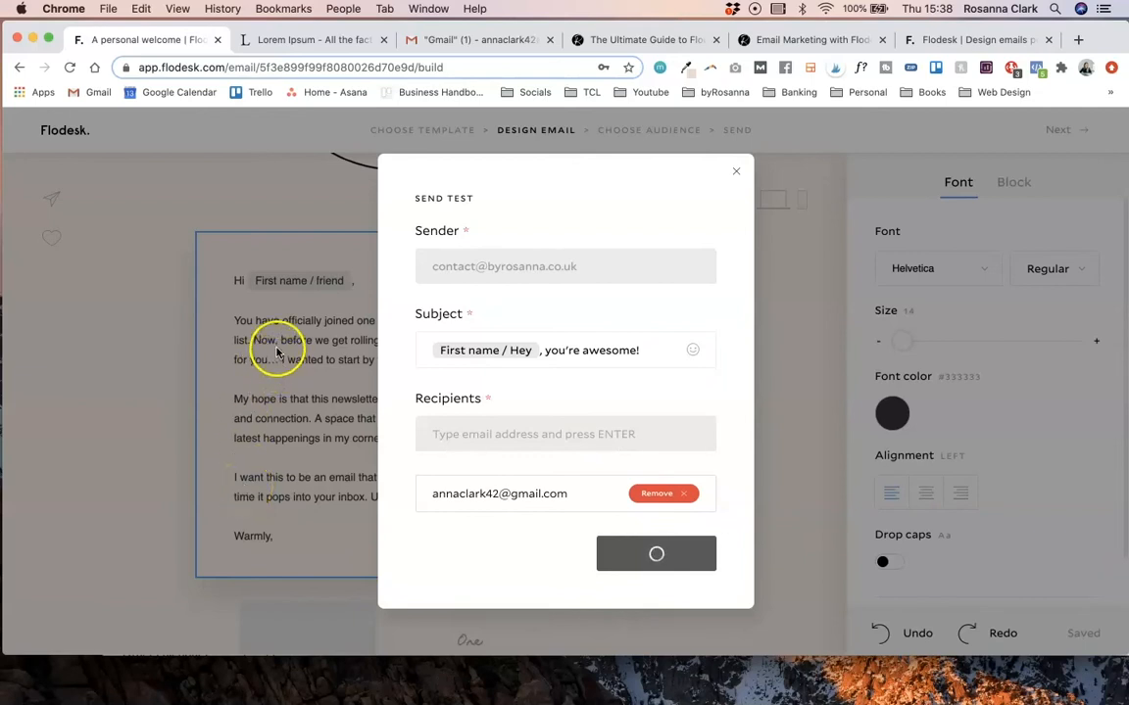
pyautogui.click(655, 552)
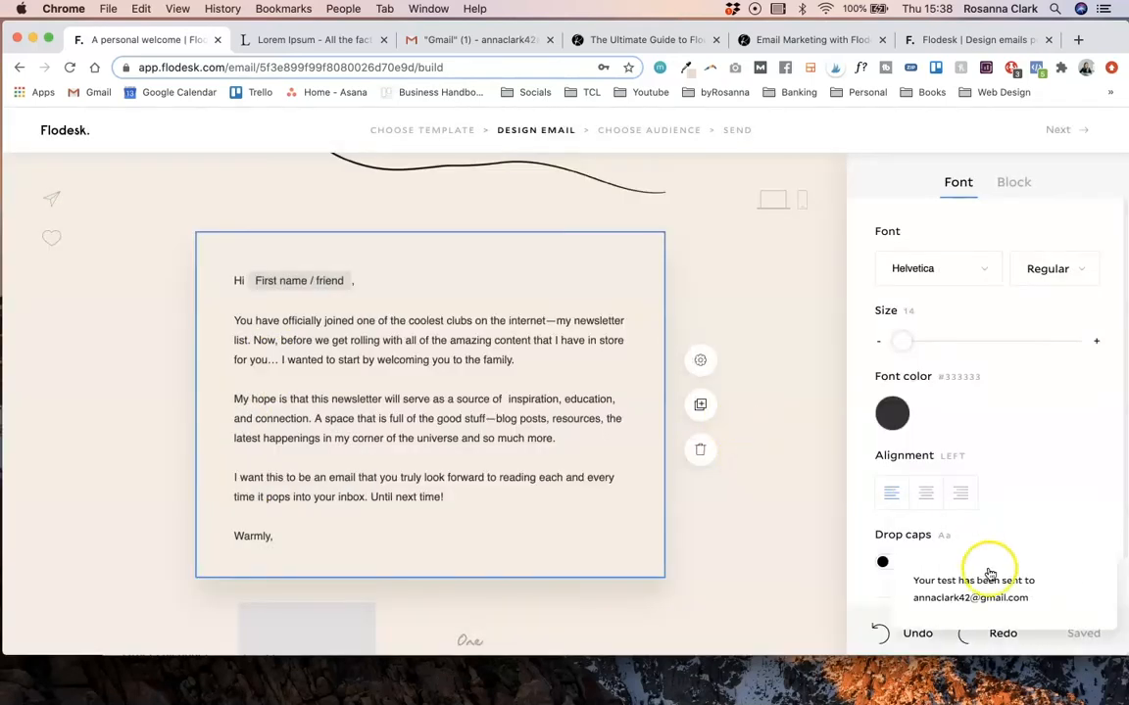
pyautogui.moveTo(584, 349)
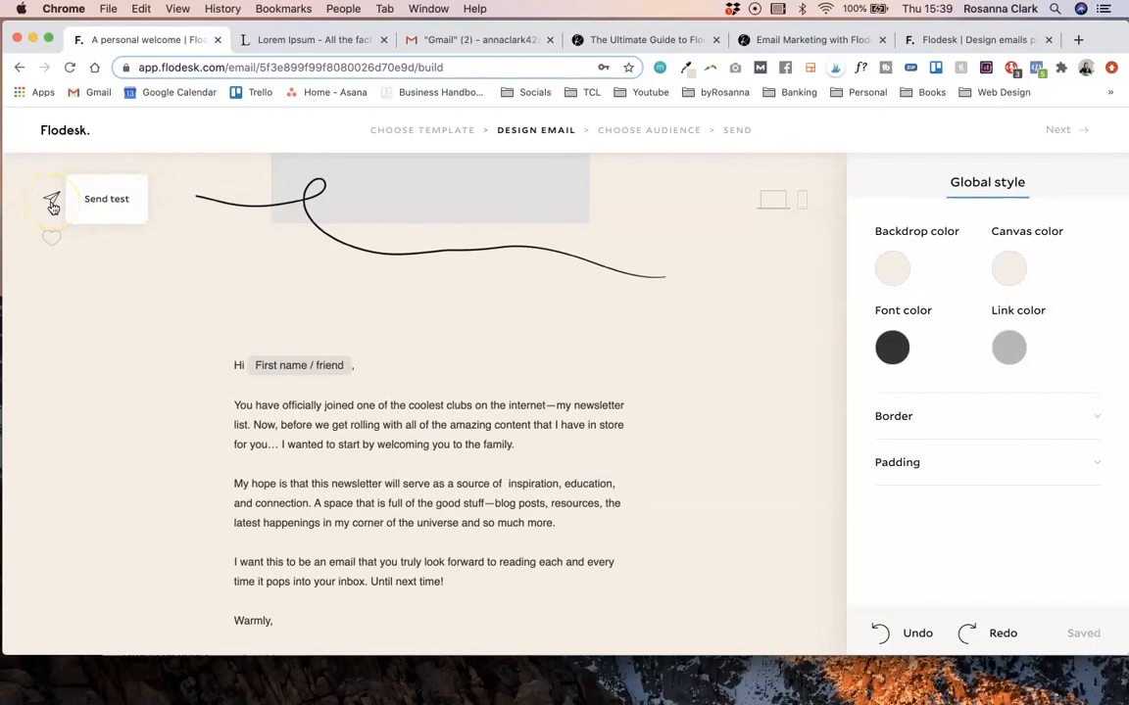
pyautogui.moveTo(457, 326)
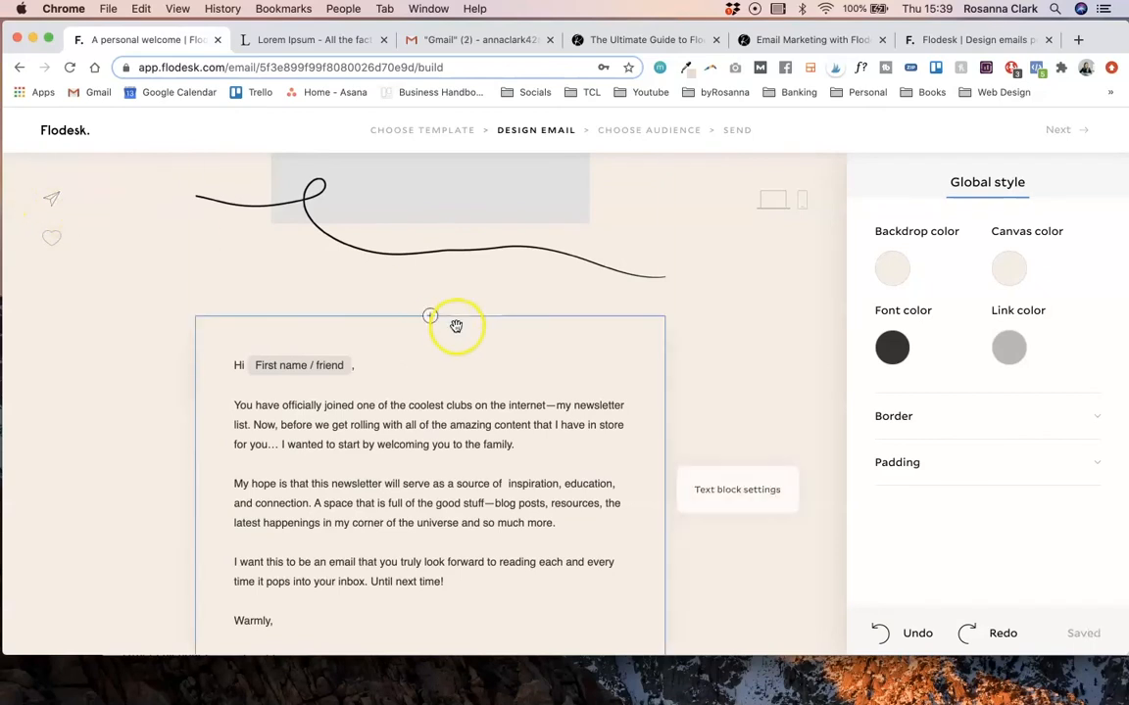
pyautogui.moveTo(50, 200)
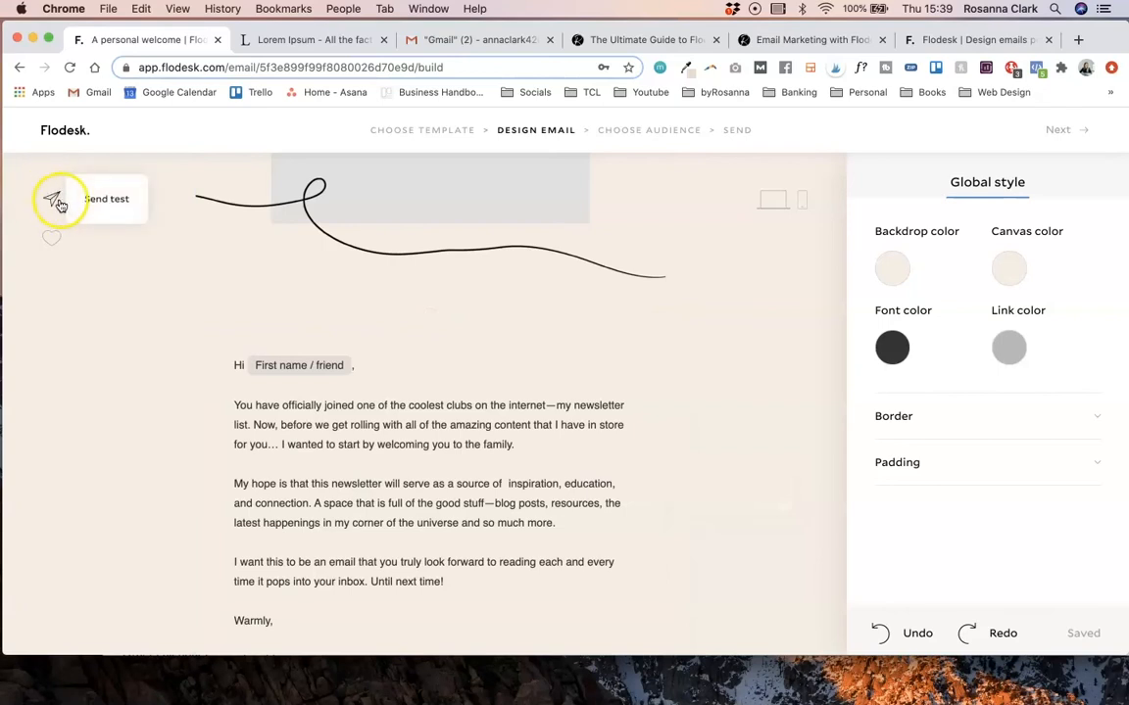
pyautogui.scroll(-3)
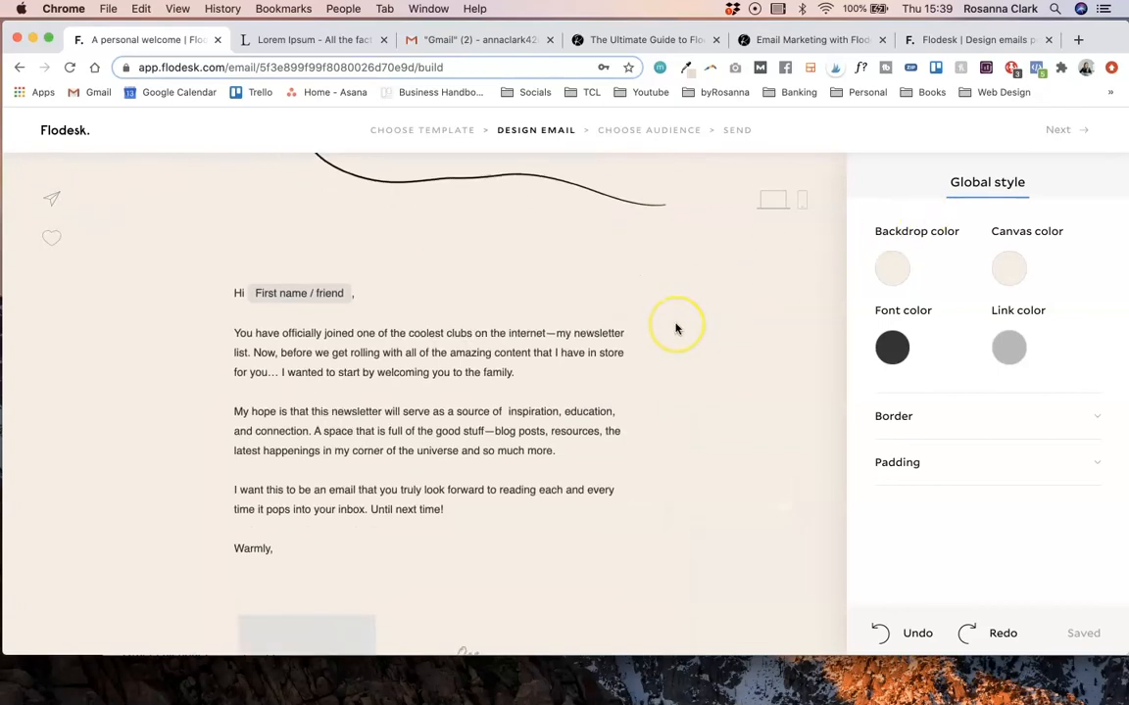
pyautogui.moveTo(686, 321)
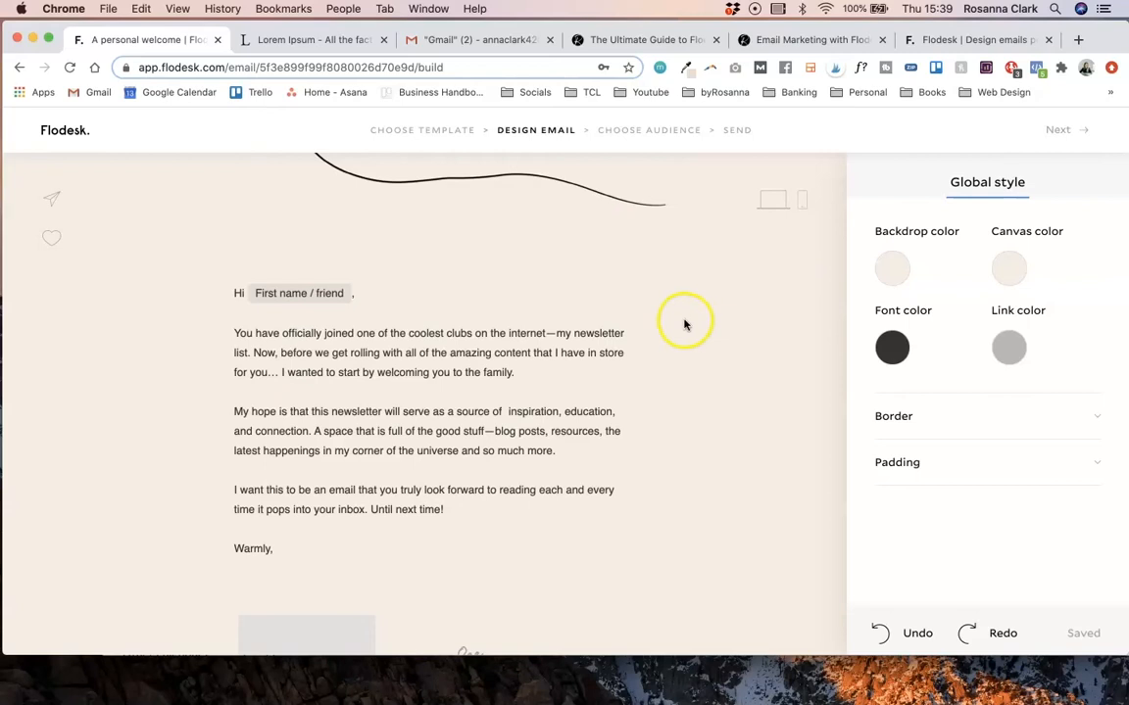
pyautogui.moveTo(1060, 129)
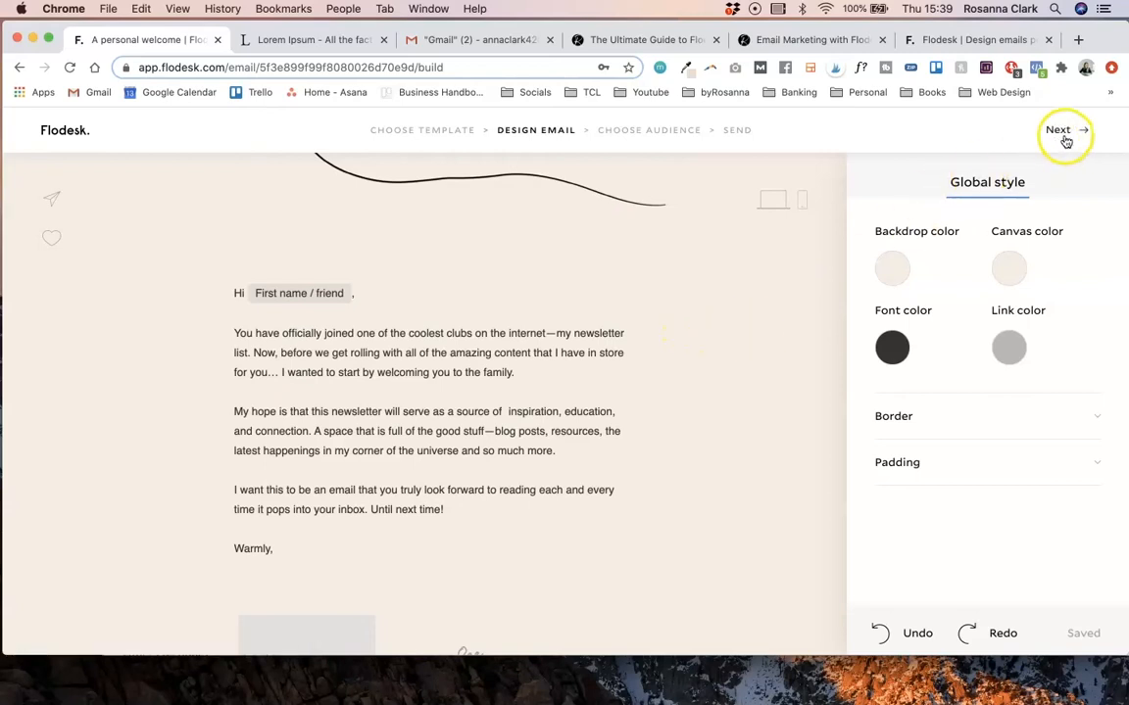
# - Advance to the Choose Audience step and select the current subject line for replacement
pyautogui.click(1062, 131)
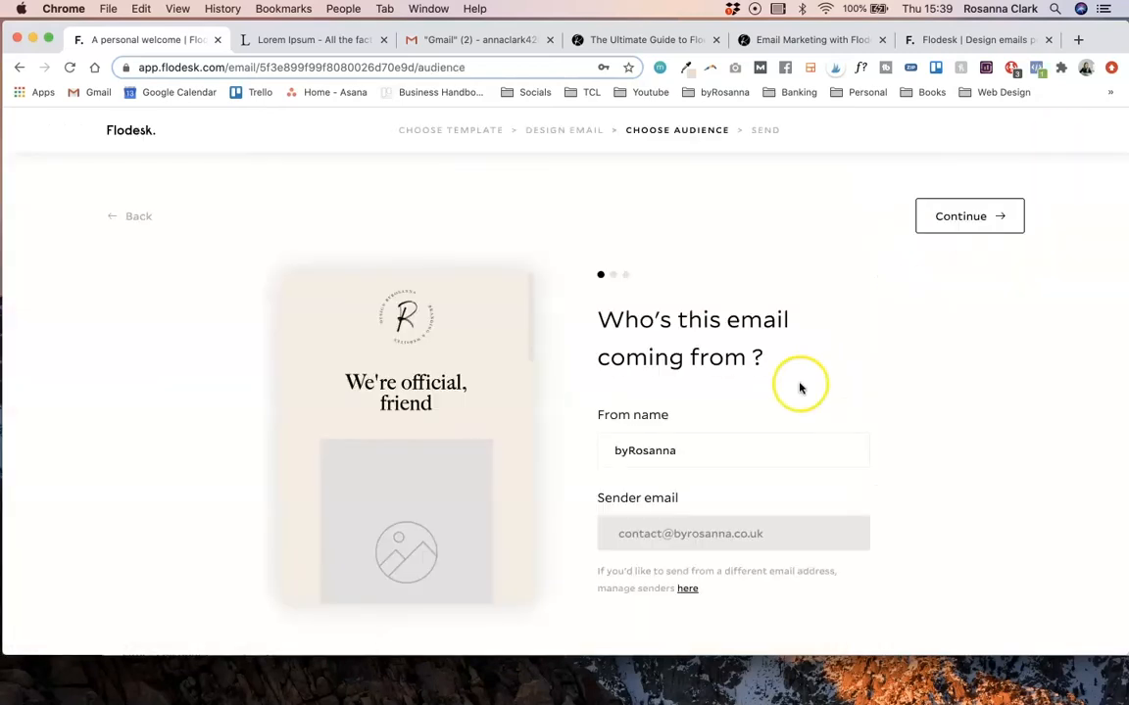
pyautogui.click(968, 216)
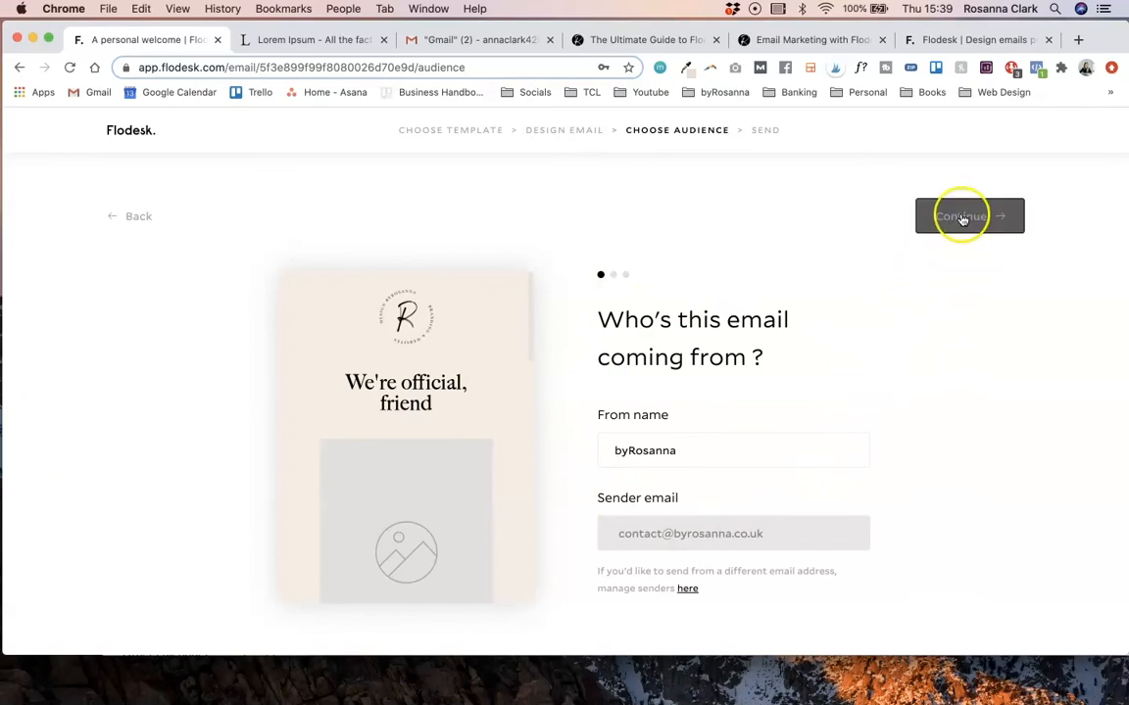
pyautogui.click(969, 215)
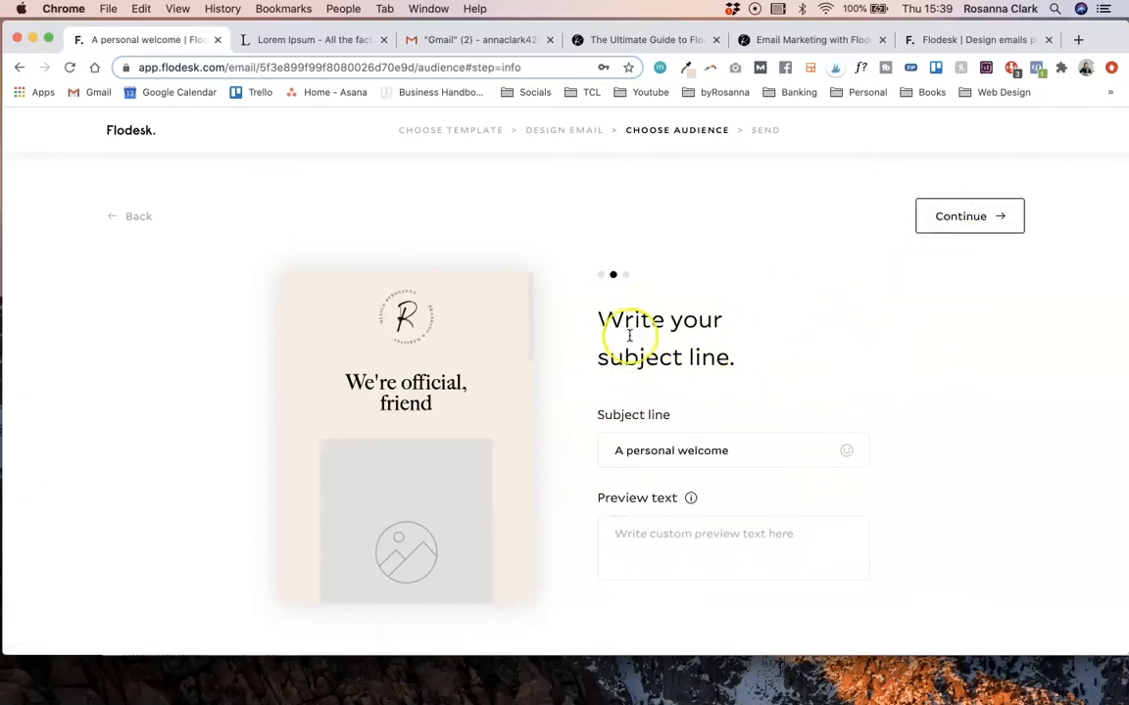
pyautogui.click(677, 451)
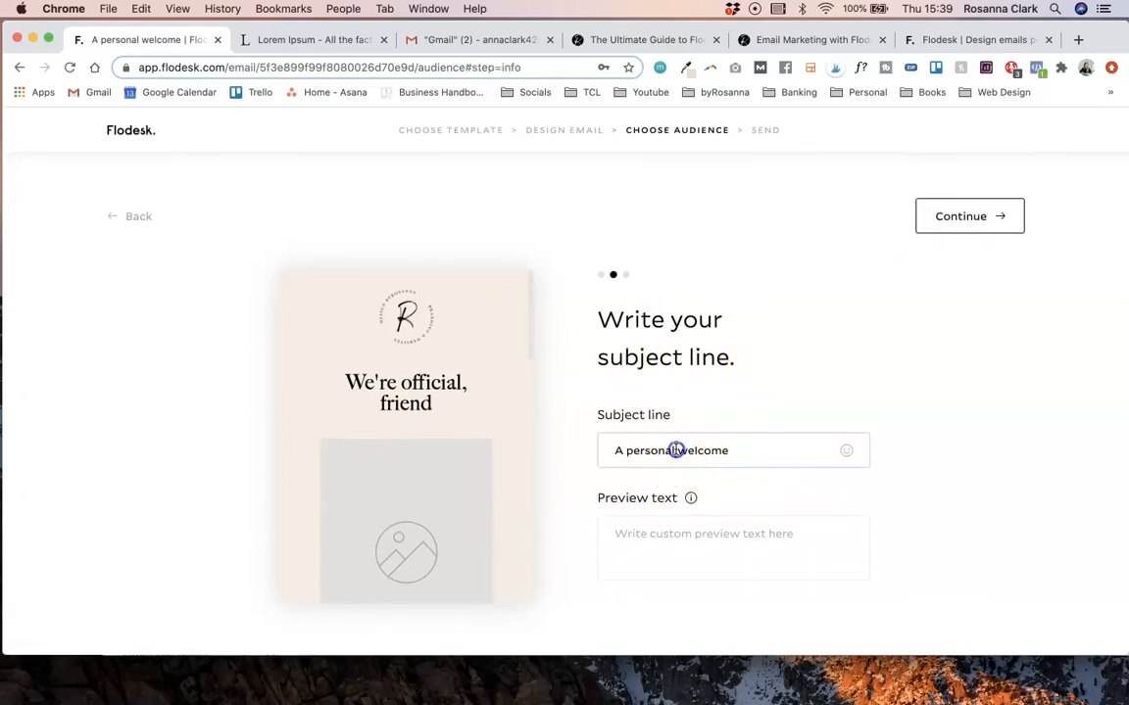
# - Make the subject line a First name merge tag (fallback Hey) followed by ', you're awesome!'
pyautogui.write('@')
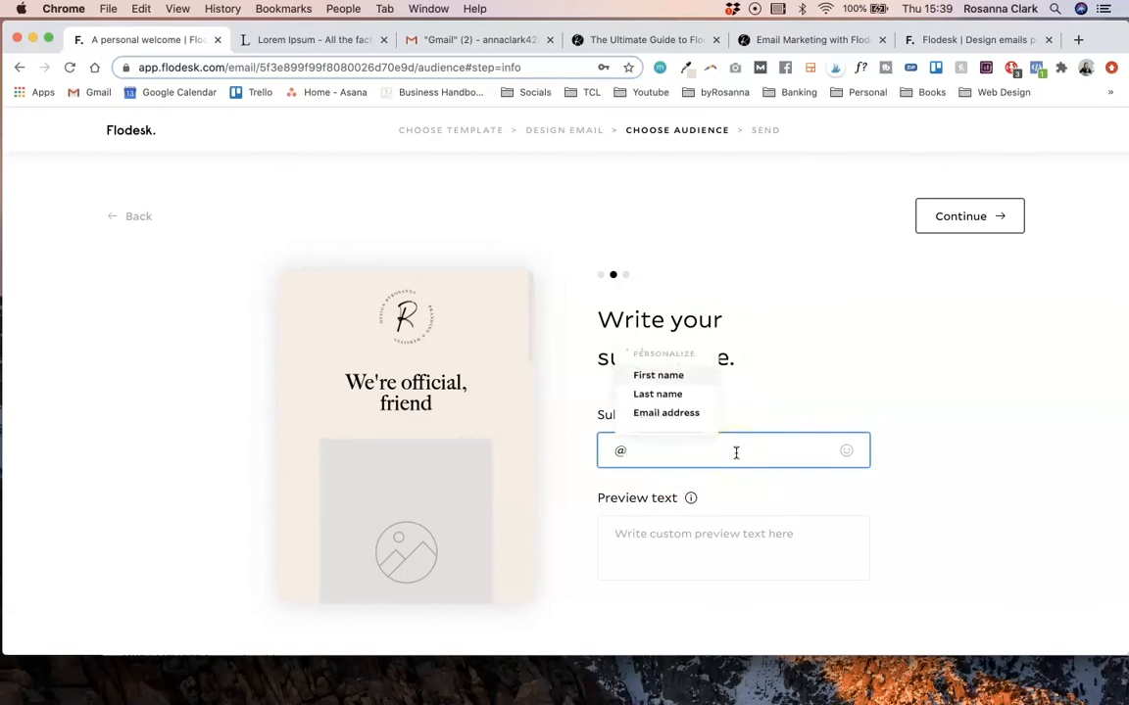
pyautogui.click(659, 374)
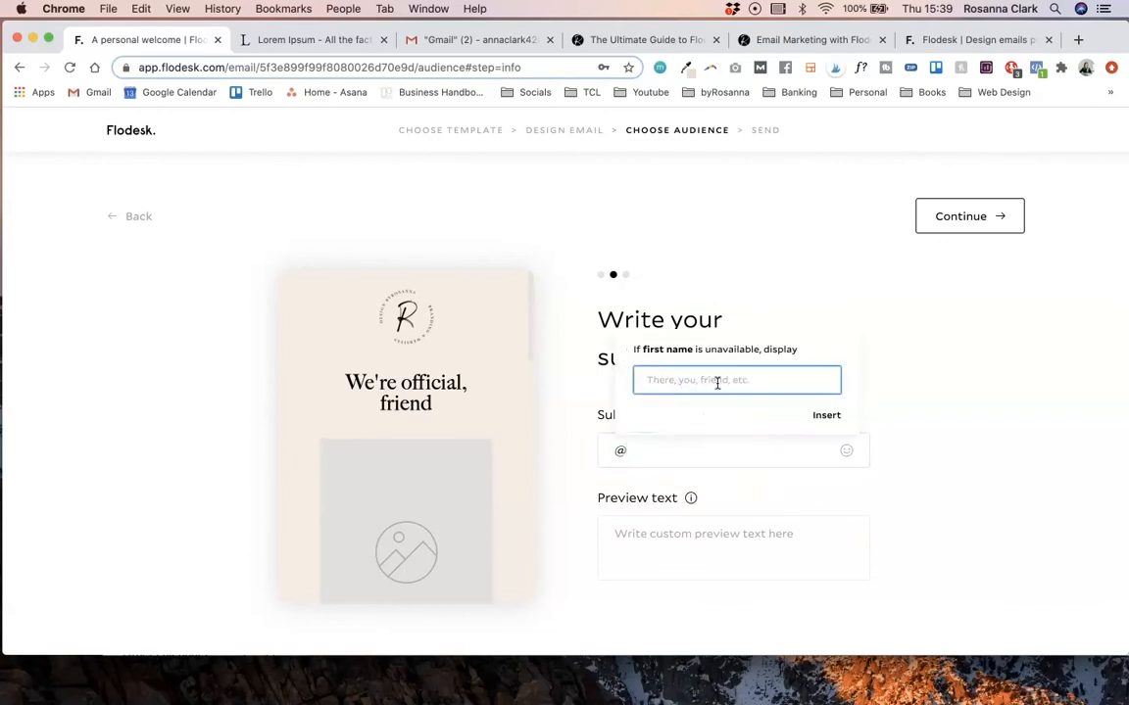
pyautogui.click(827, 416)
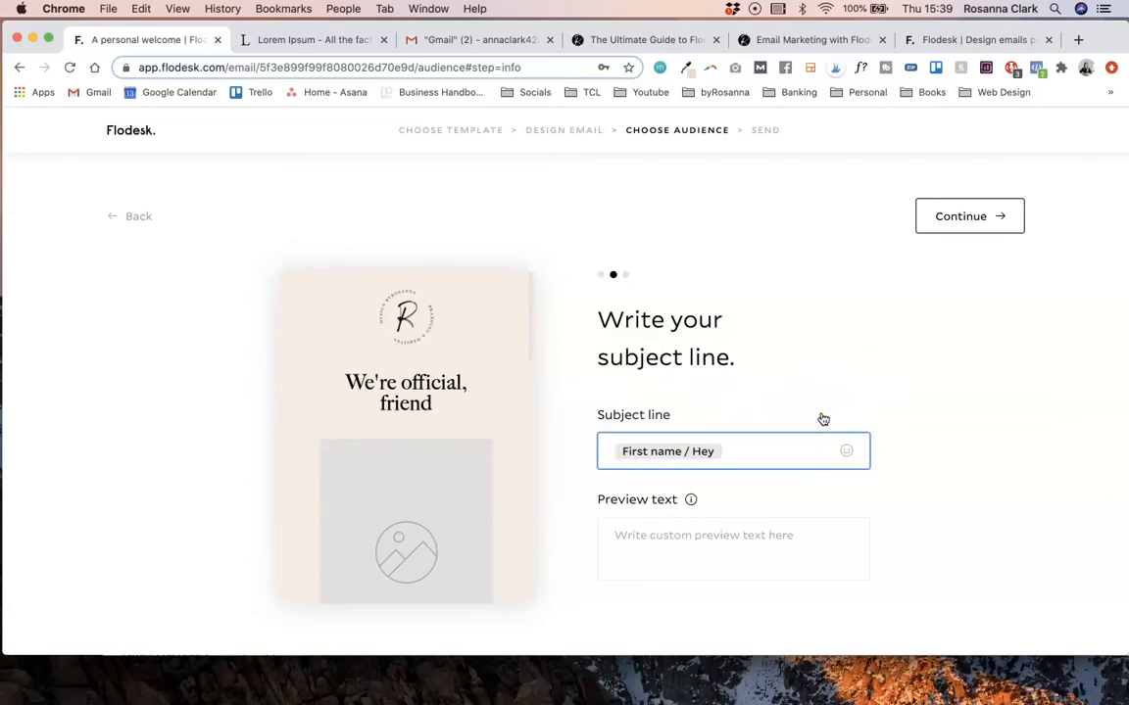
pyautogui.write(", you're awesome!")
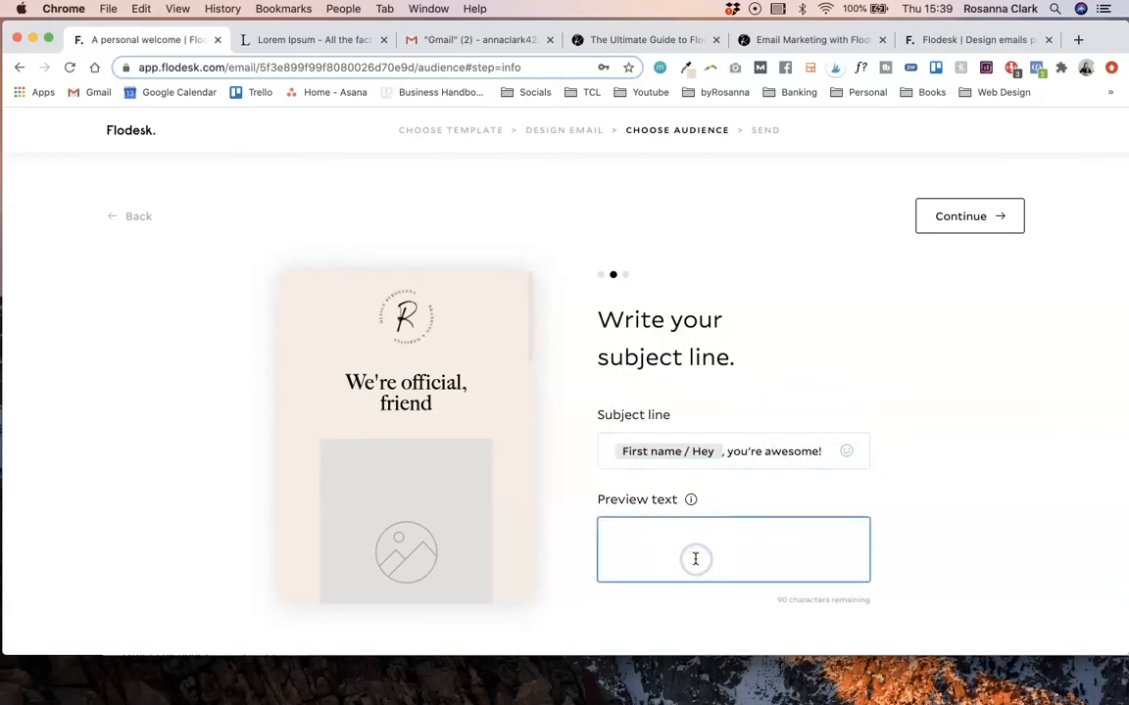
pyautogui.click(668, 451)
pyautogui.write('@')
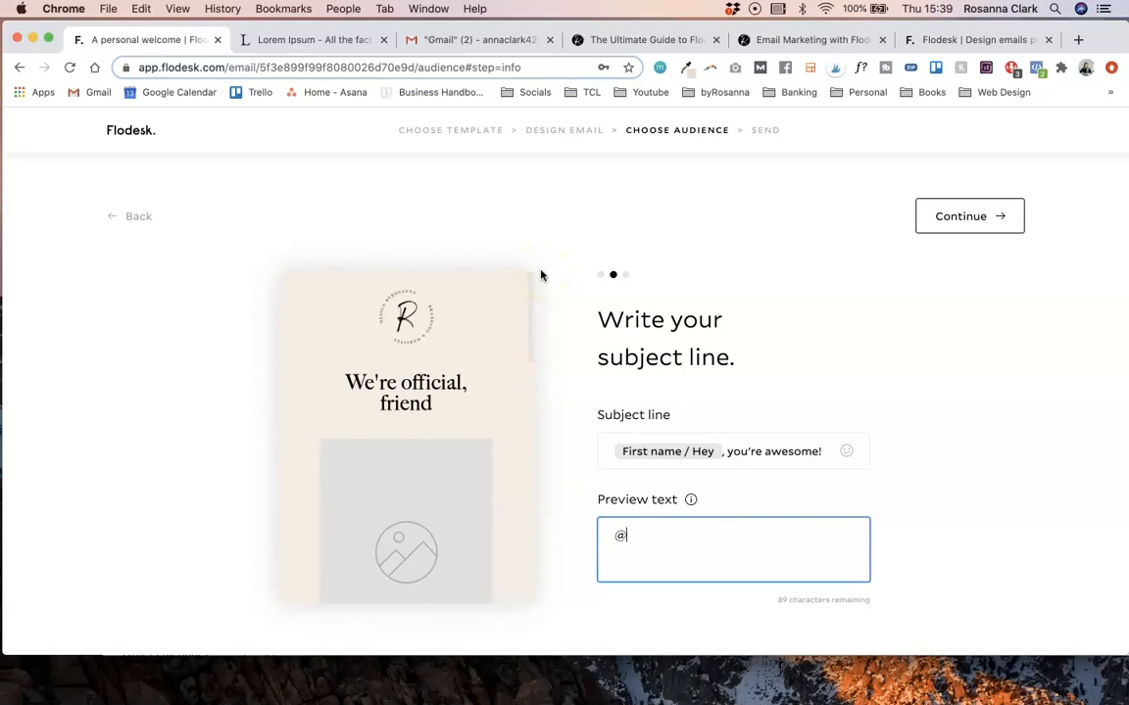
pyautogui.moveTo(149, 233)
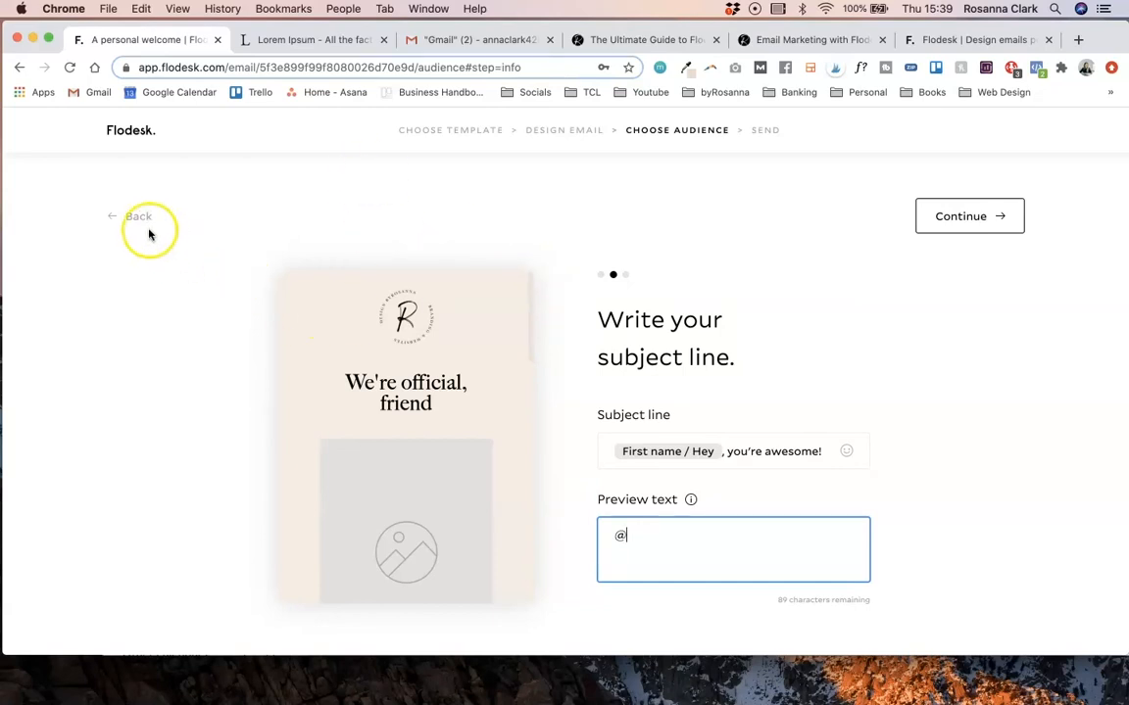
pyautogui.moveTo(136, 223)
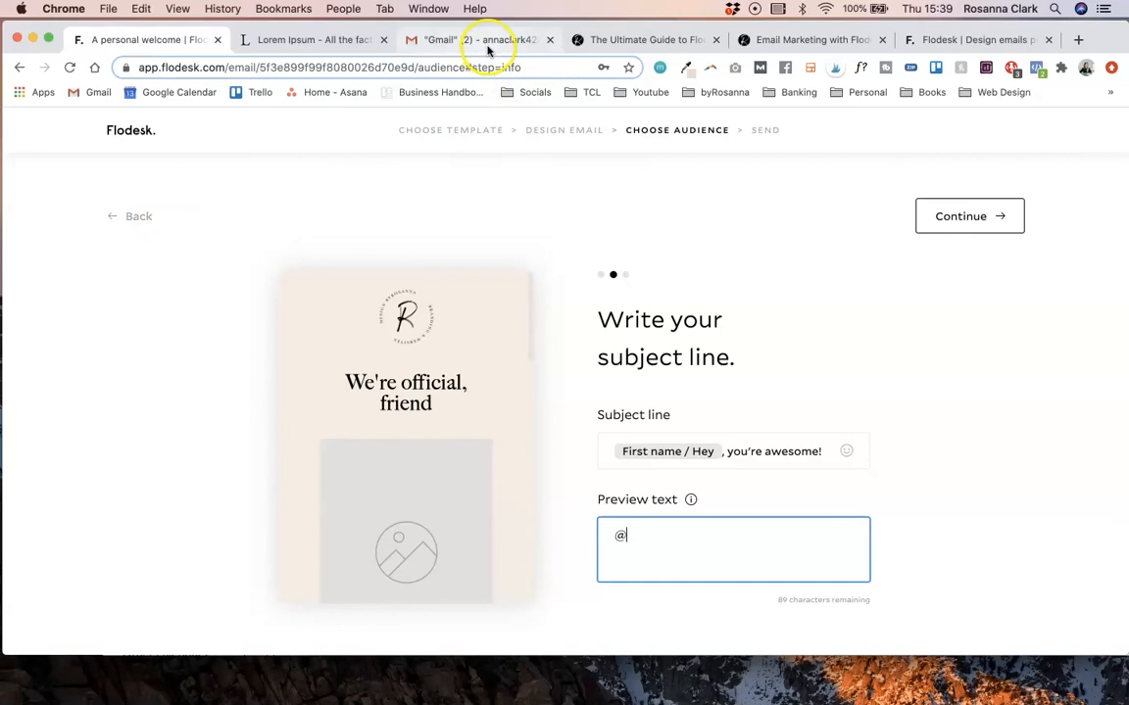
# - View the received 'Anna, you're awesome!' test email in Gmail with its 'Hey Anna!' greeting
pyautogui.click(480, 39)
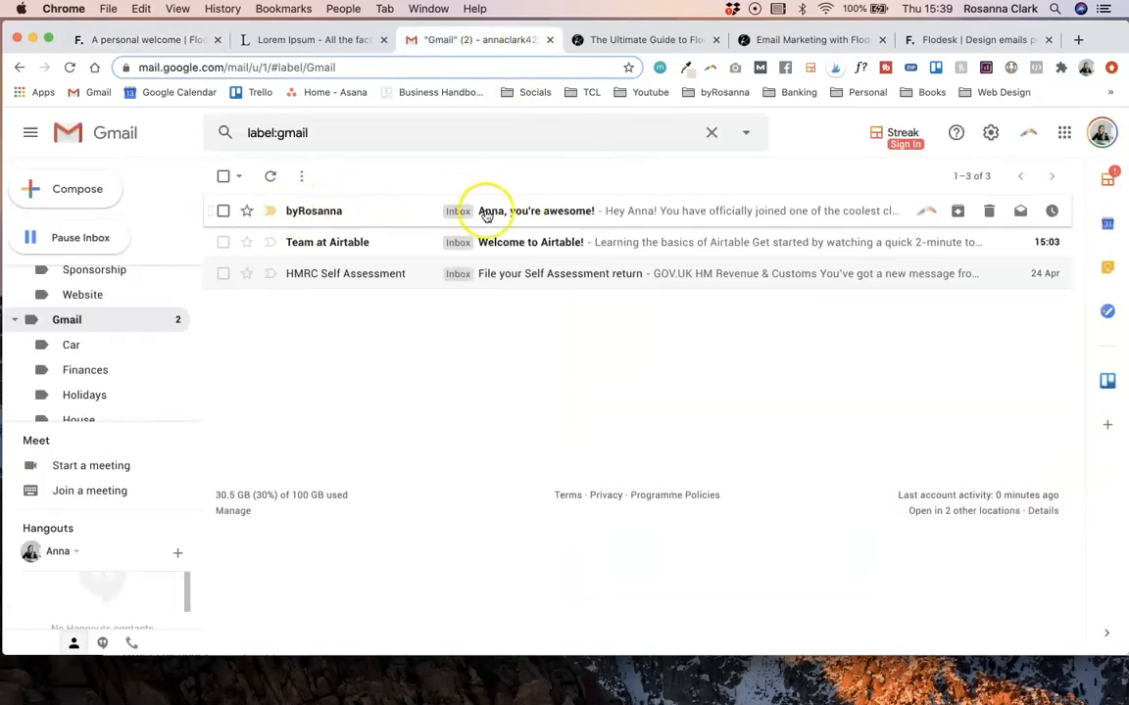
pyautogui.moveTo(494, 212)
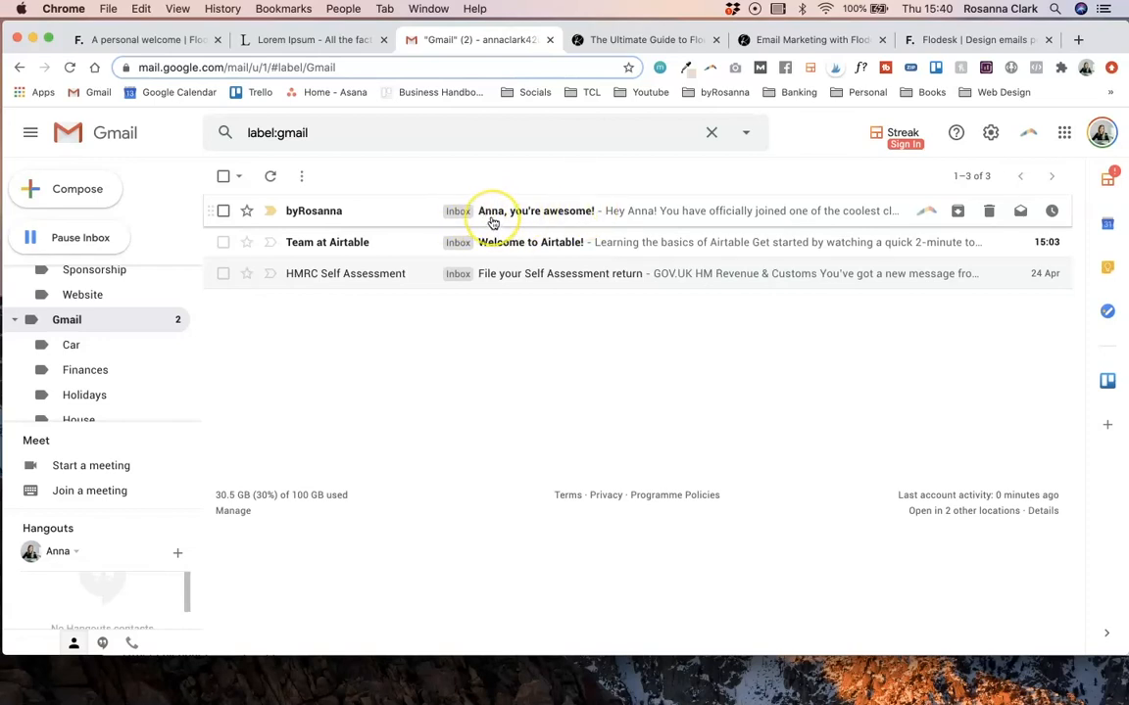
pyautogui.moveTo(501, 217)
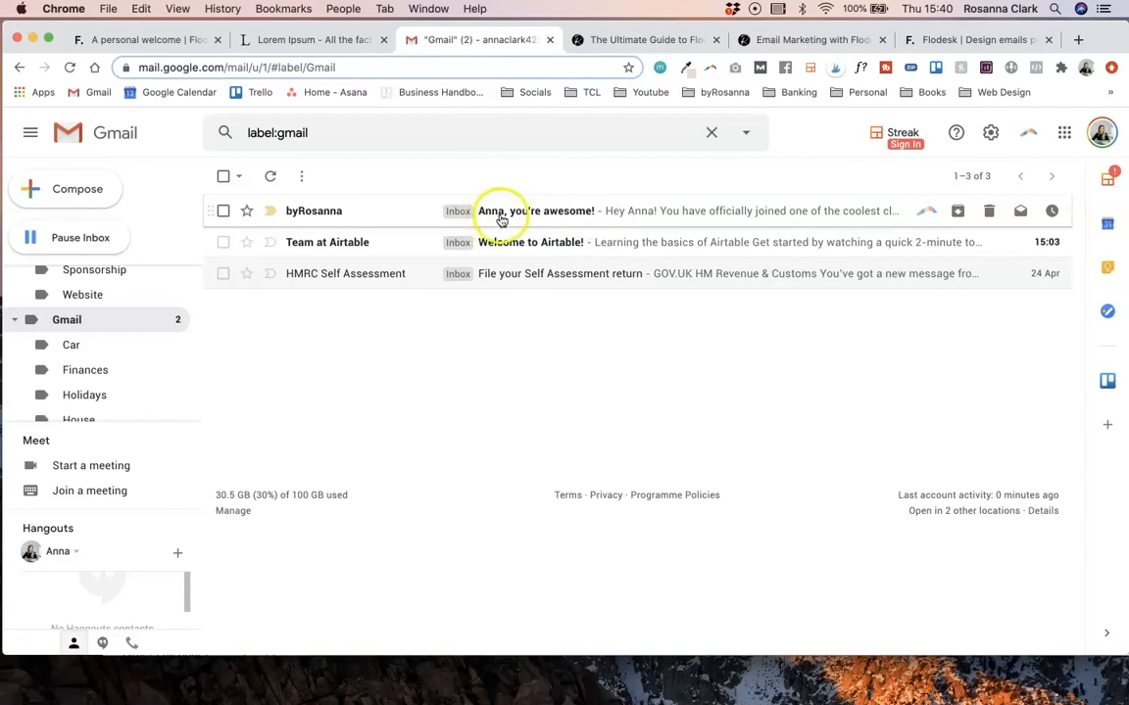
pyautogui.moveTo(669, 219)
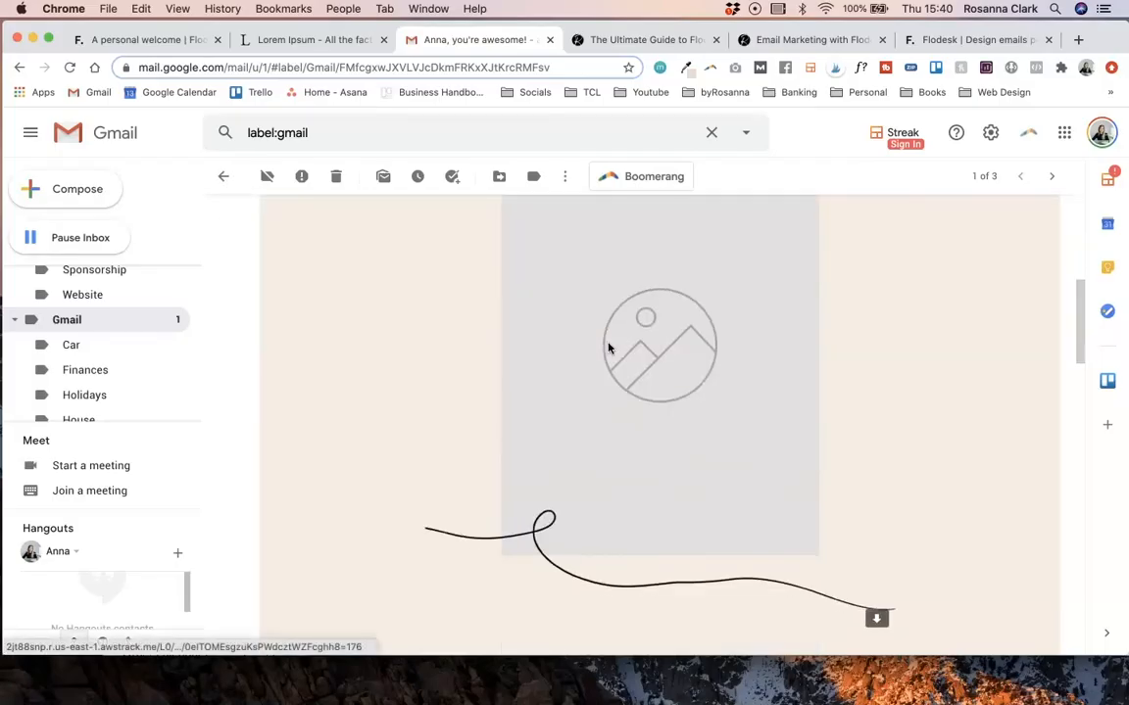
pyautogui.scroll(-3)
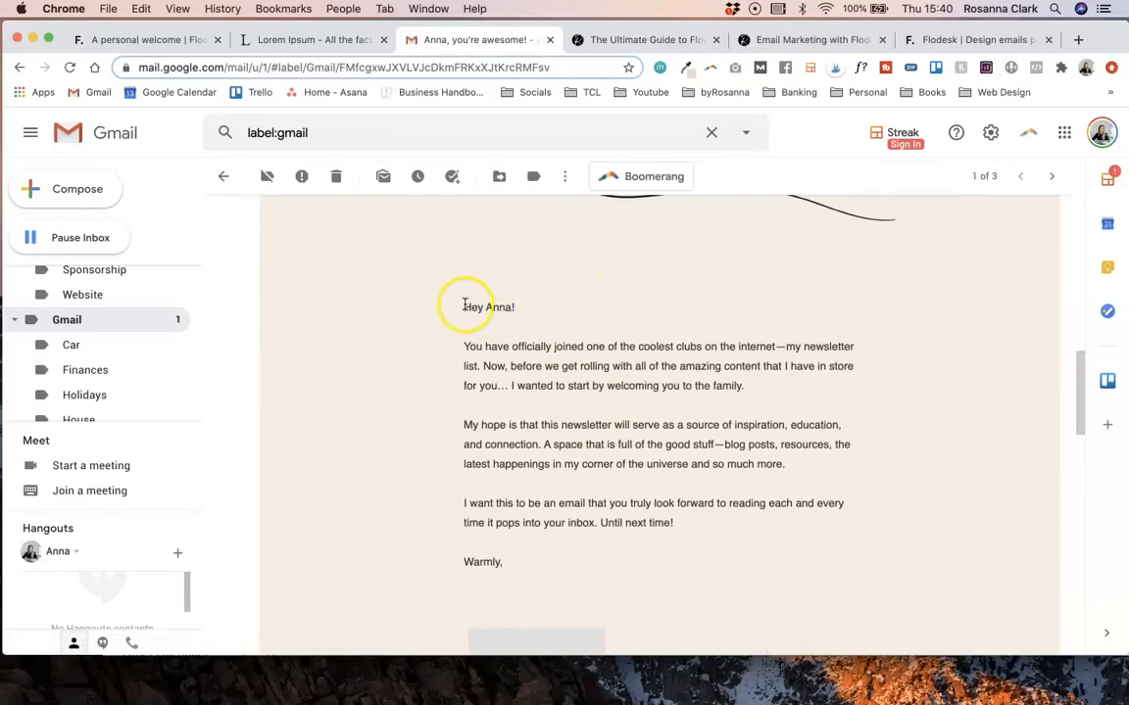
pyautogui.moveTo(498, 345)
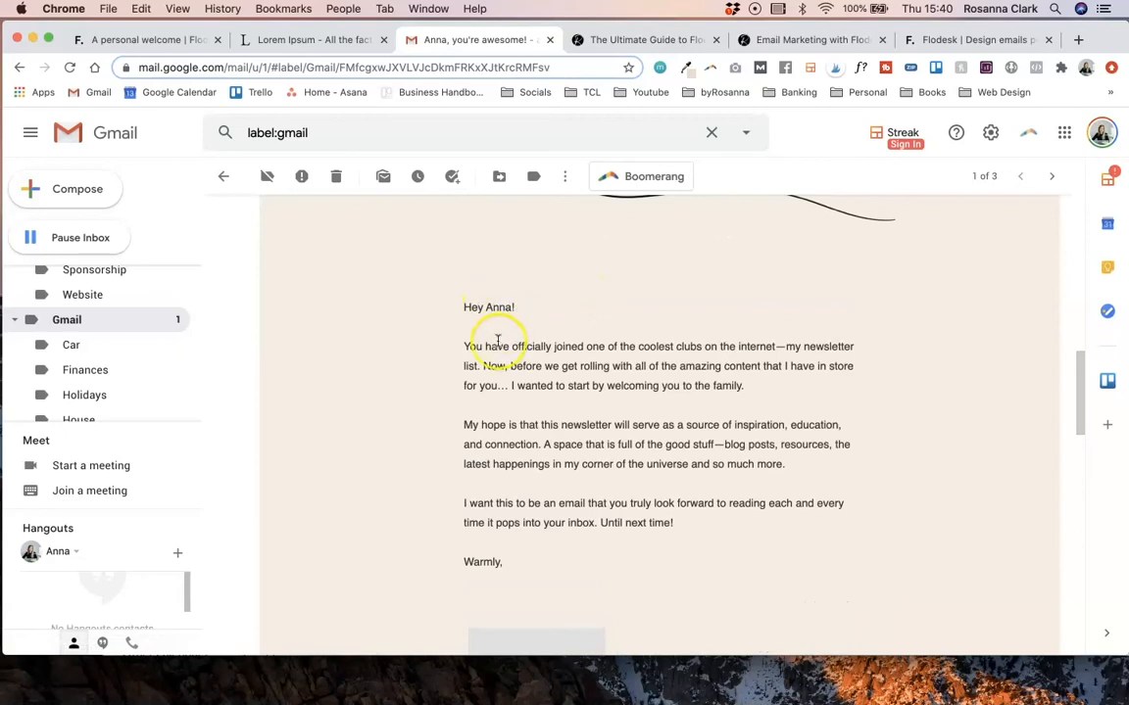
pyautogui.moveTo(545, 341)
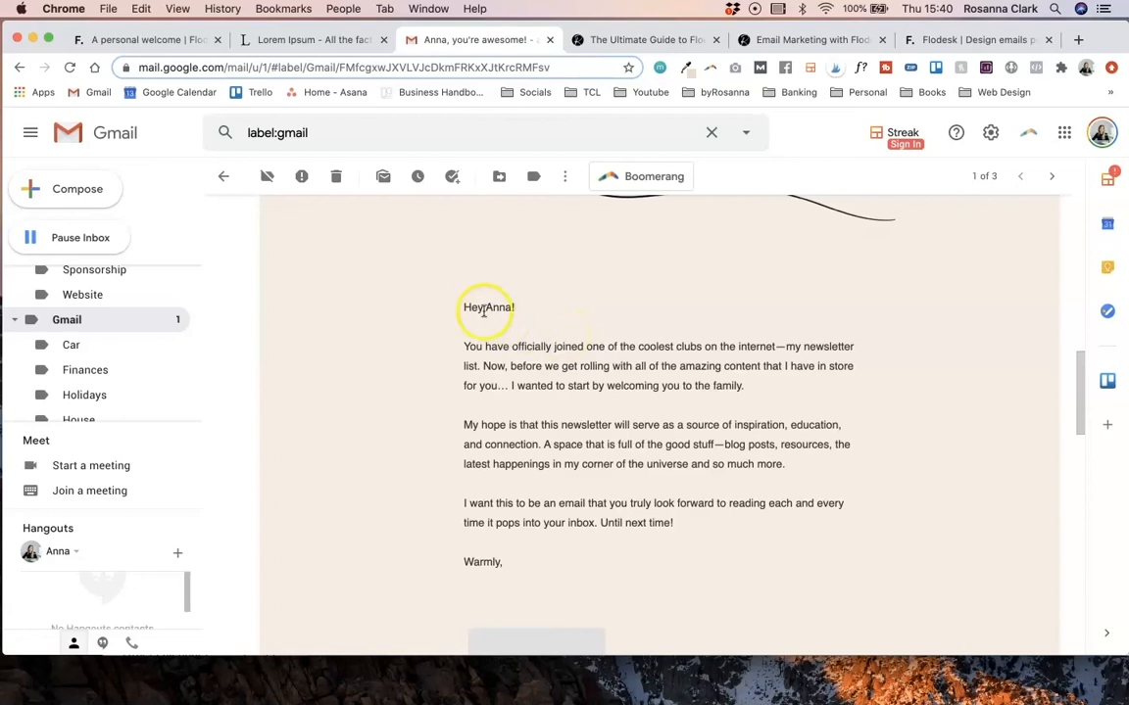
pyautogui.moveTo(572, 313)
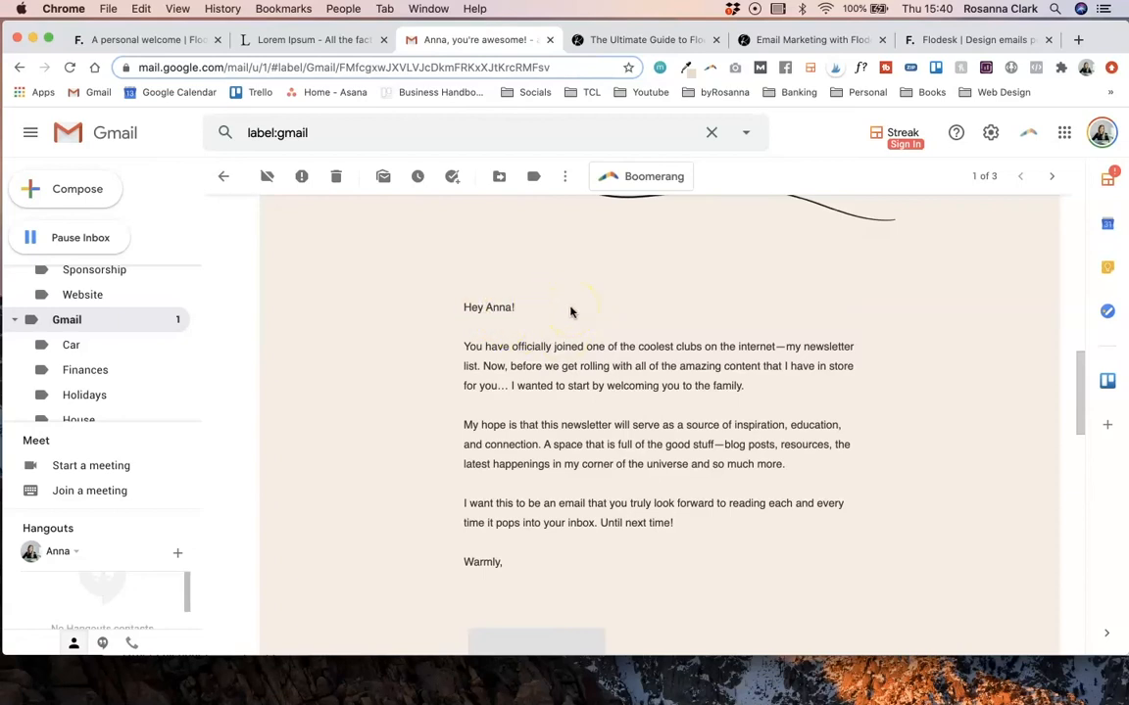
pyautogui.click(643, 40)
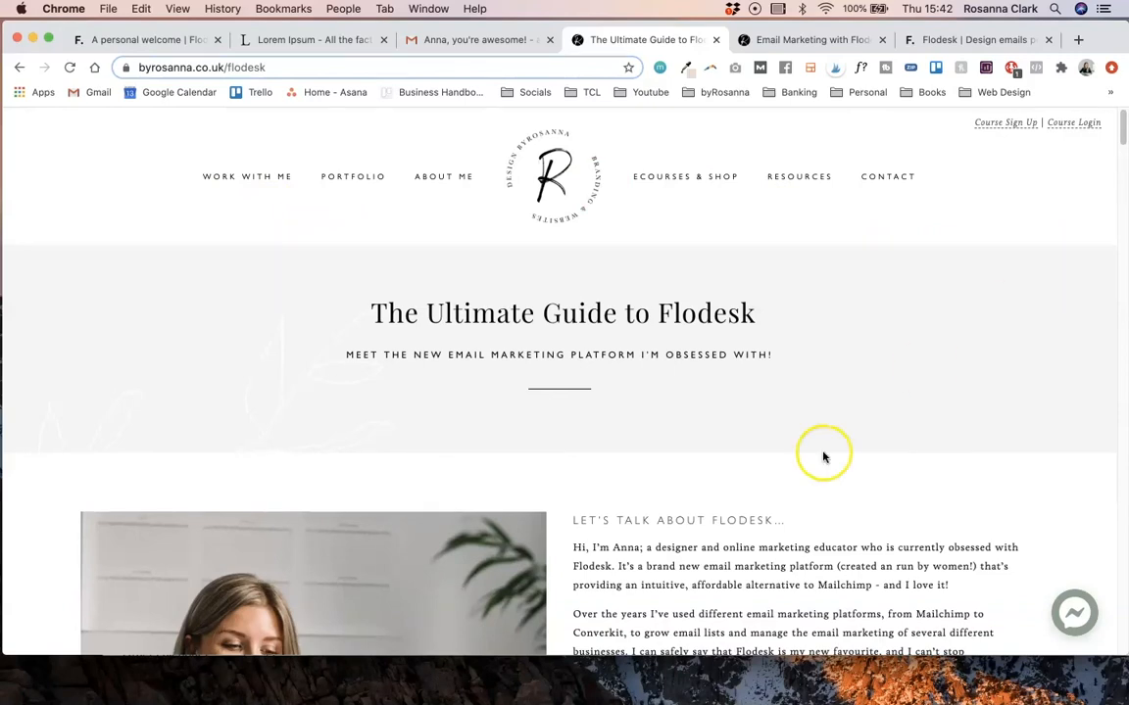
pyautogui.moveTo(832, 404)
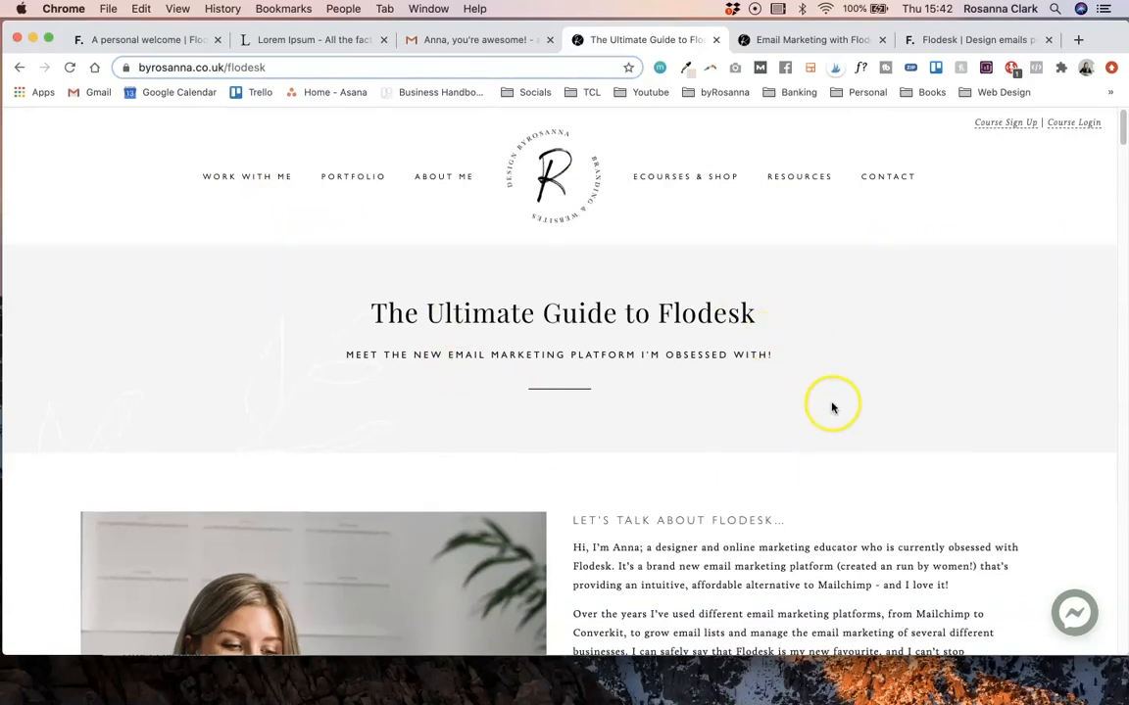
# - Scroll through the Ultimate Guide to Flodesk page, then switch to the Email Marketing with Flodesk course tab
pyautogui.scroll(-3)
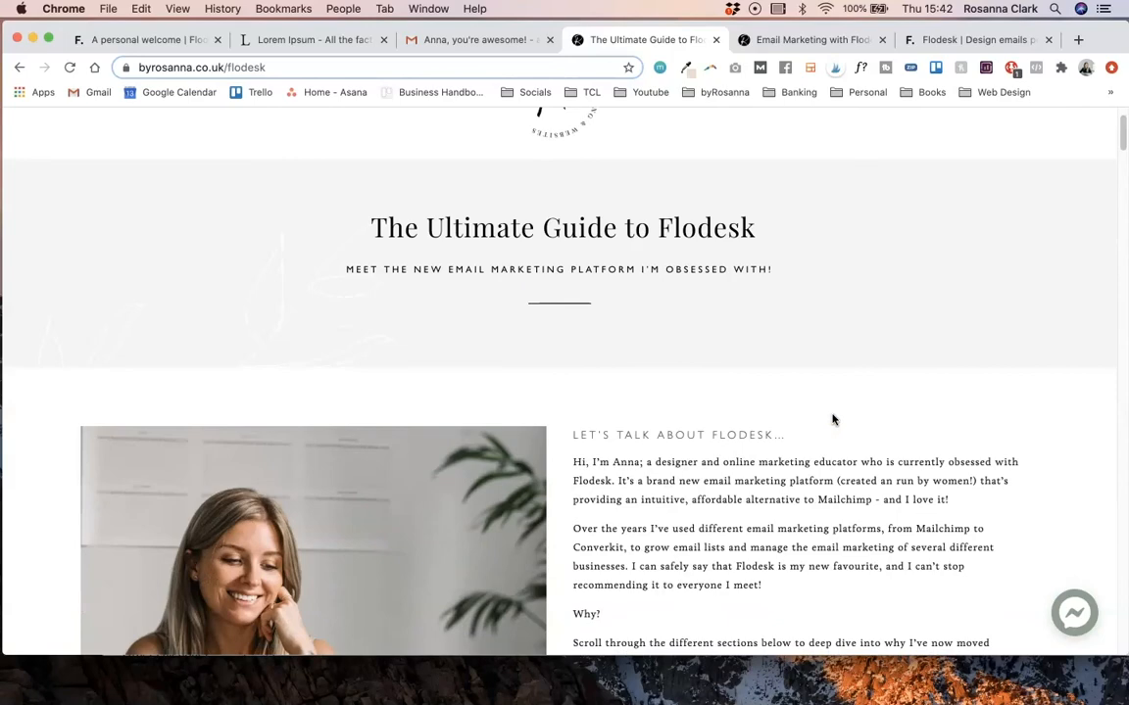
pyautogui.scroll(-3)
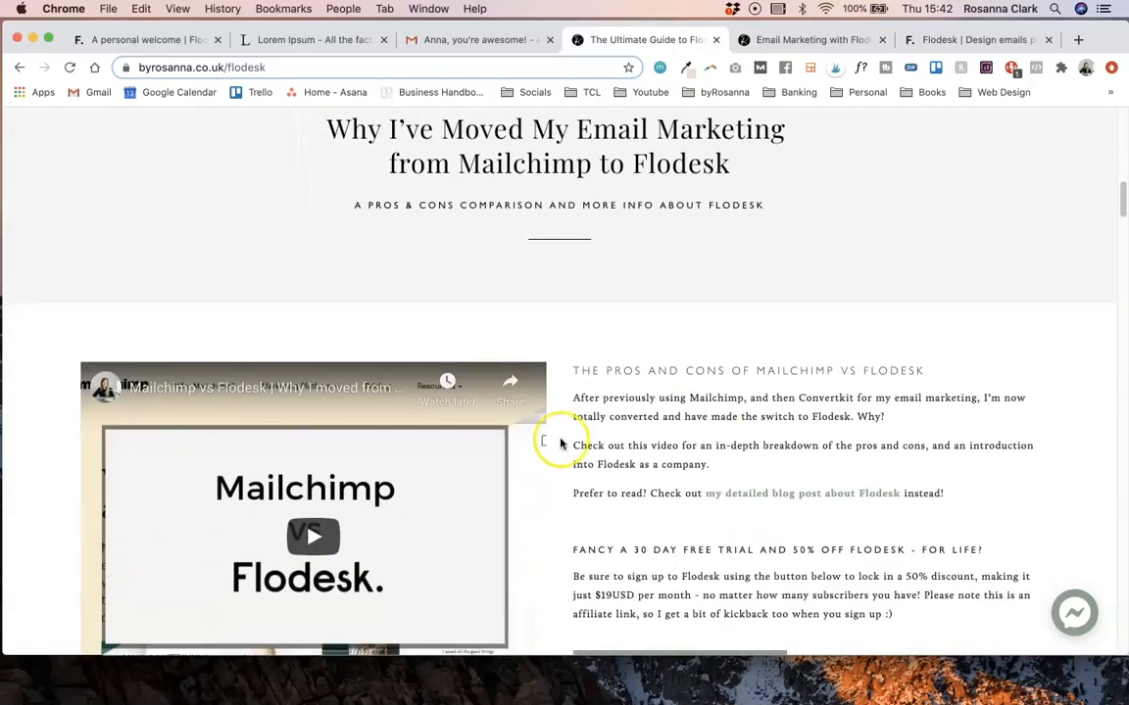
pyautogui.scroll(-3)
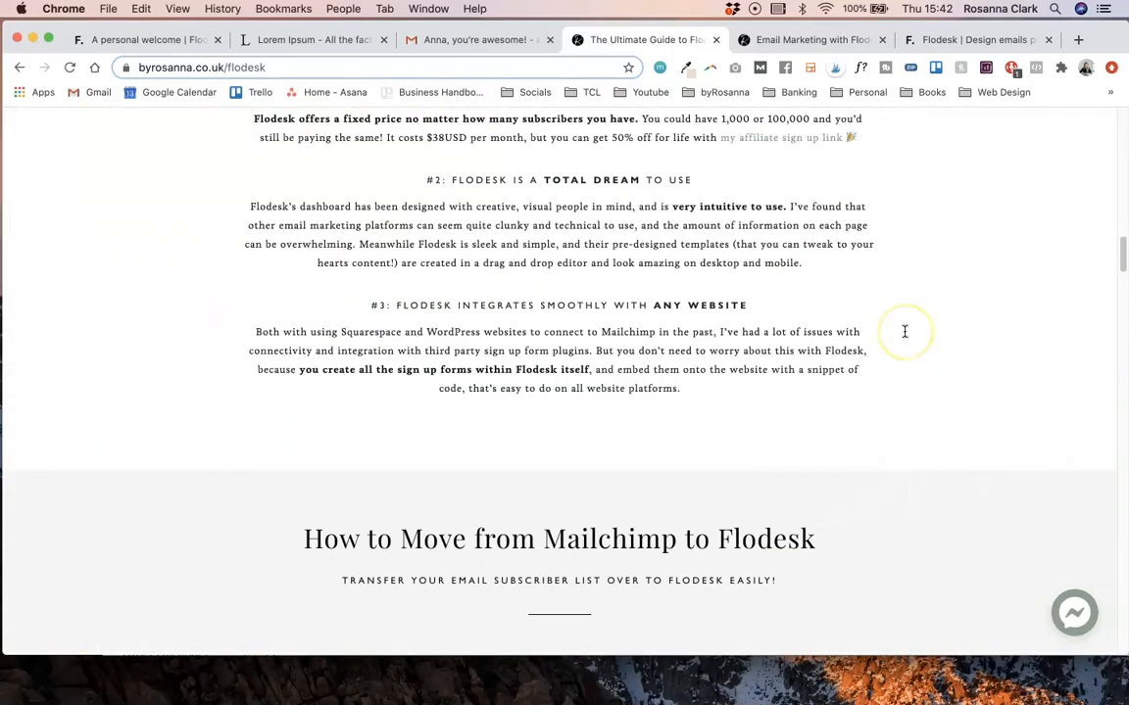
pyautogui.scroll(-3)
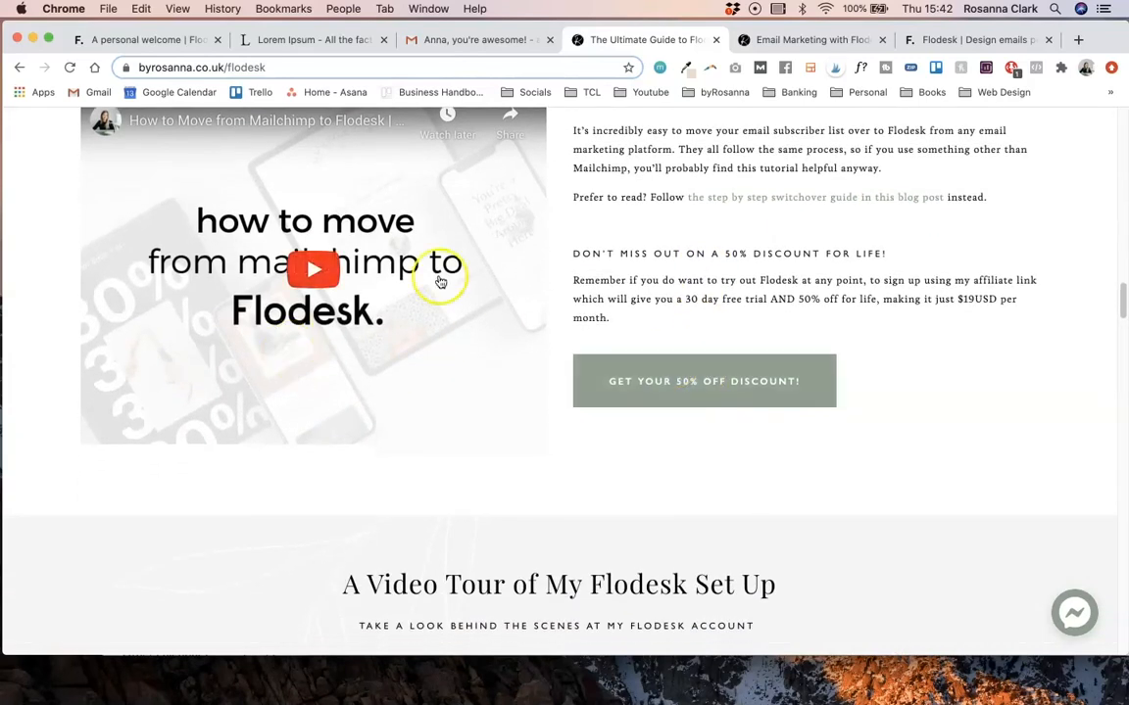
pyautogui.scroll(-3)
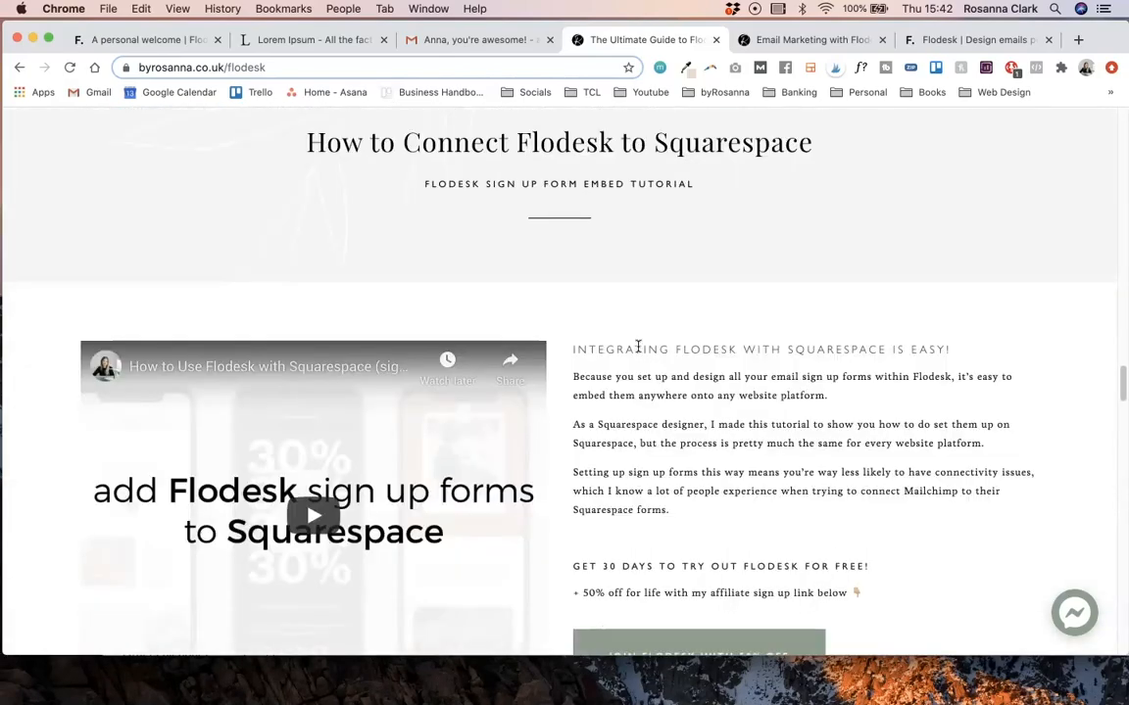
pyautogui.scroll(-3)
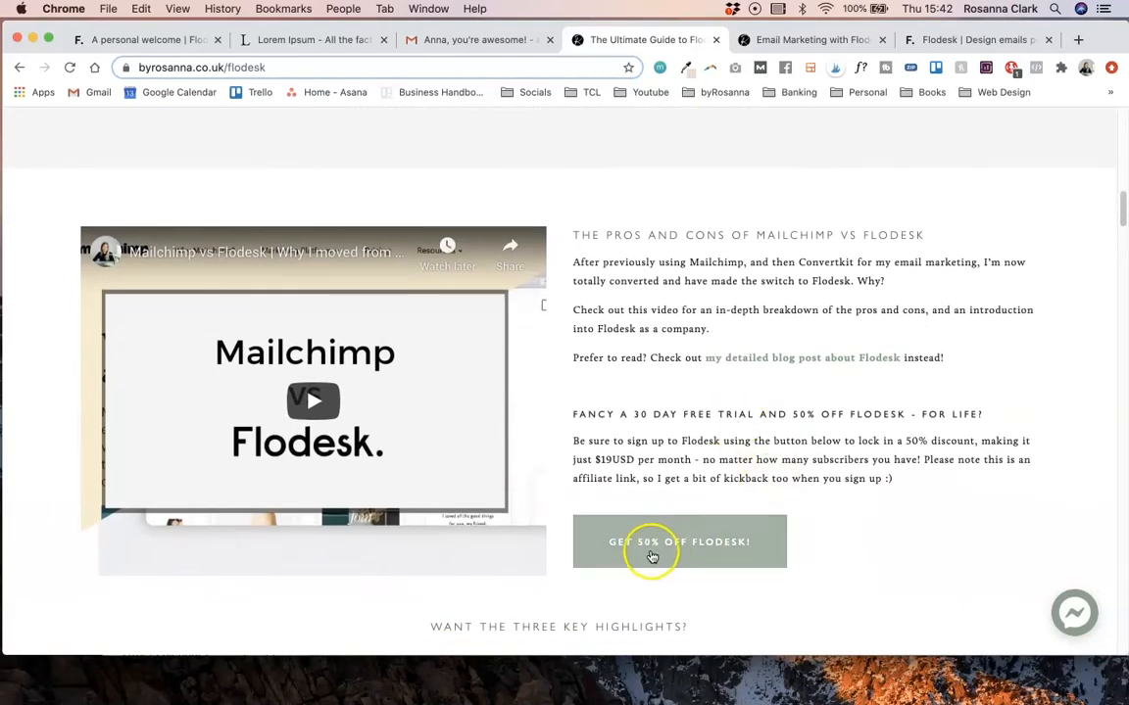
pyautogui.moveTo(864, 518)
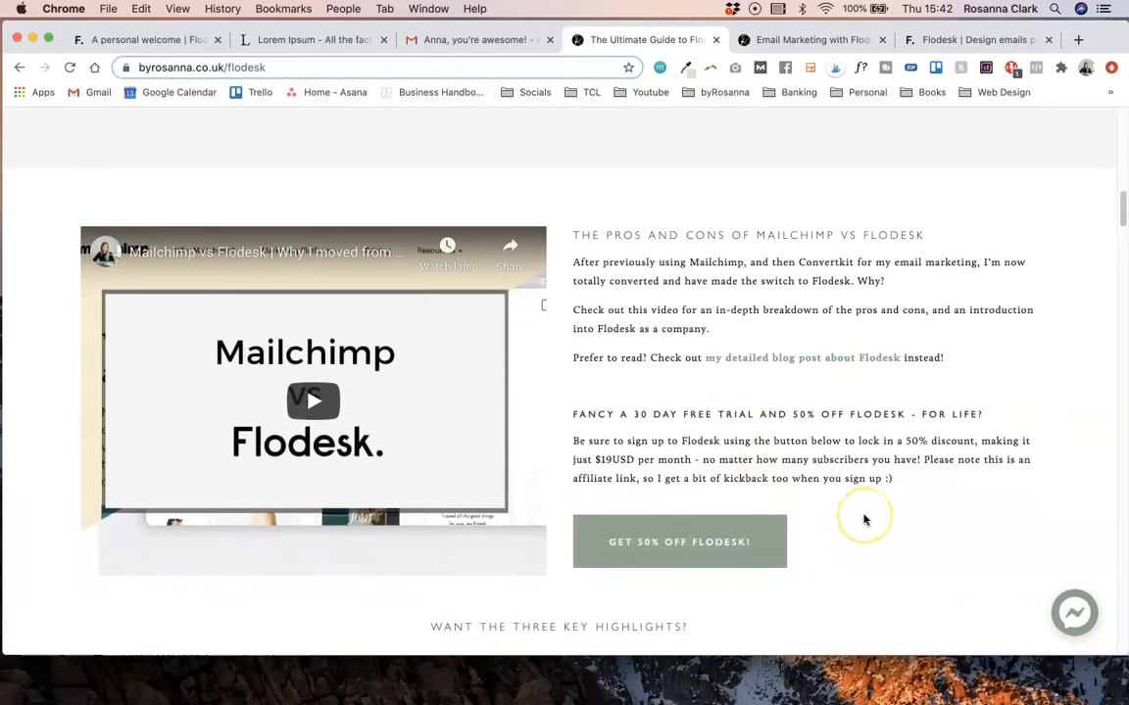
pyautogui.moveTo(866, 519)
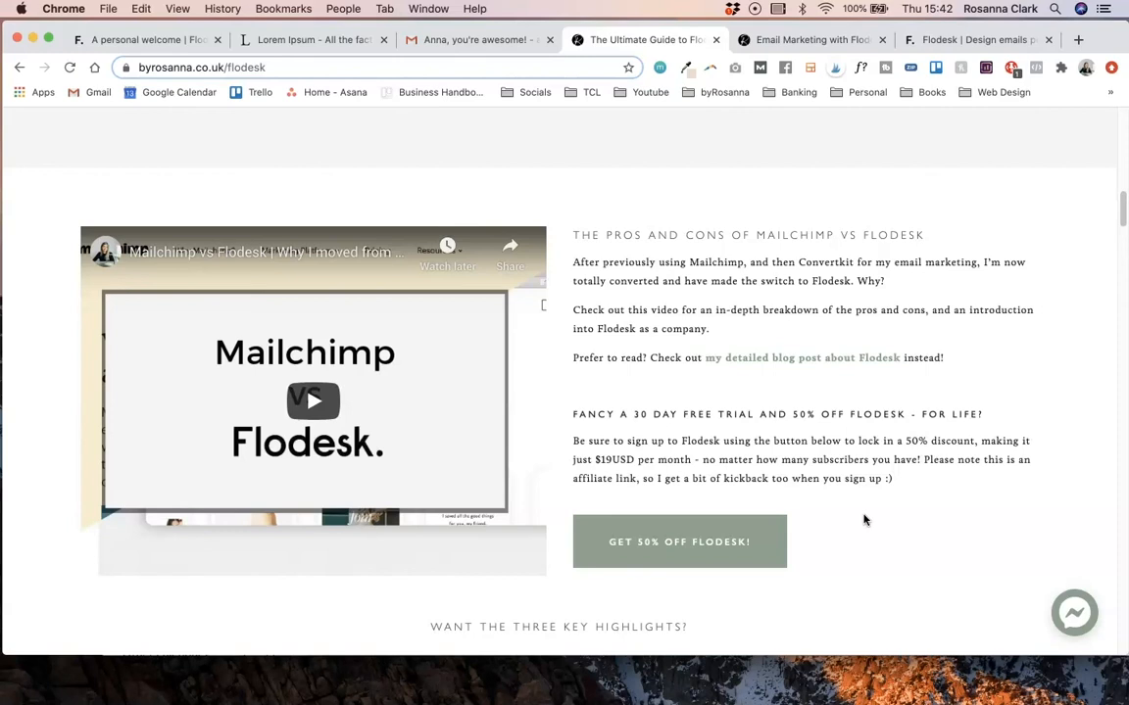
pyautogui.moveTo(717, 330)
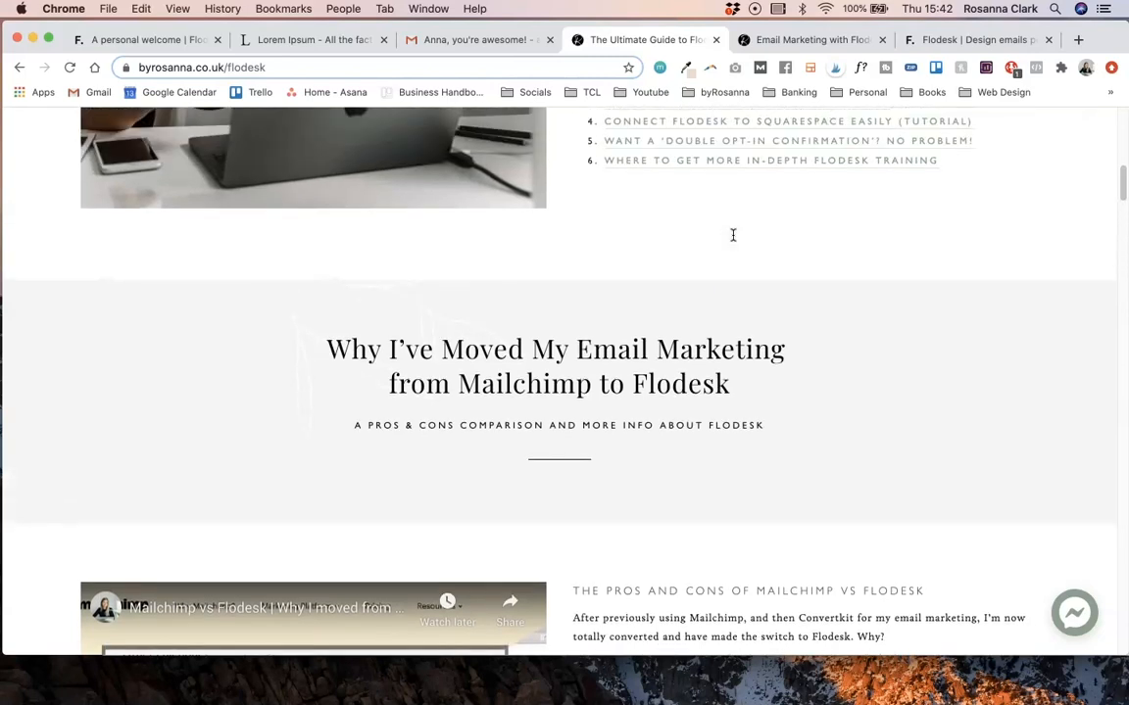
pyautogui.click(827, 39)
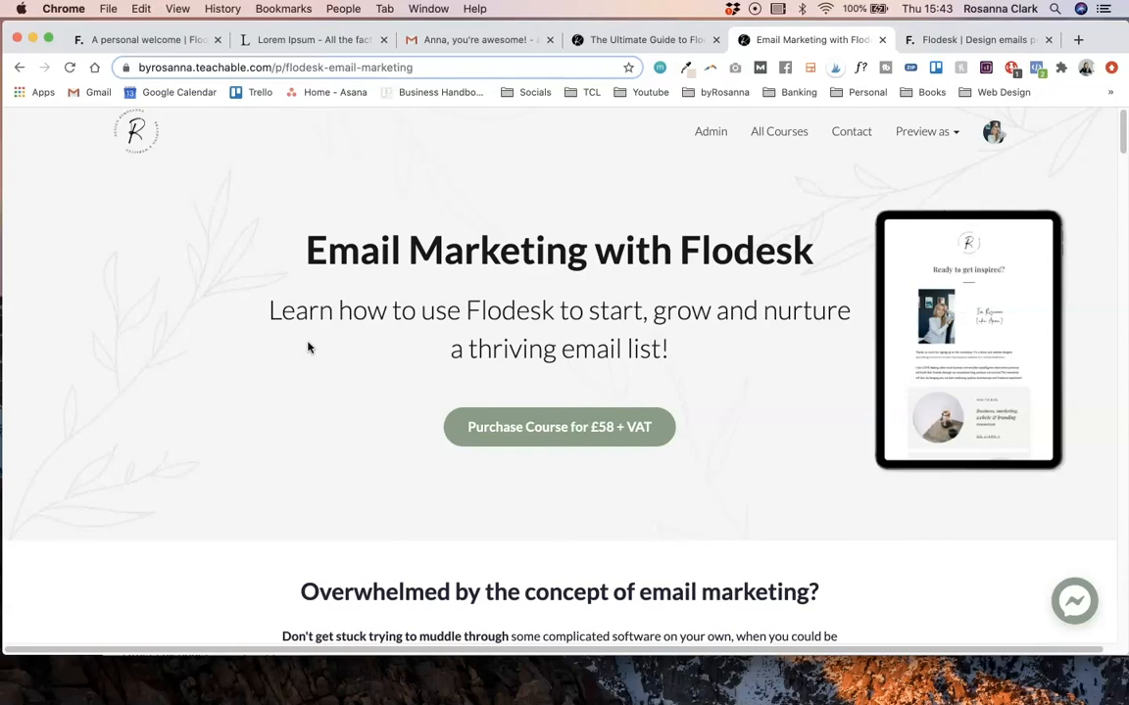
pyautogui.scroll(-3)
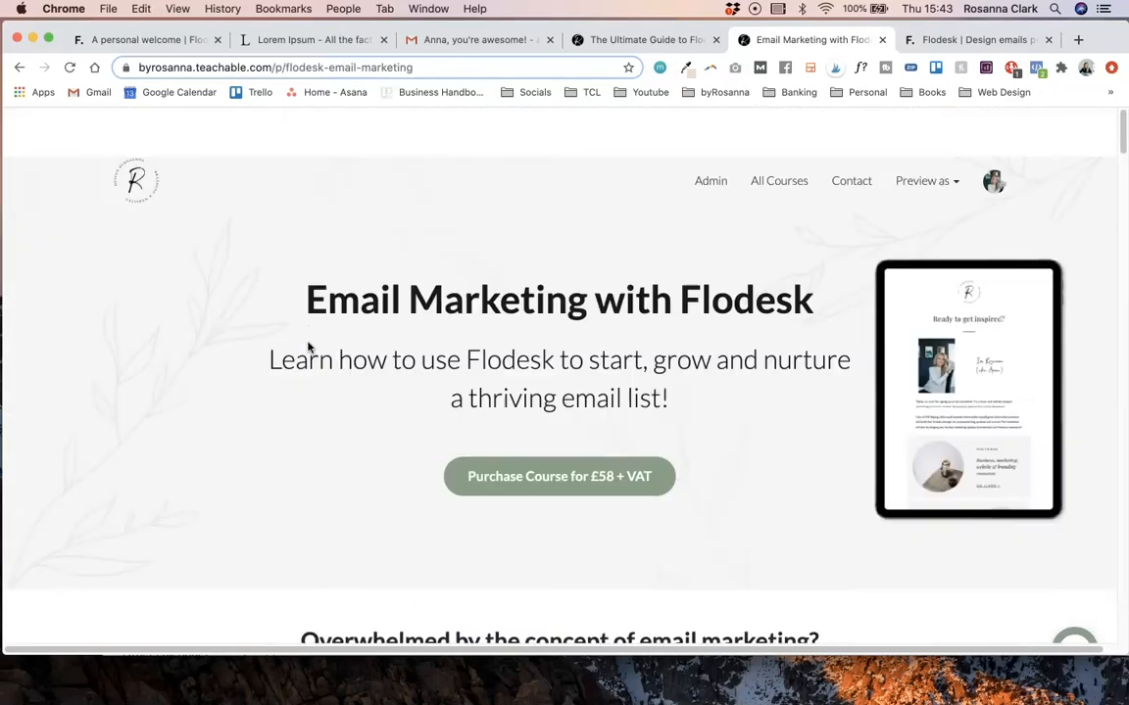
pyautogui.scroll(-3)
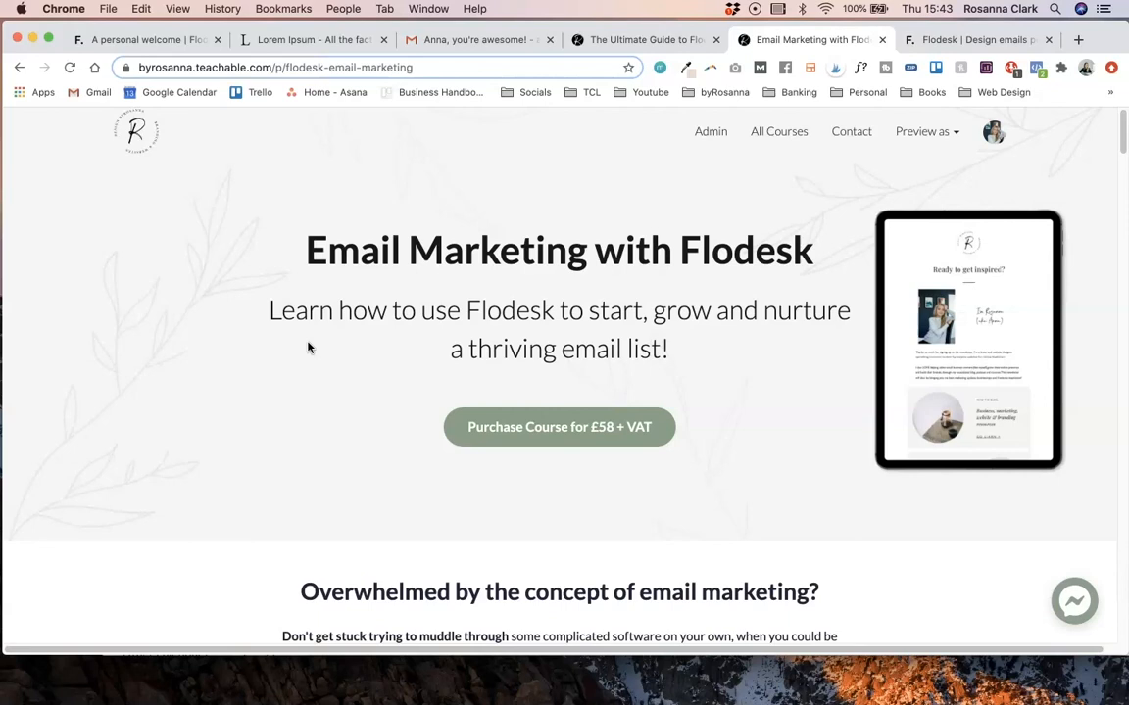
pyautogui.moveTo(311, 257)
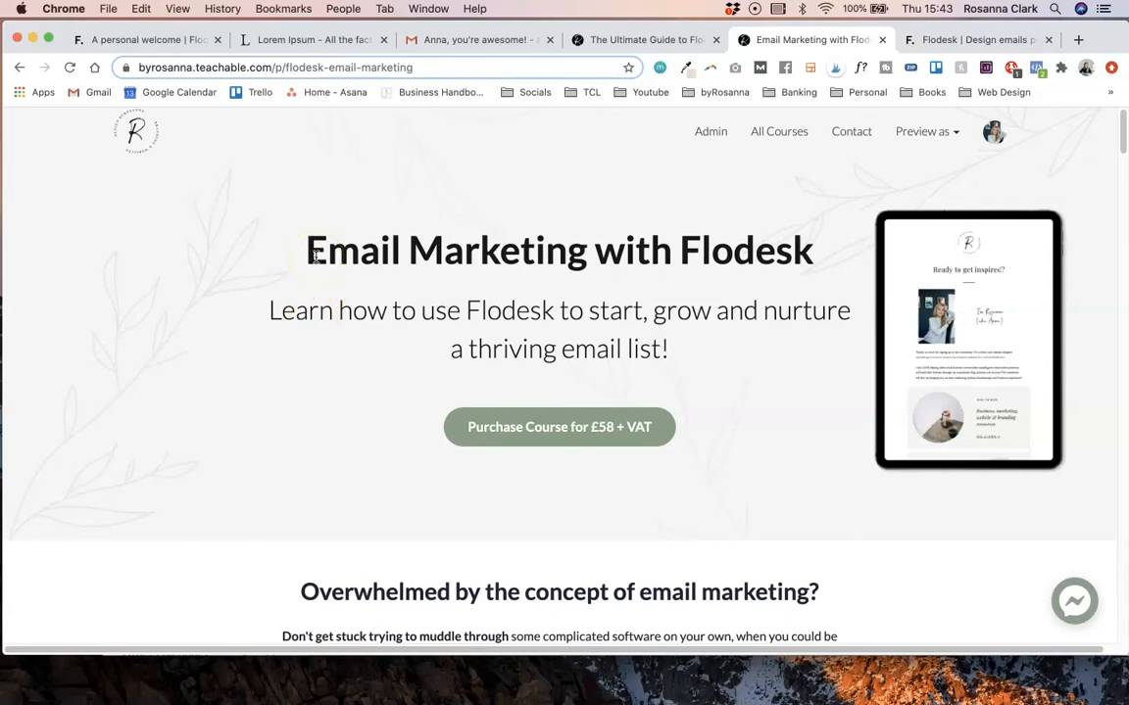
pyautogui.moveTo(196, 92)
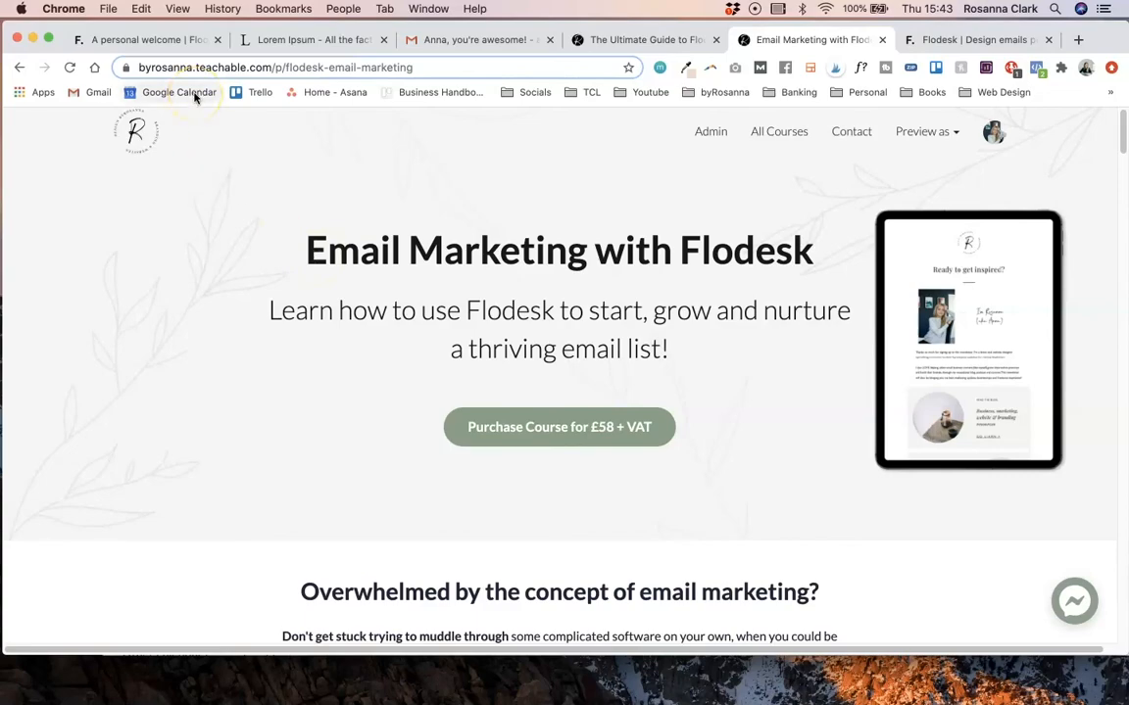